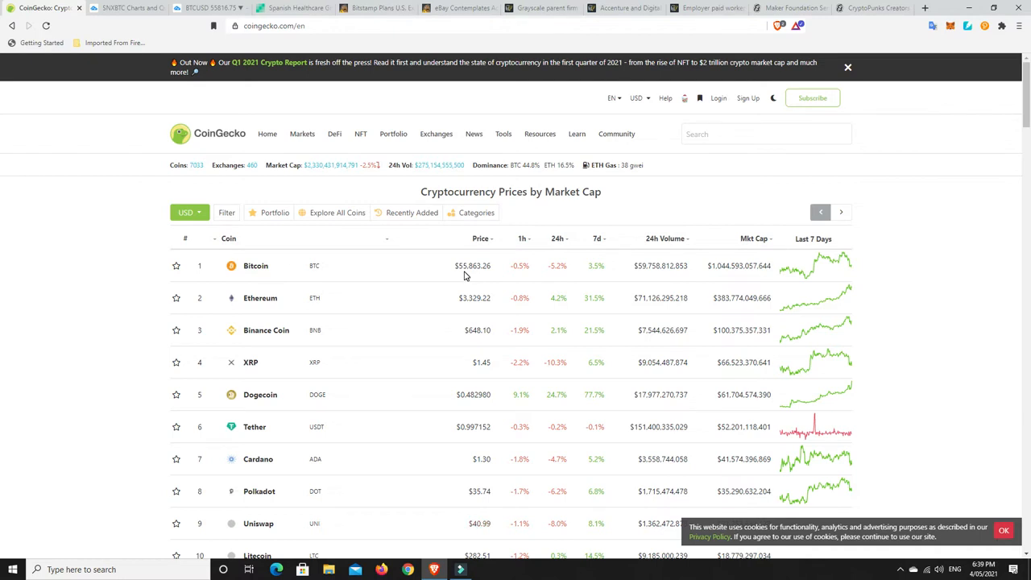
mouse_move(502, 408)
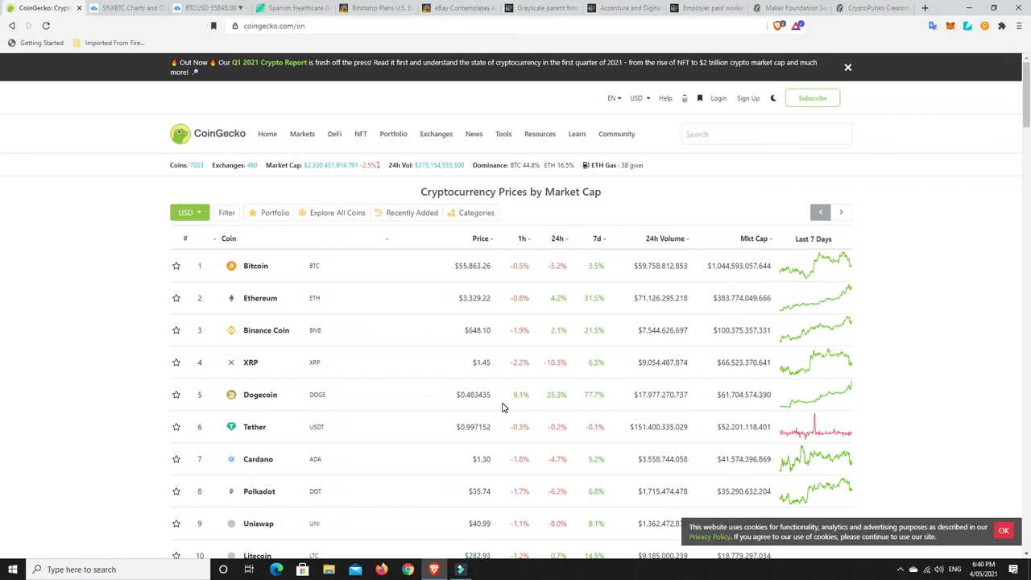
mouse_move(469, 398)
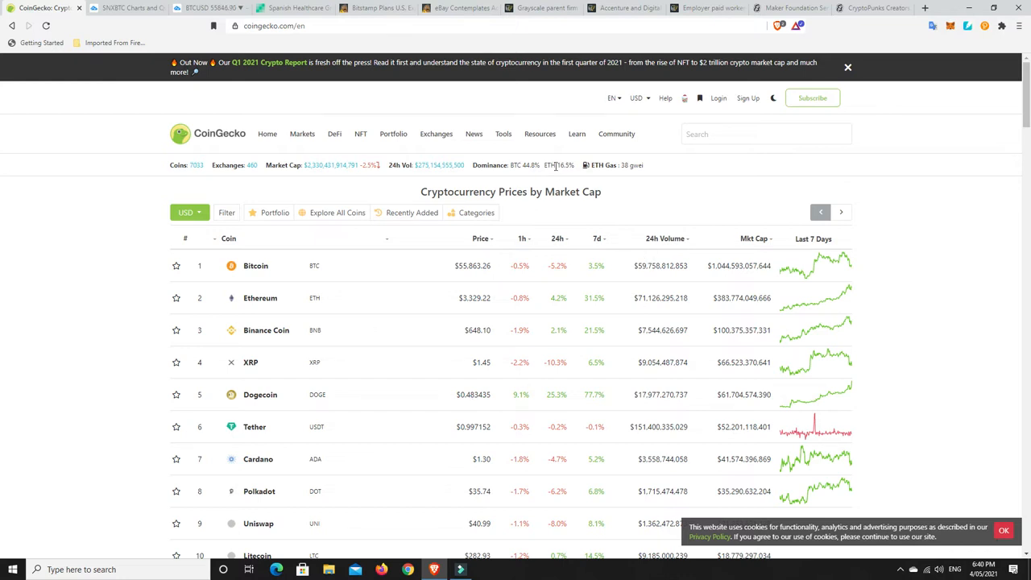
mouse_move(485, 298)
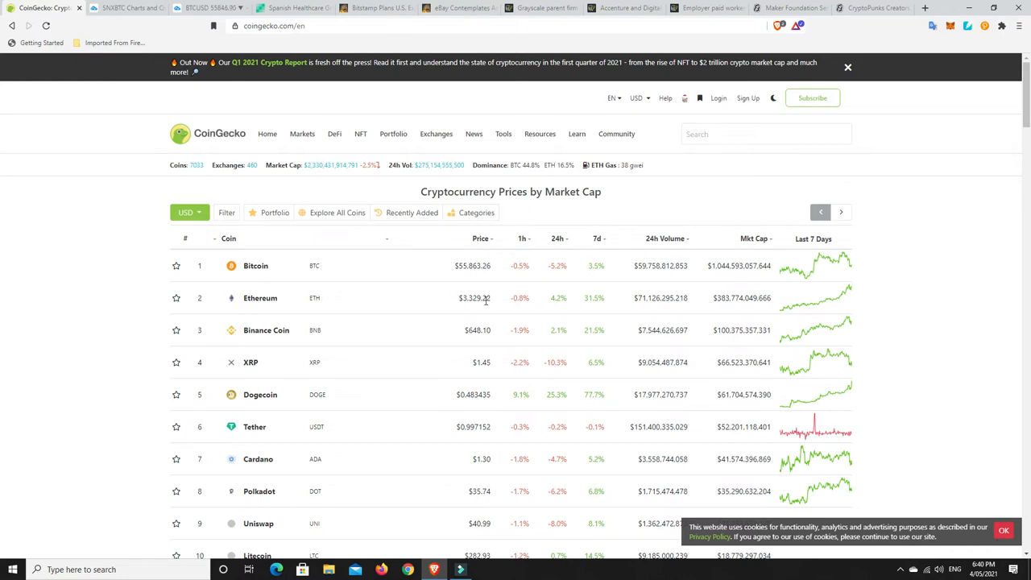
mouse_move(612, 165)
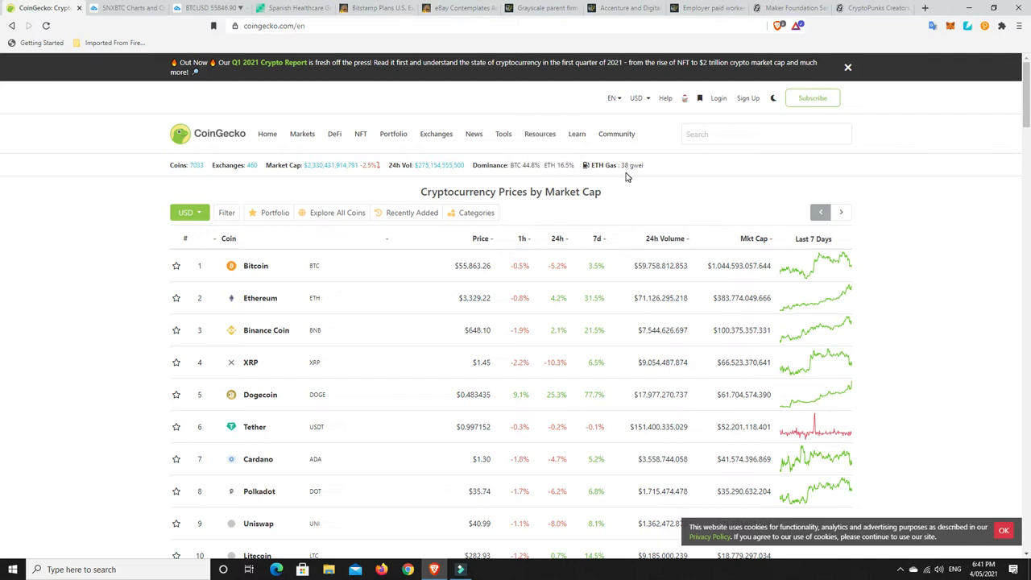
mouse_move(616, 202)
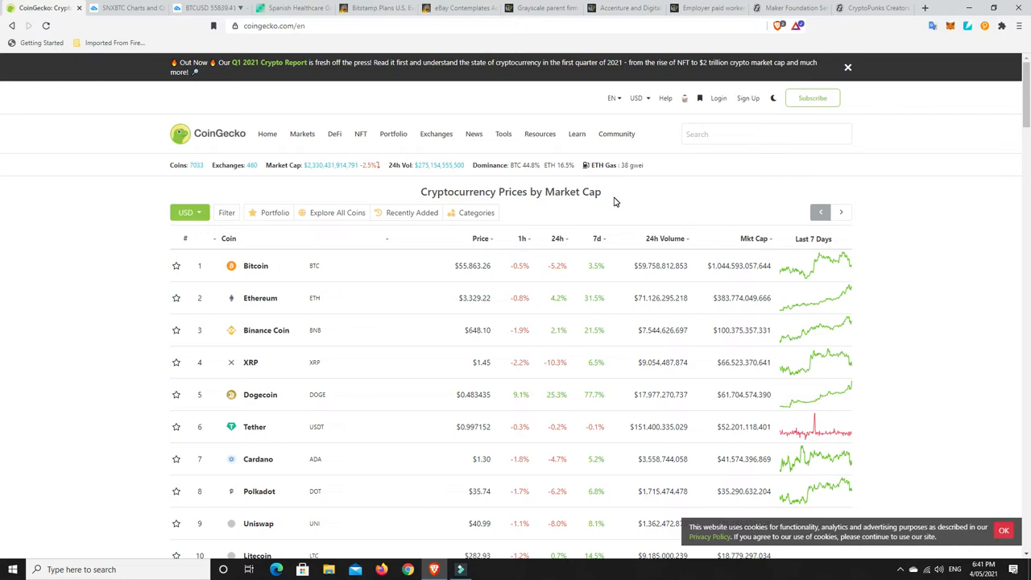
- Scroll down the CoinGecko table ranked by 24-hour gain, led by Waves at 63.7%
scroll("down", 3)
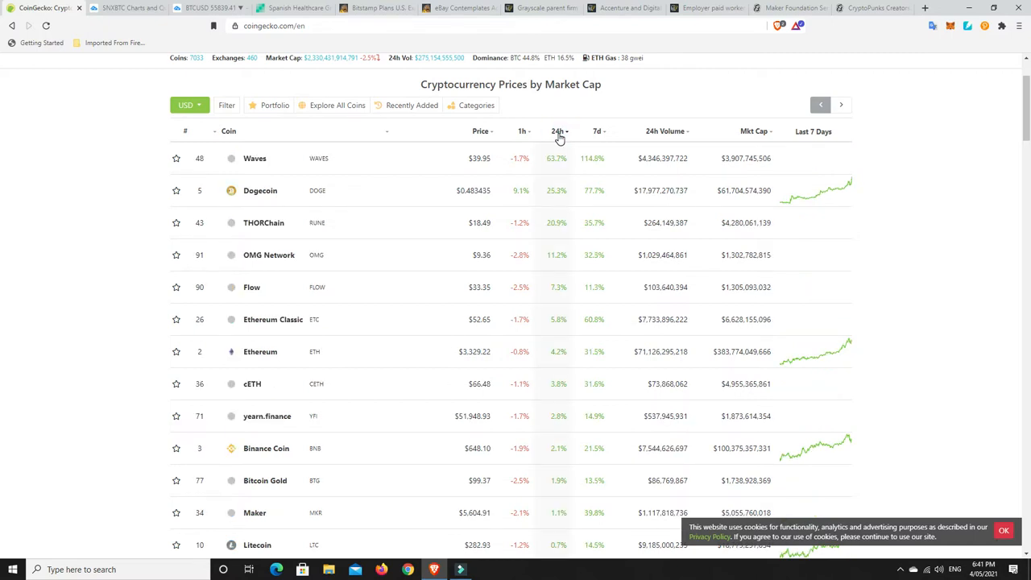
mouse_move(556, 202)
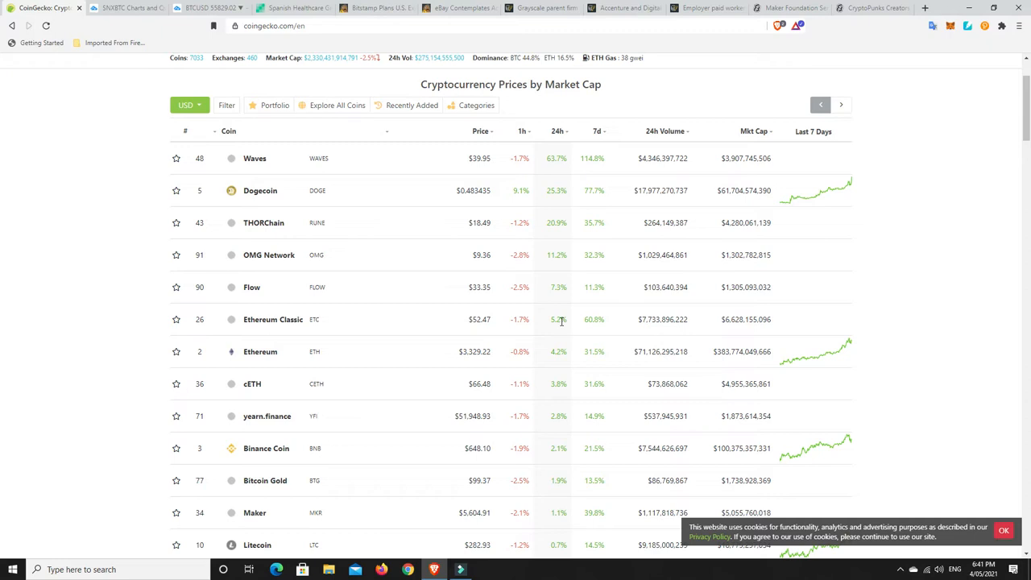
mouse_move(560, 363)
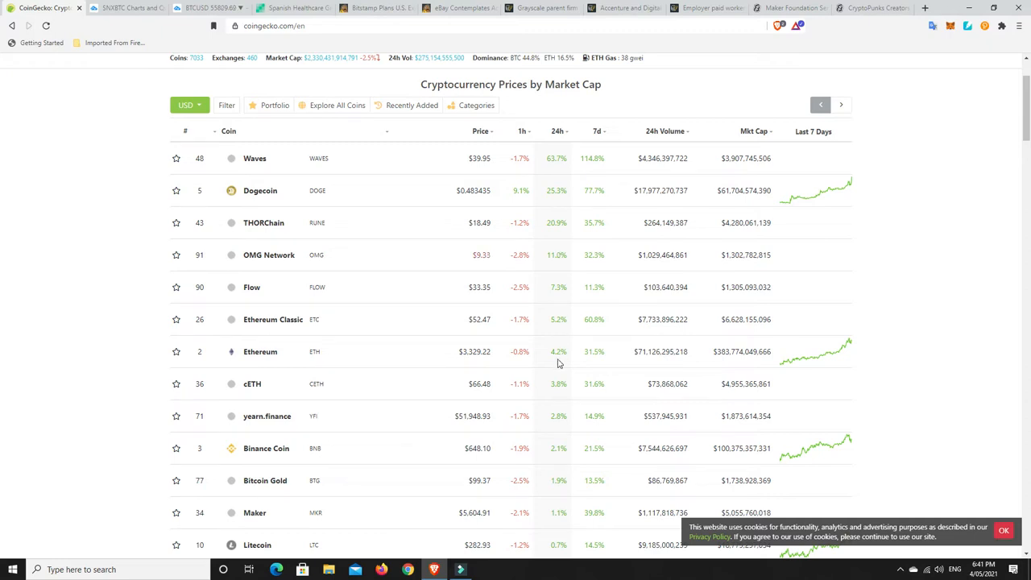
mouse_move(560, 382)
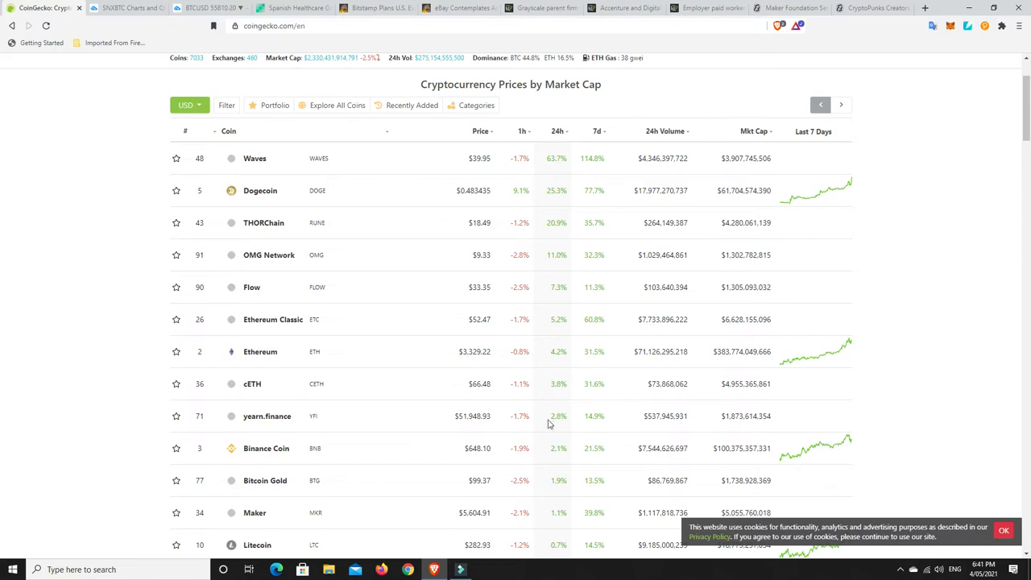
mouse_move(566, 460)
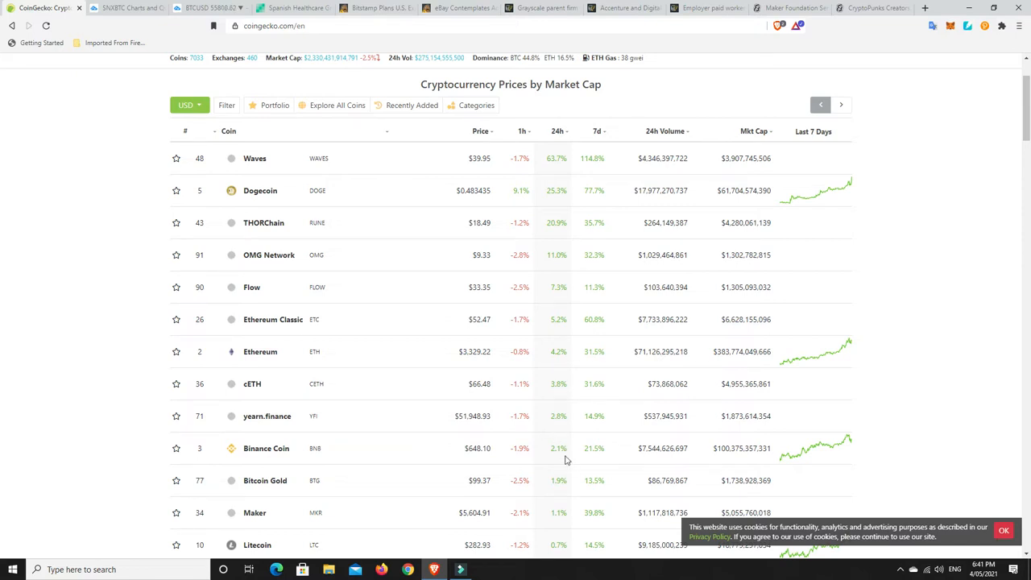
mouse_move(548, 427)
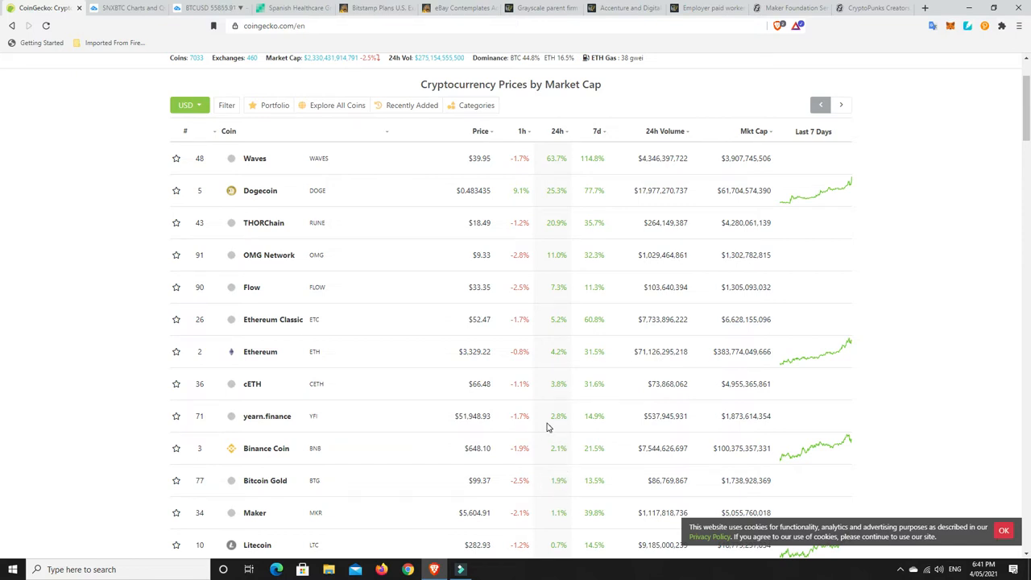
mouse_move(561, 536)
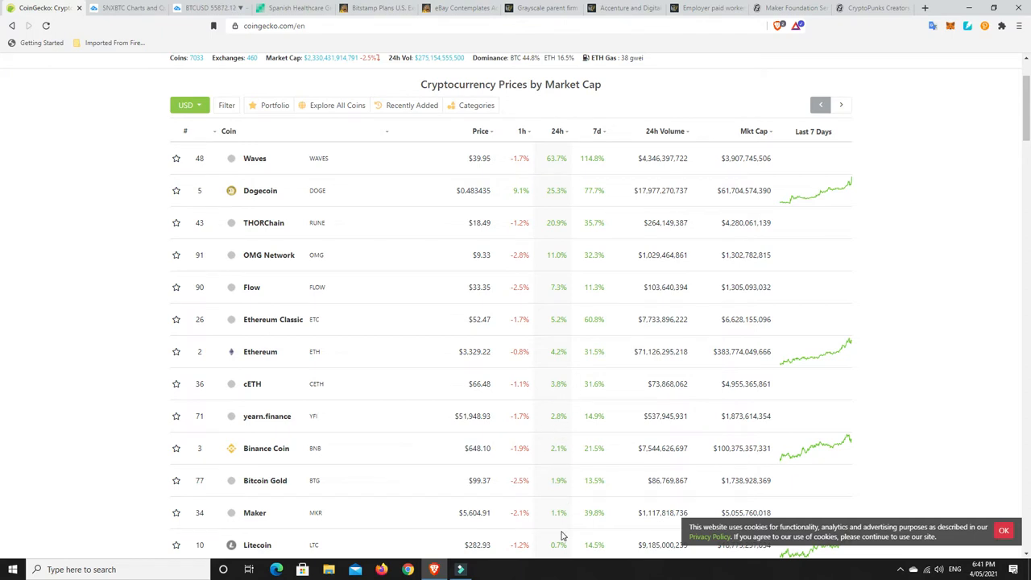
mouse_move(550, 522)
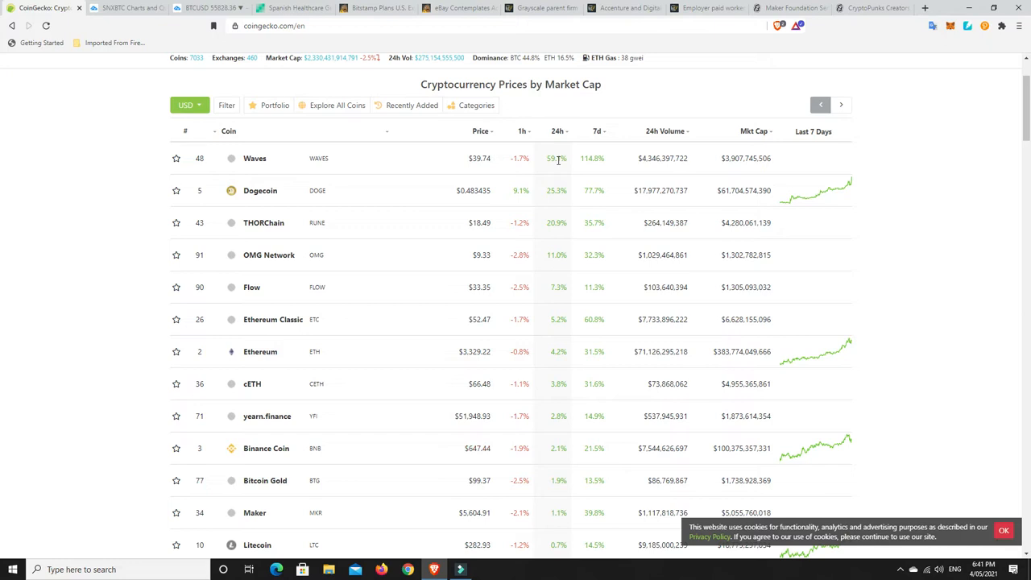
mouse_move(556, 307)
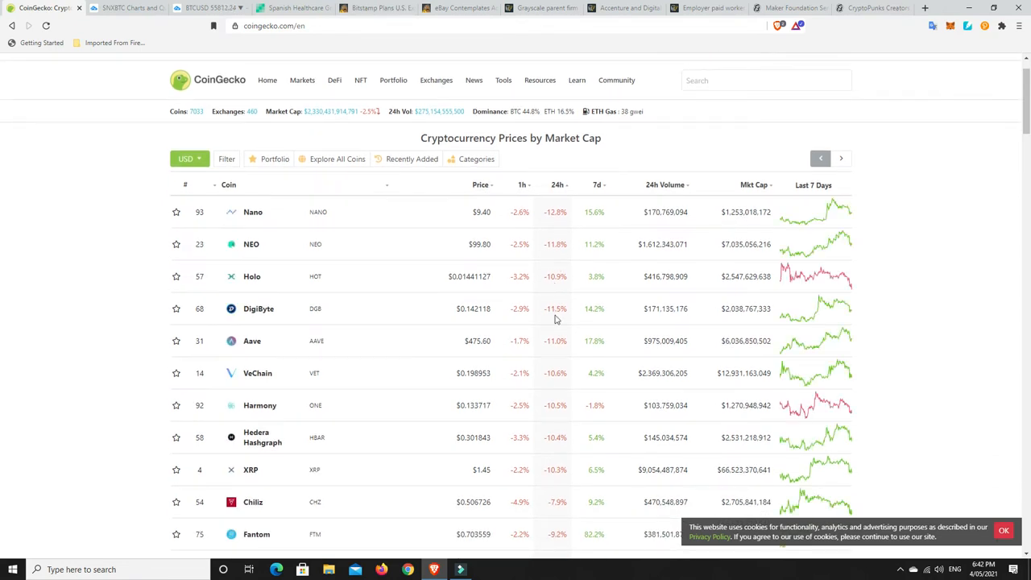
mouse_move(556, 225)
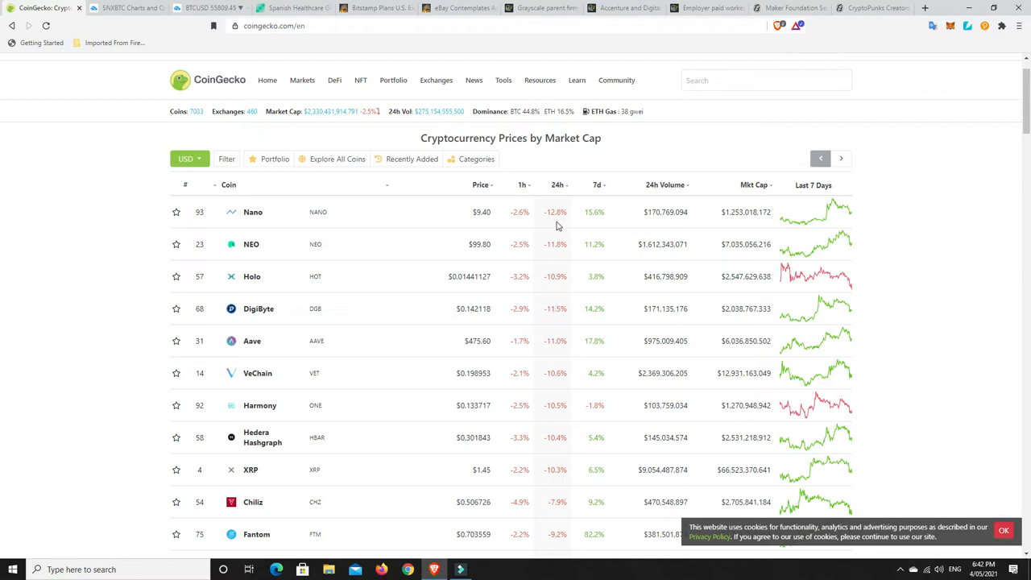
mouse_move(550, 244)
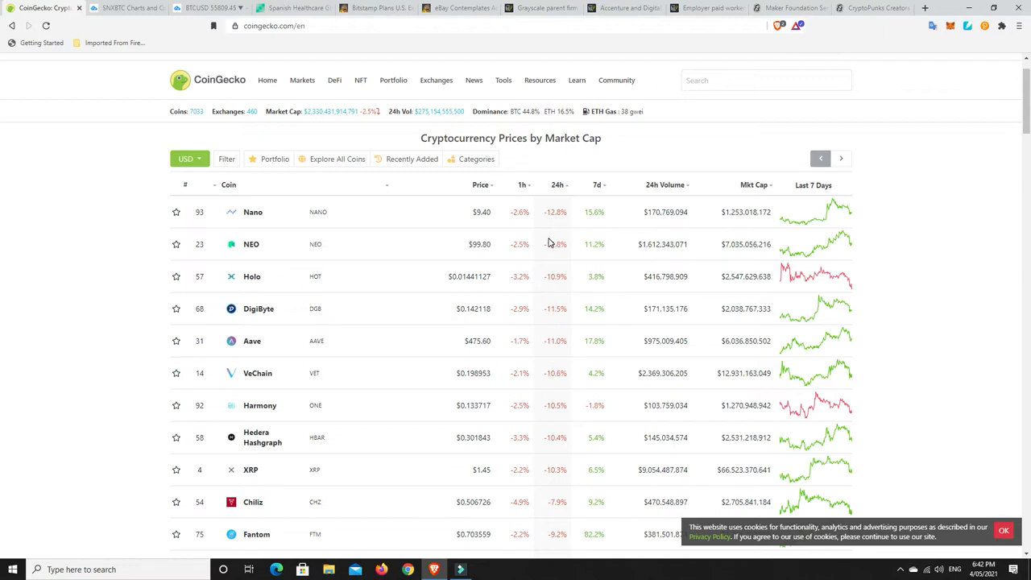
mouse_move(602, 216)
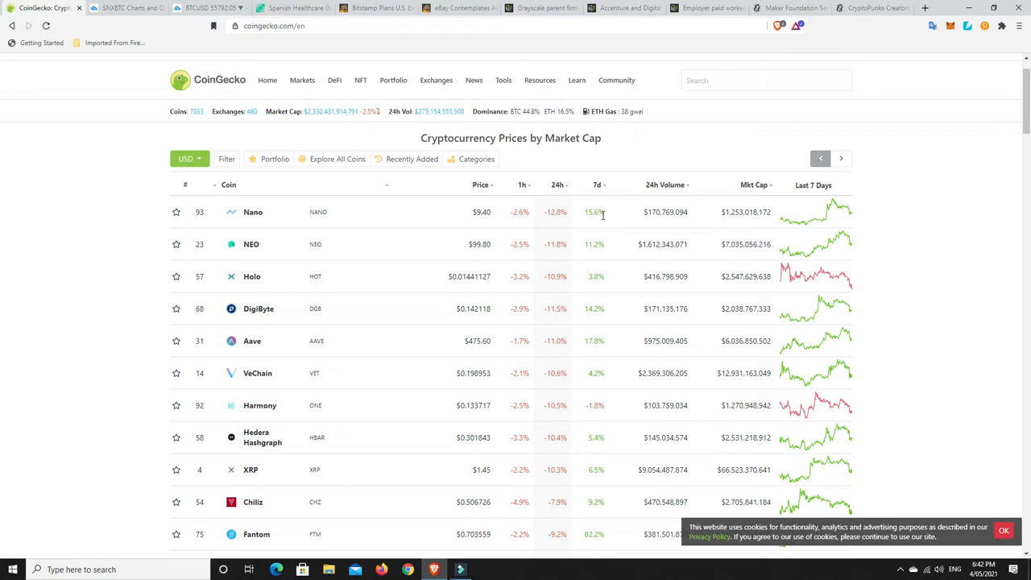
mouse_move(822, 224)
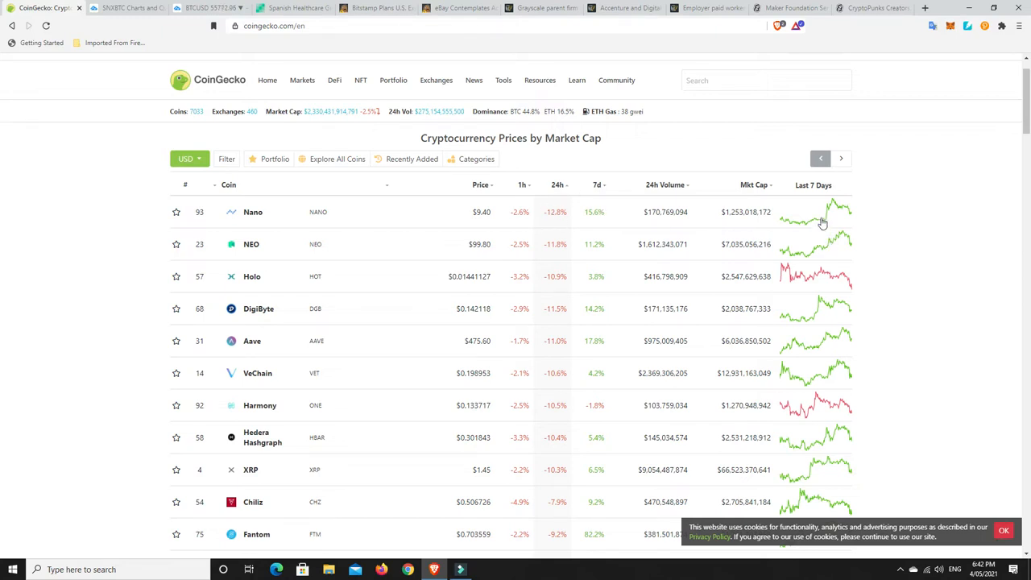
mouse_move(853, 217)
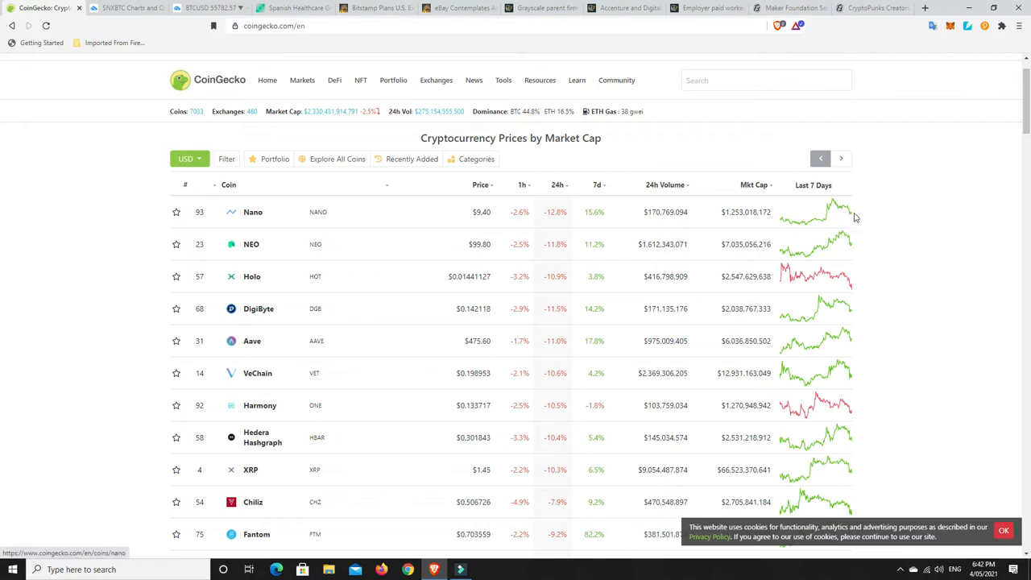
mouse_move(534, 286)
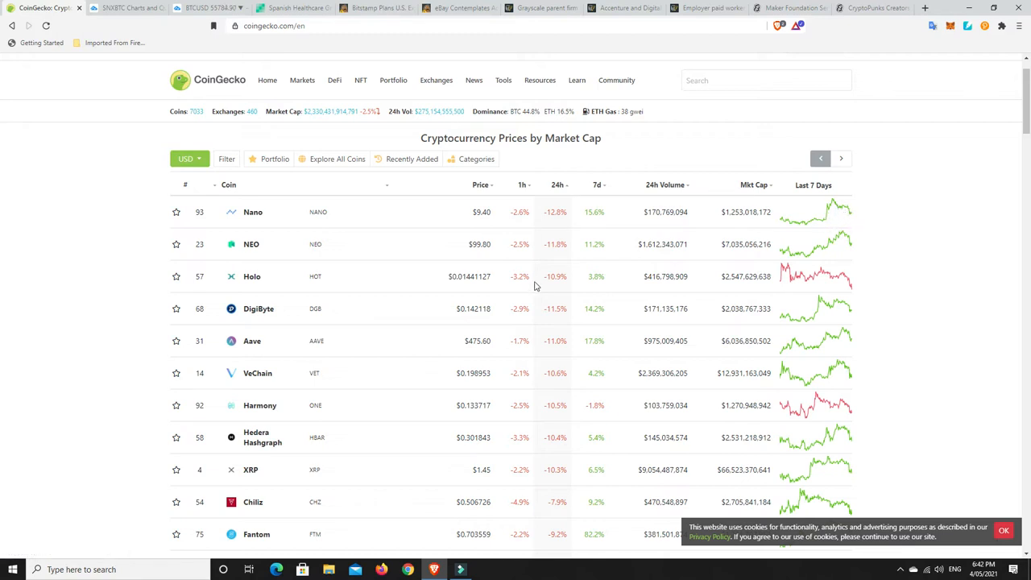
mouse_move(538, 286)
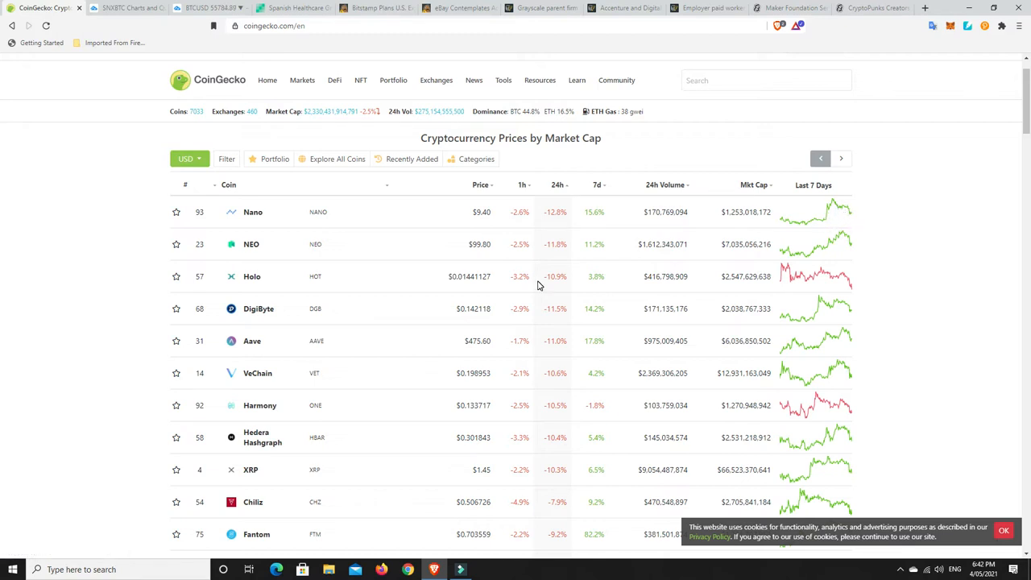
mouse_move(469, 346)
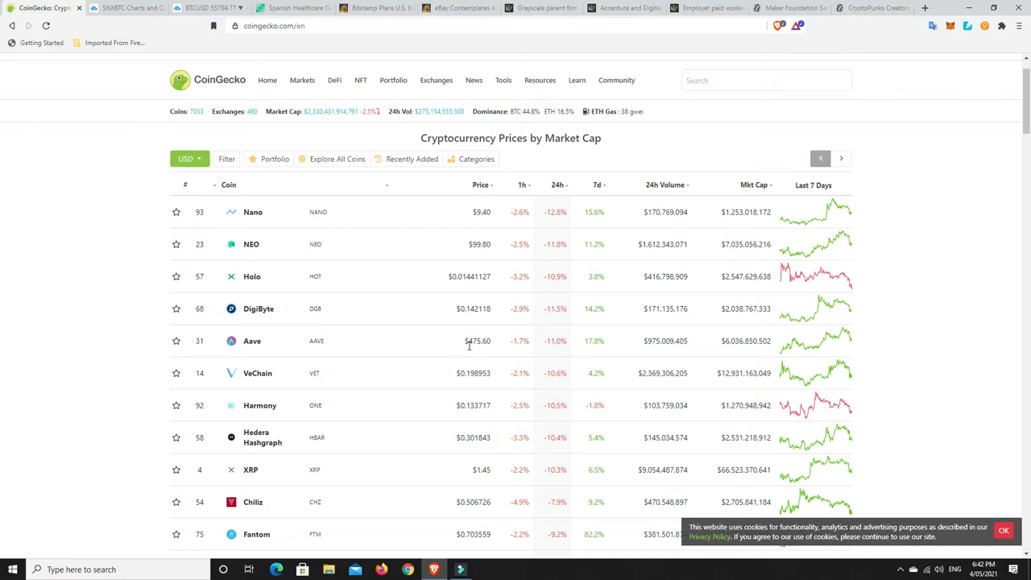
mouse_move(557, 374)
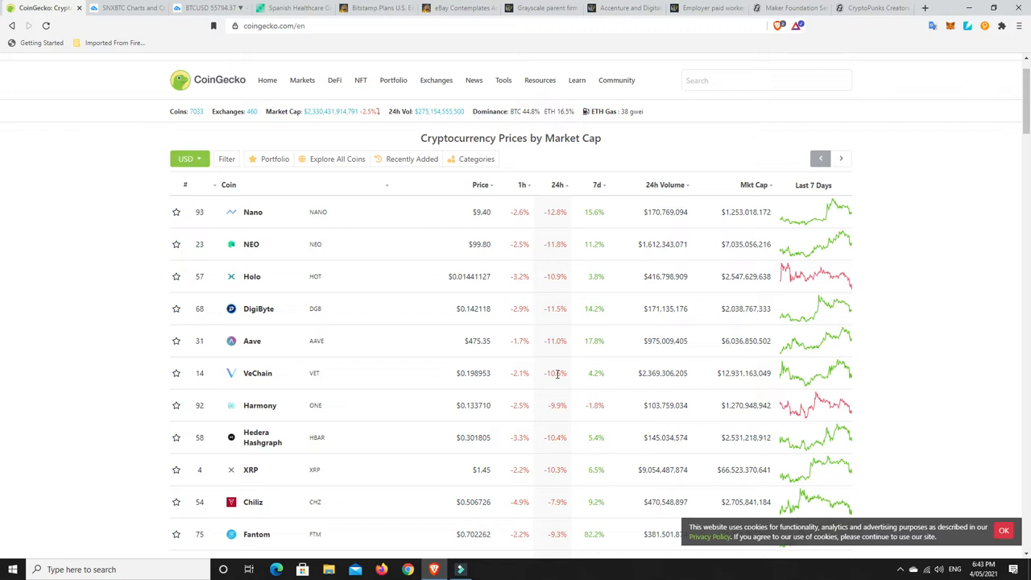
mouse_move(553, 394)
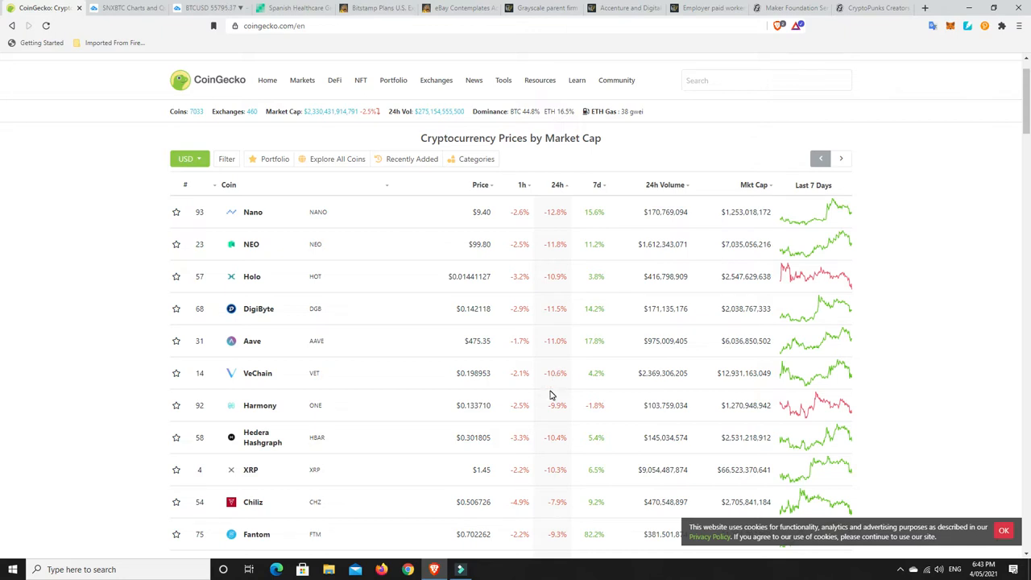
mouse_move(586, 259)
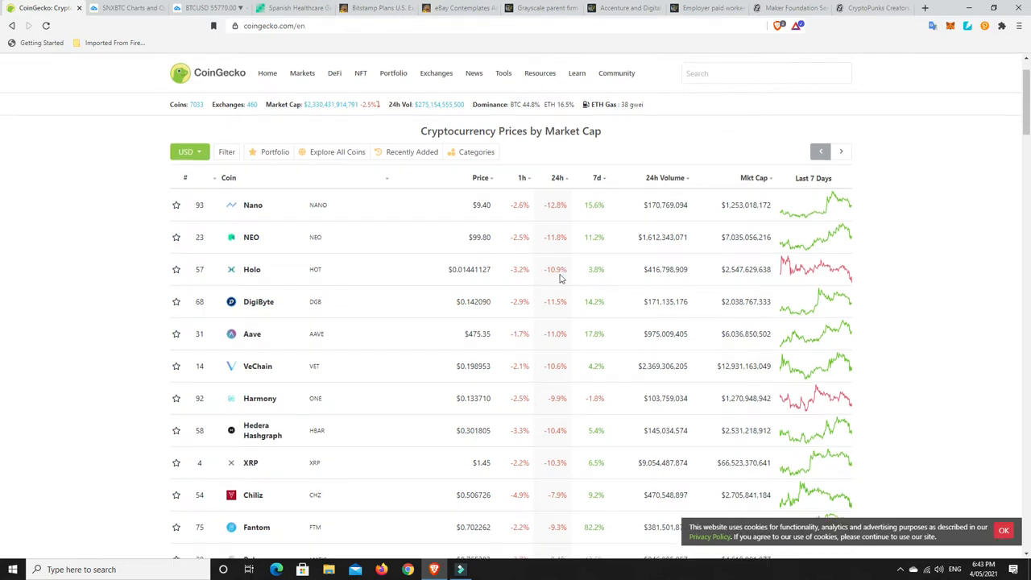
- Scroll the CoinGecko prices table listing Nano, NEO, Holo and DigiByte
scroll("down", 3)
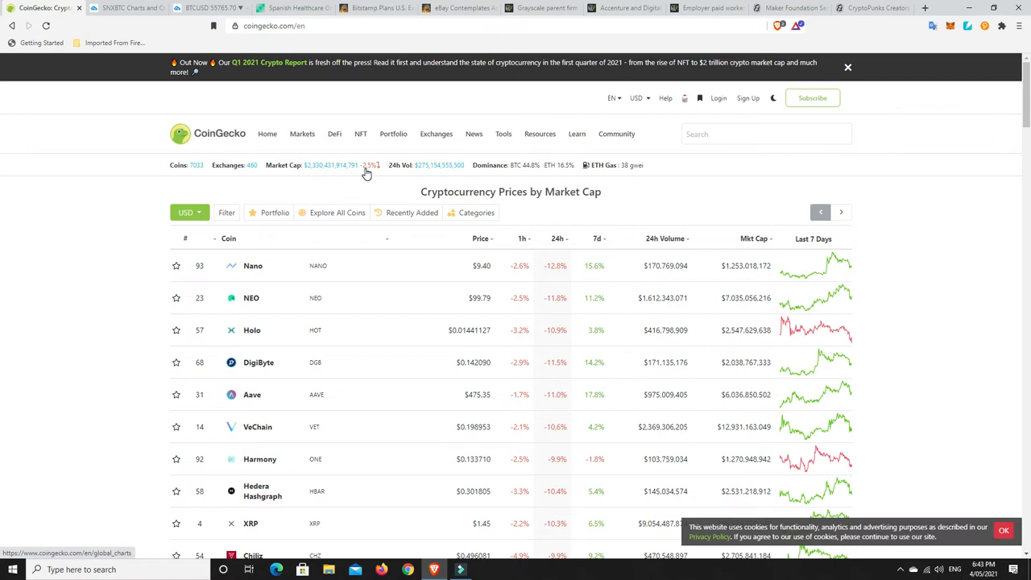
mouse_move(383, 168)
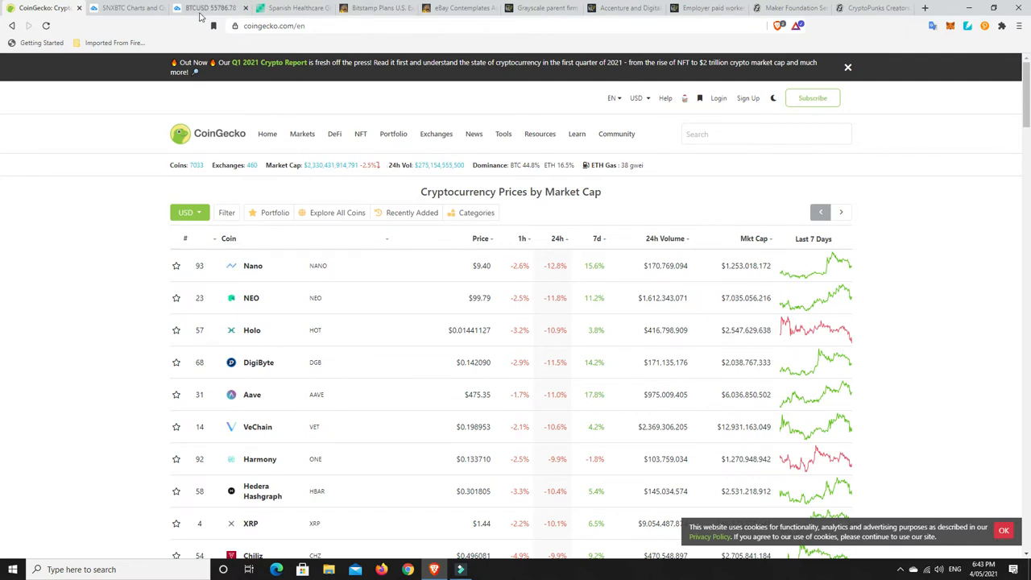
- Switch to the BTCUSD tab with the Bitstamp daily chart, trendlines and green support zone
left_click(210, 8)
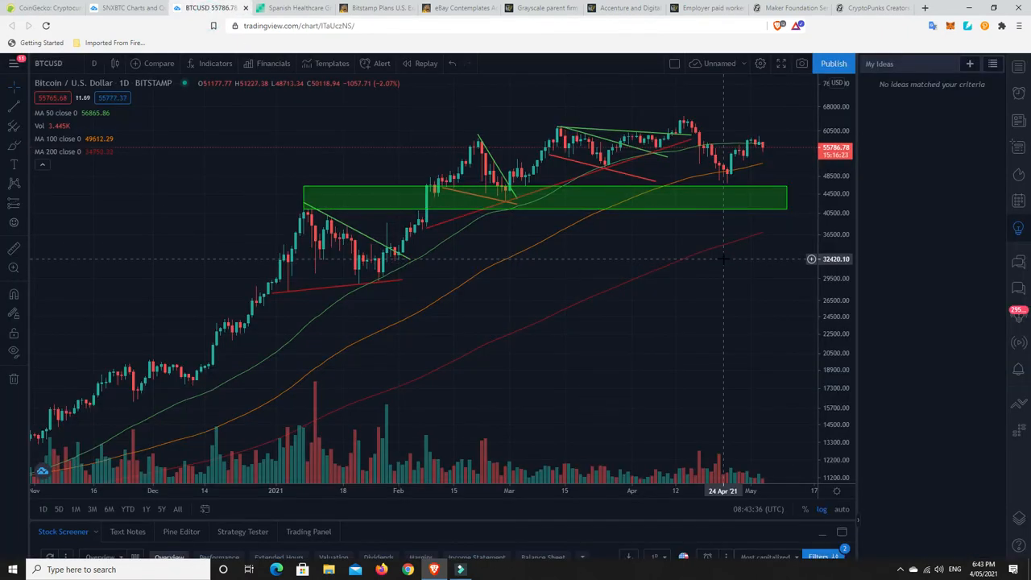
mouse_move(767, 150)
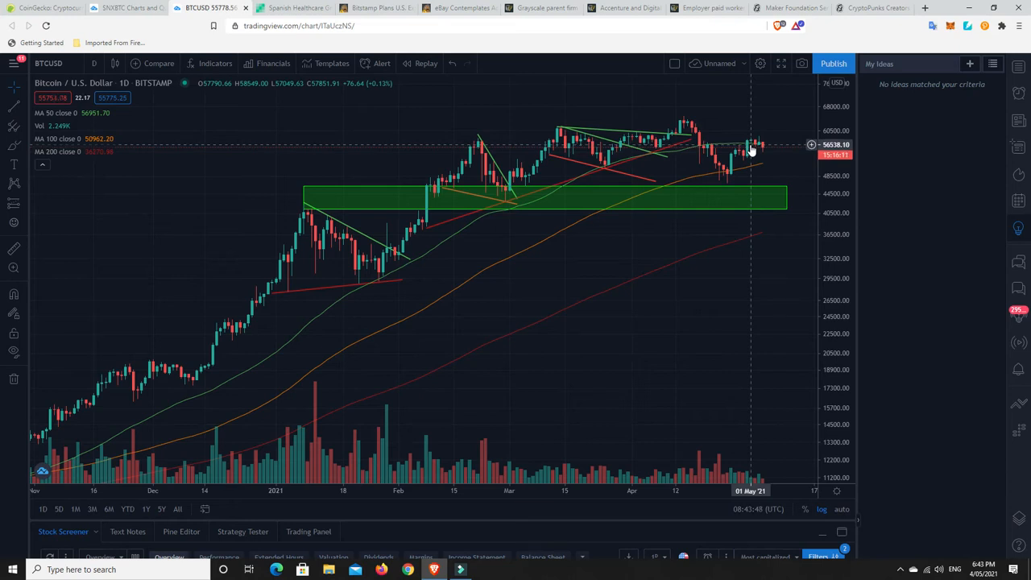
mouse_move(759, 150)
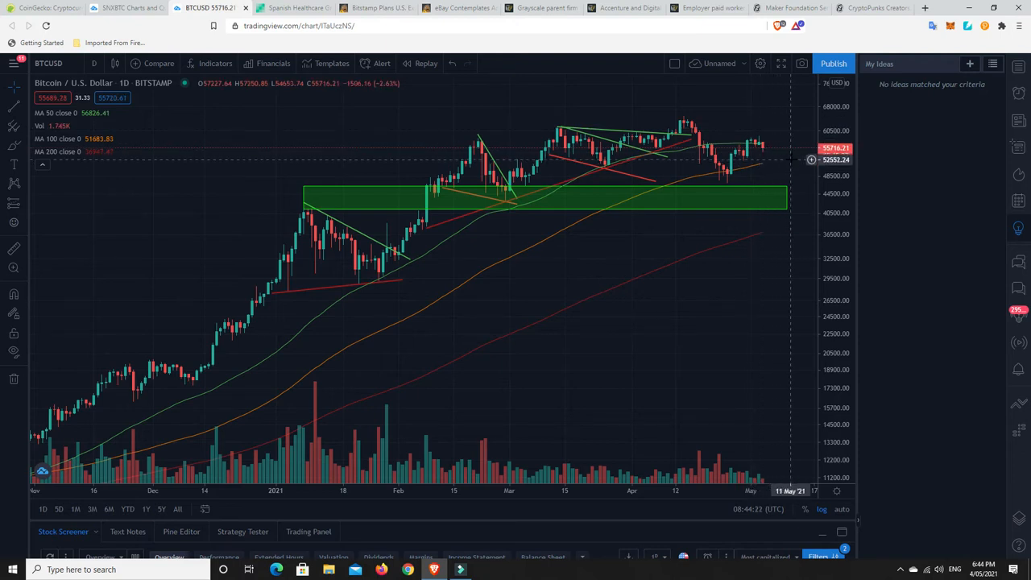
mouse_move(715, 175)
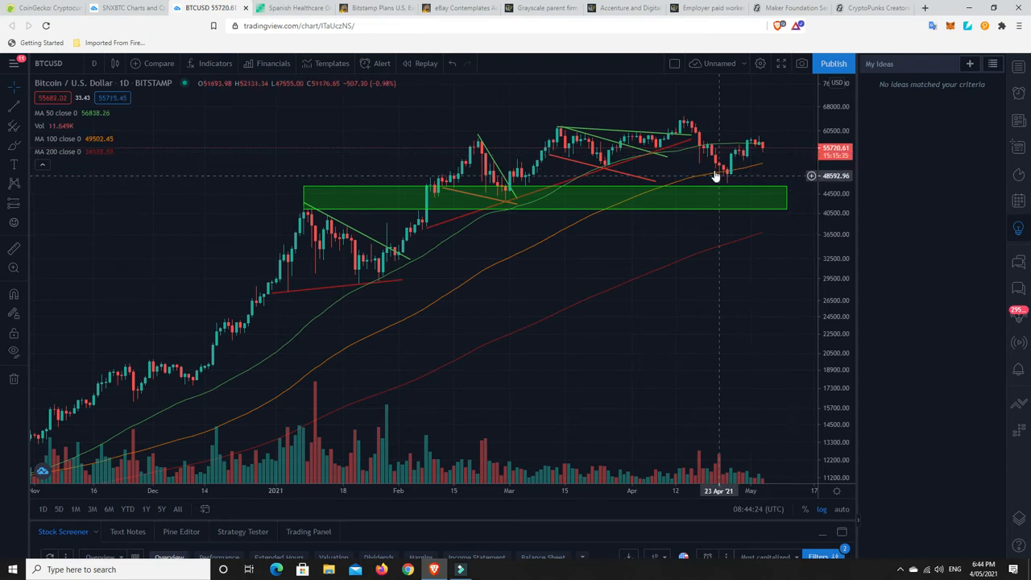
mouse_move(765, 161)
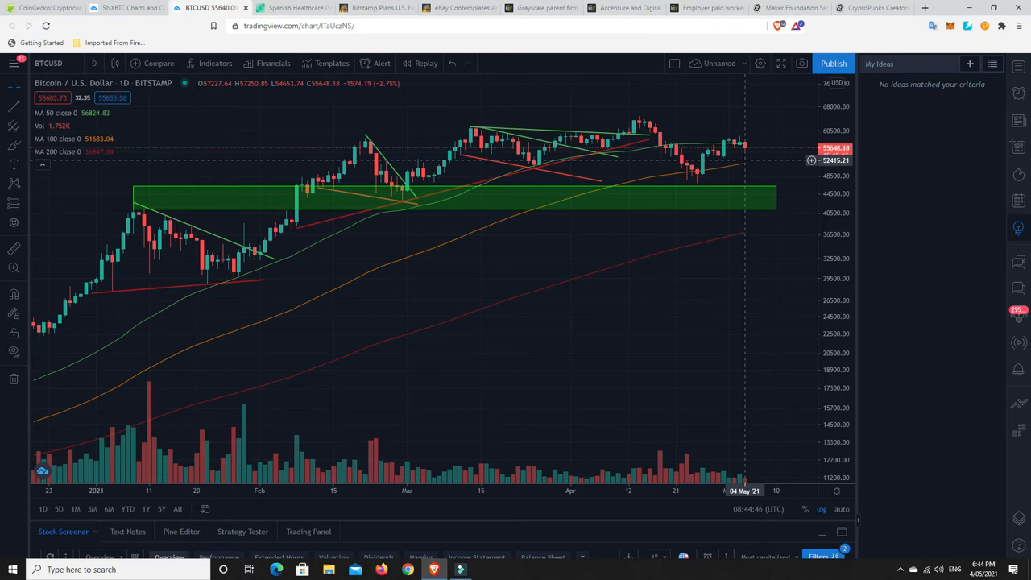
mouse_move(741, 155)
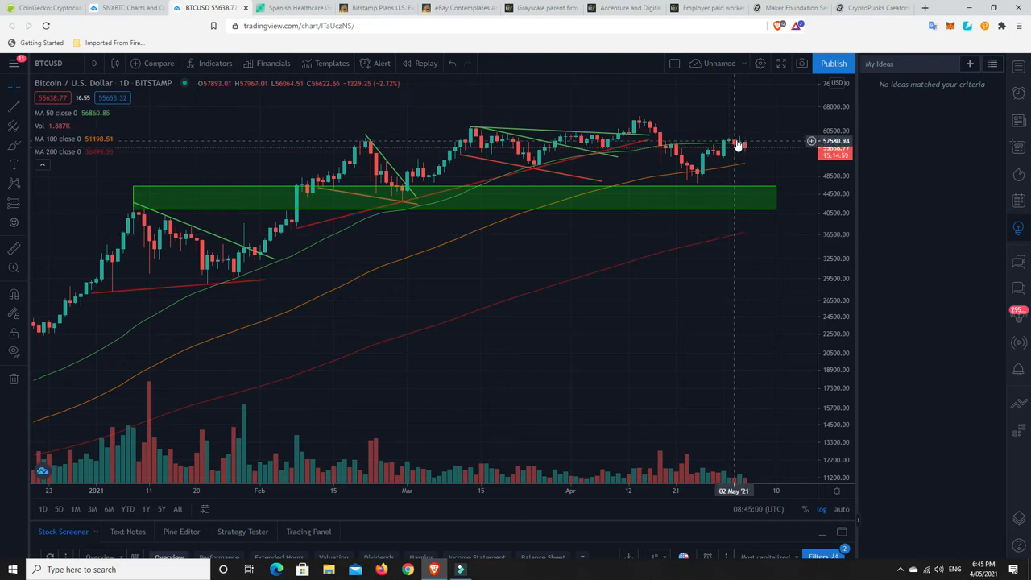
mouse_move(694, 187)
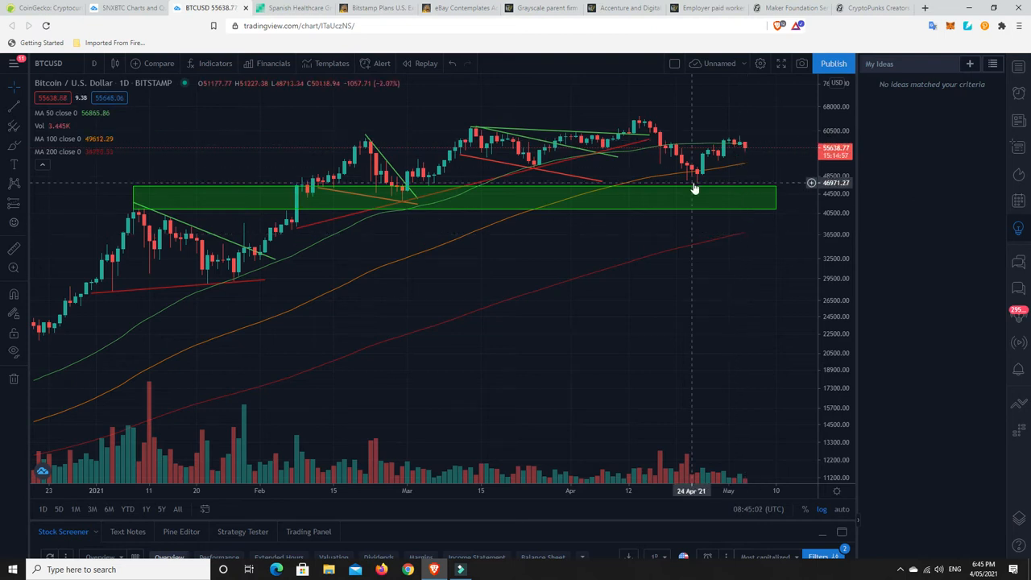
mouse_move(698, 179)
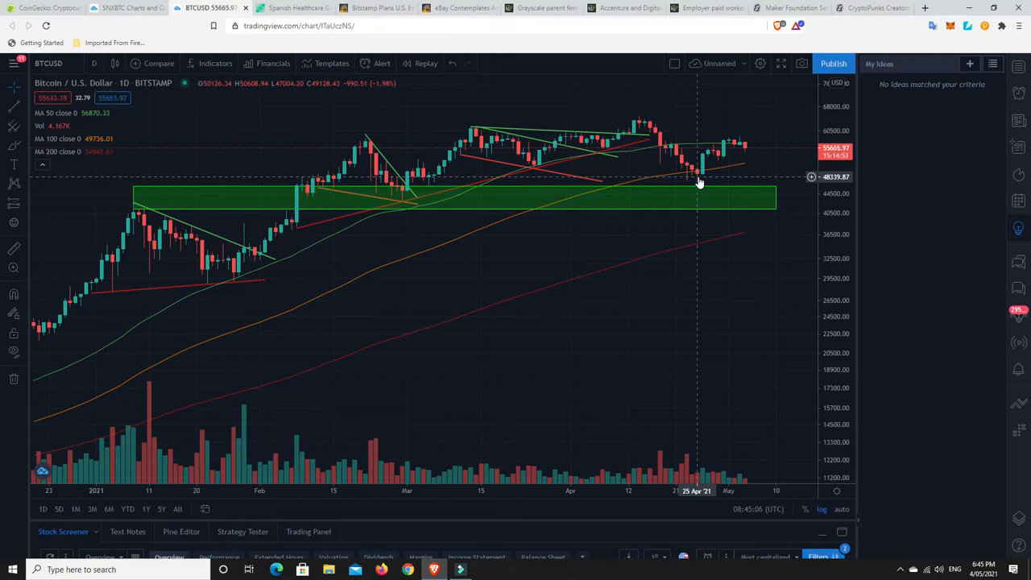
mouse_move(745, 237)
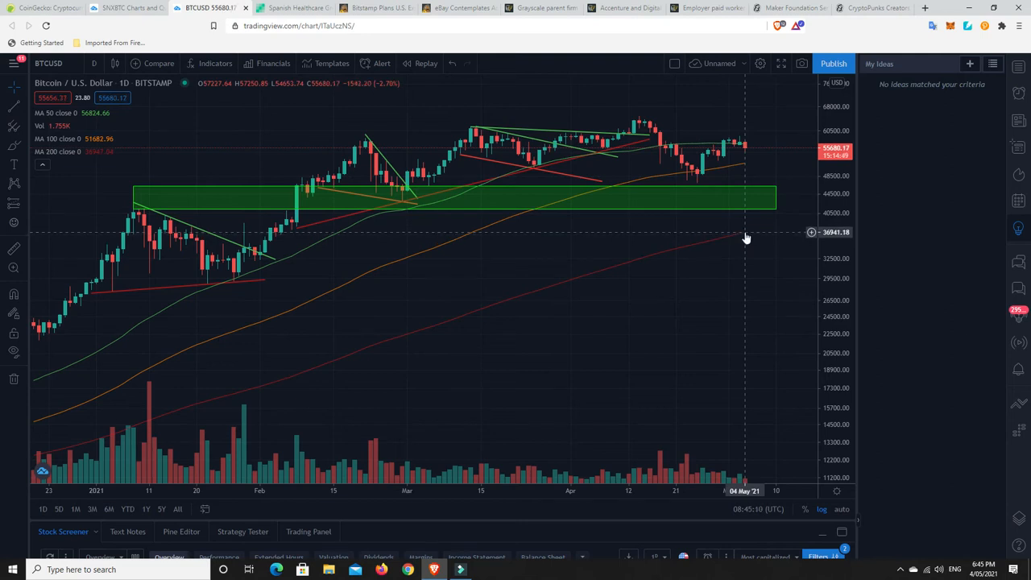
mouse_move(744, 236)
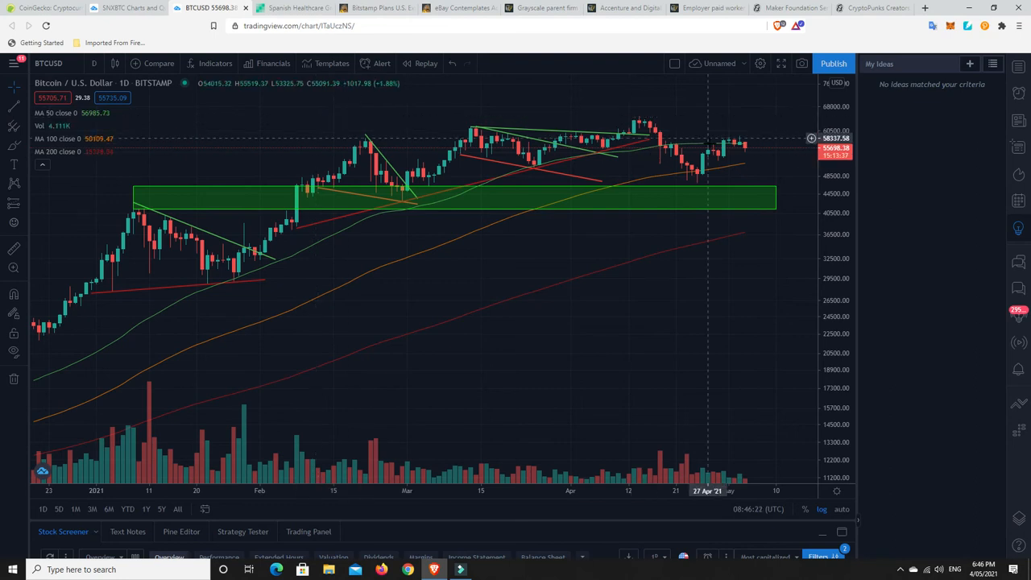
mouse_move(745, 150)
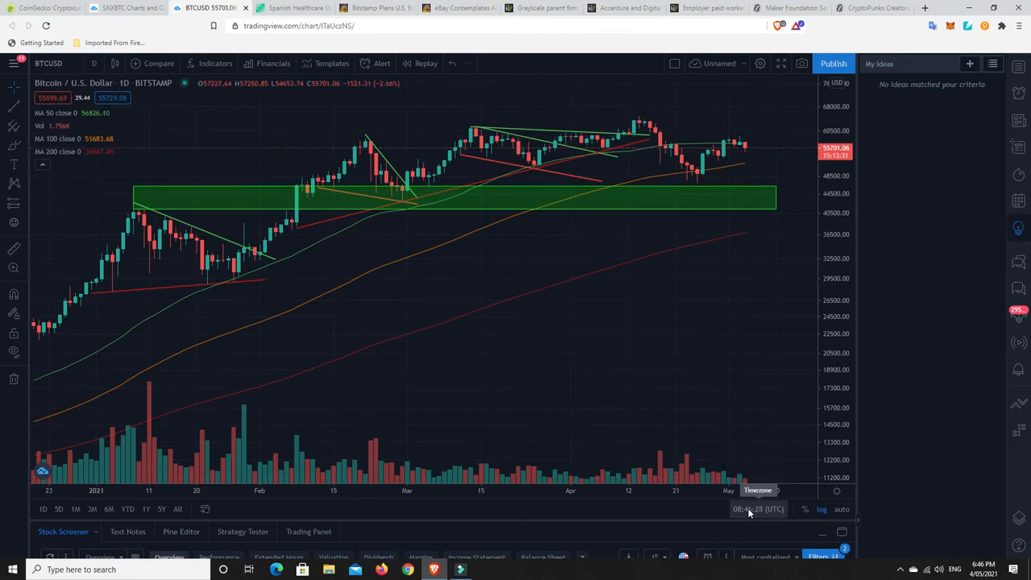
mouse_move(740, 144)
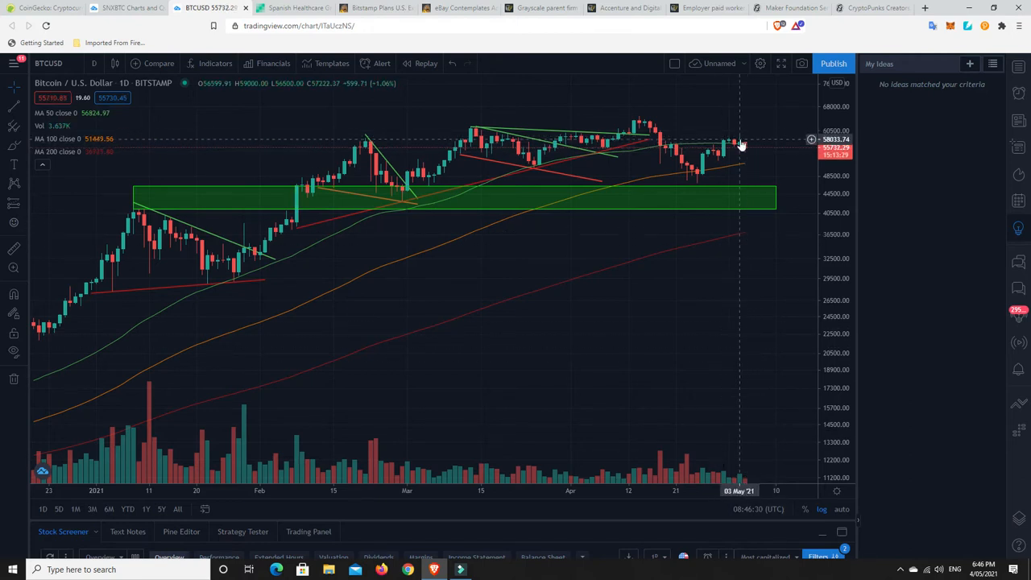
- Switch to the Bitcoin.com article on a Spanish healthcare group accepting crypto payments
left_click(294, 7)
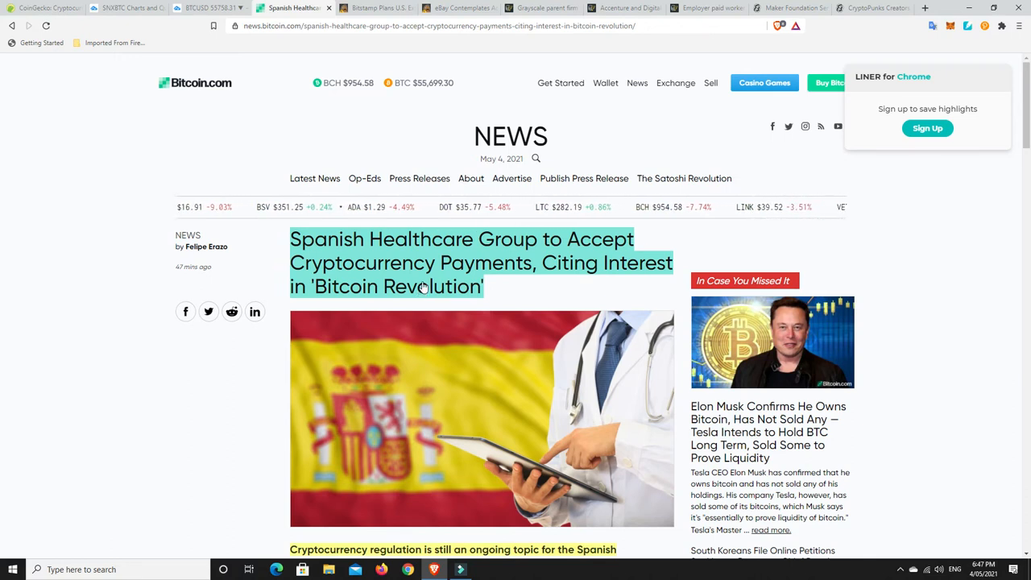
scroll("down", 3)
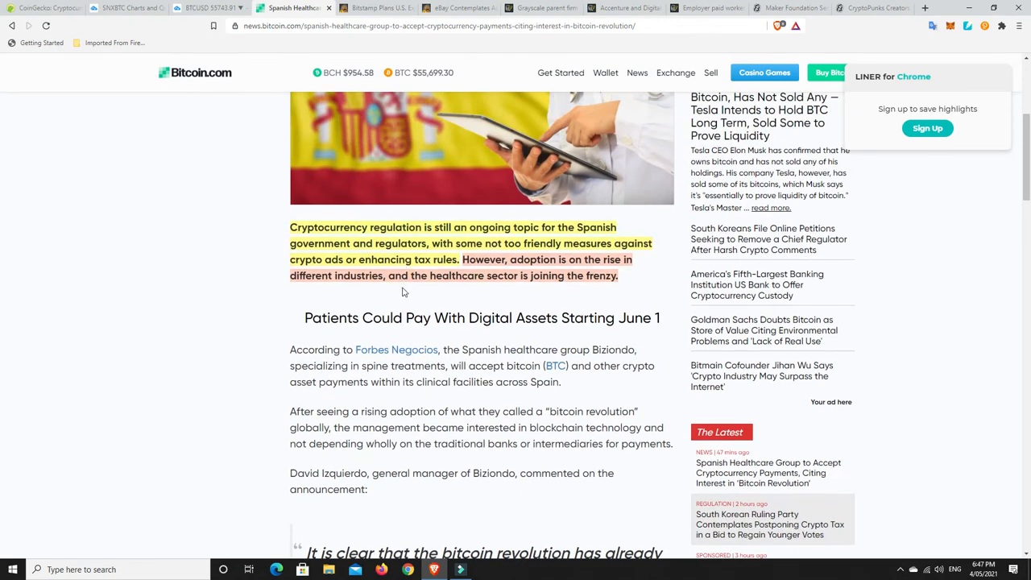
mouse_move(455, 299)
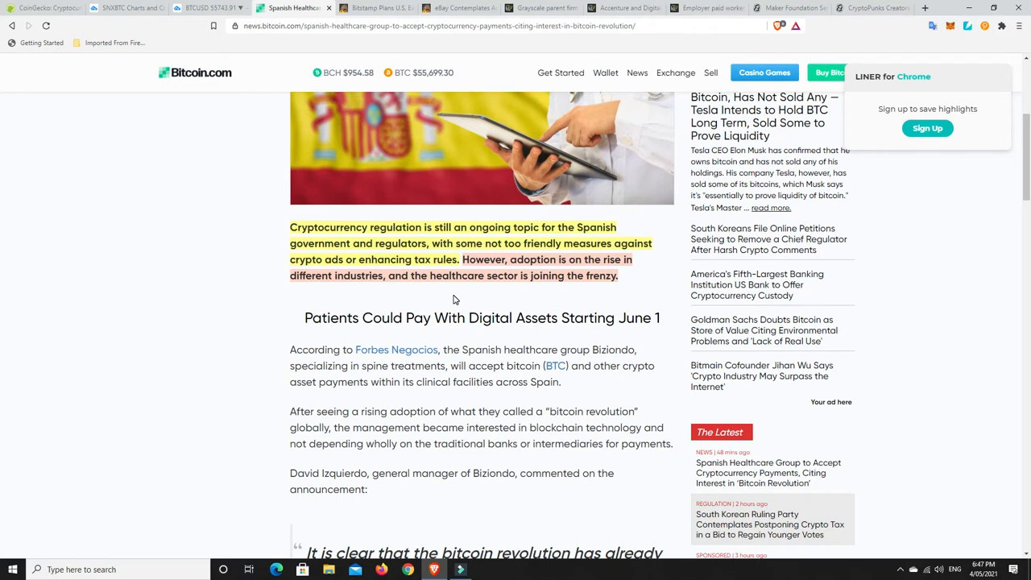
mouse_move(522, 269)
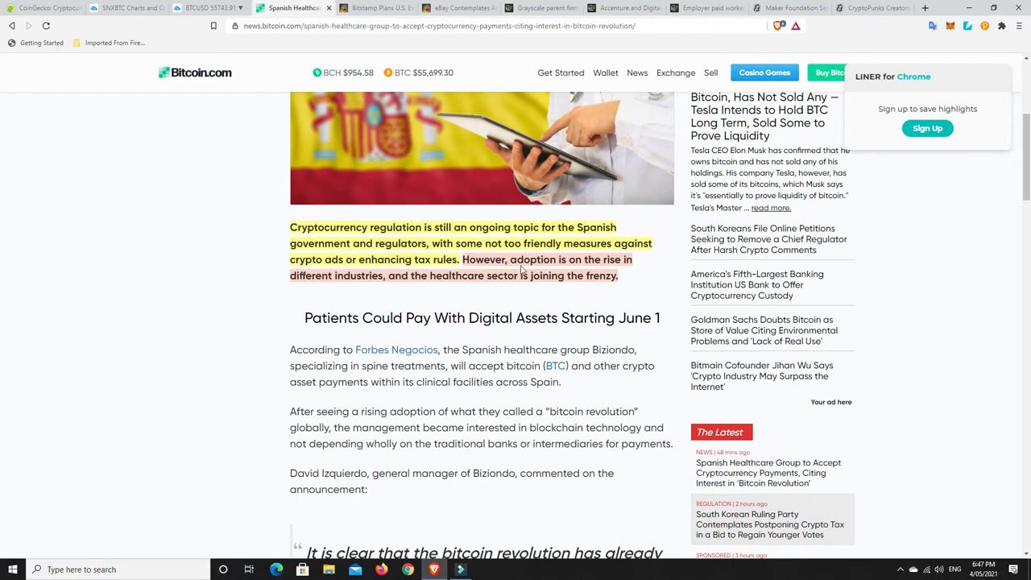
mouse_move(507, 297)
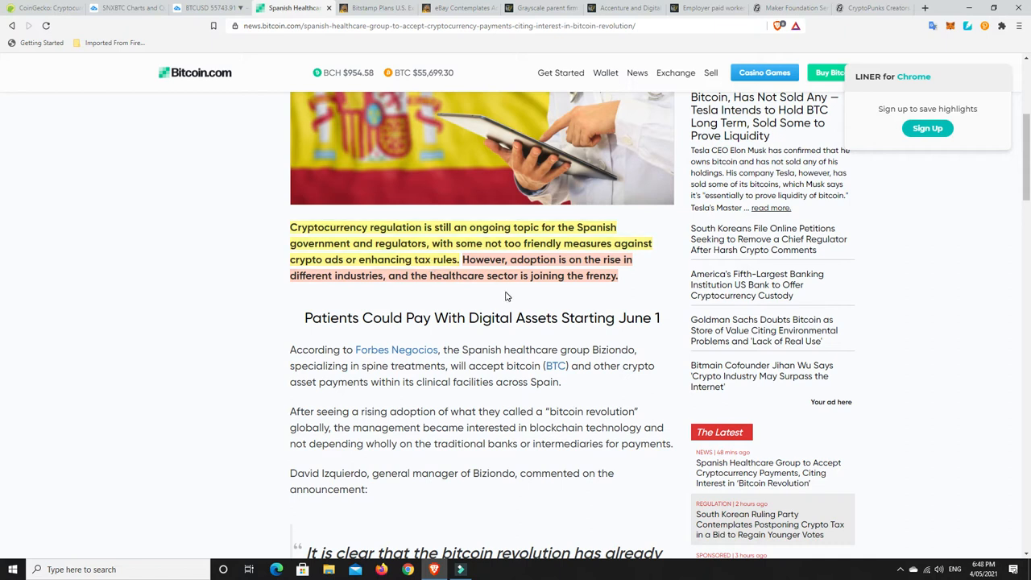
mouse_move(609, 264)
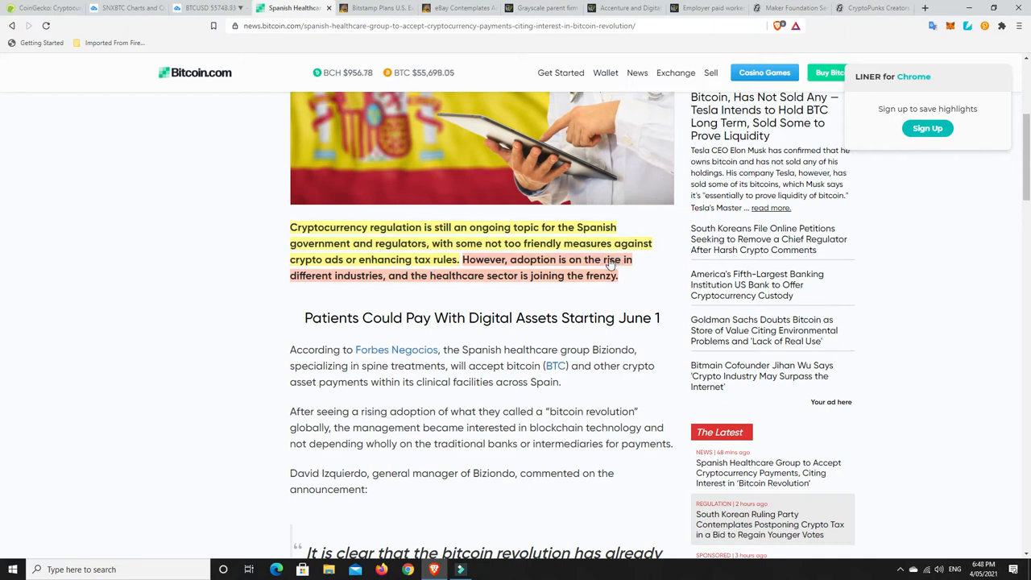
mouse_move(522, 276)
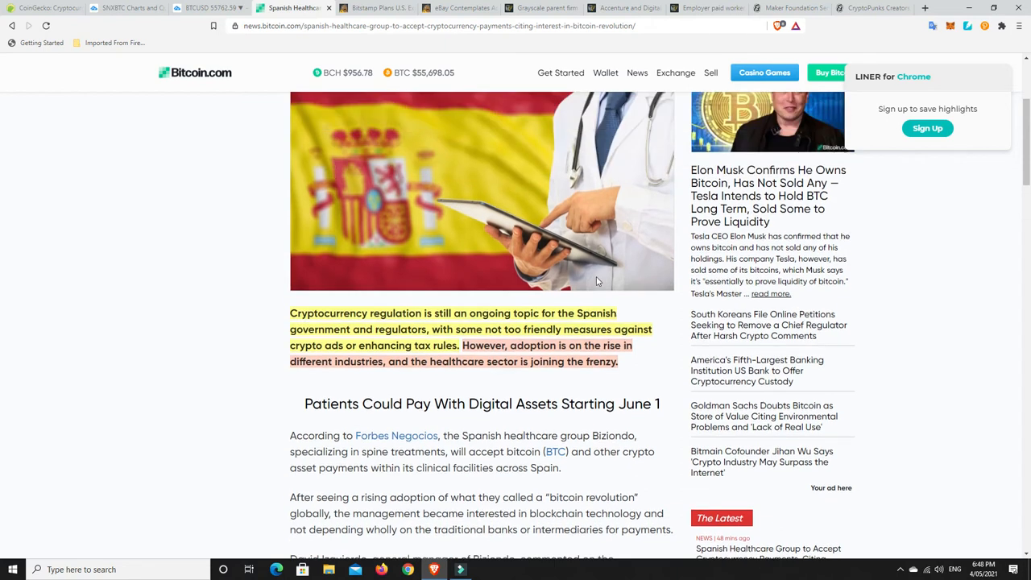
scroll("up", 3)
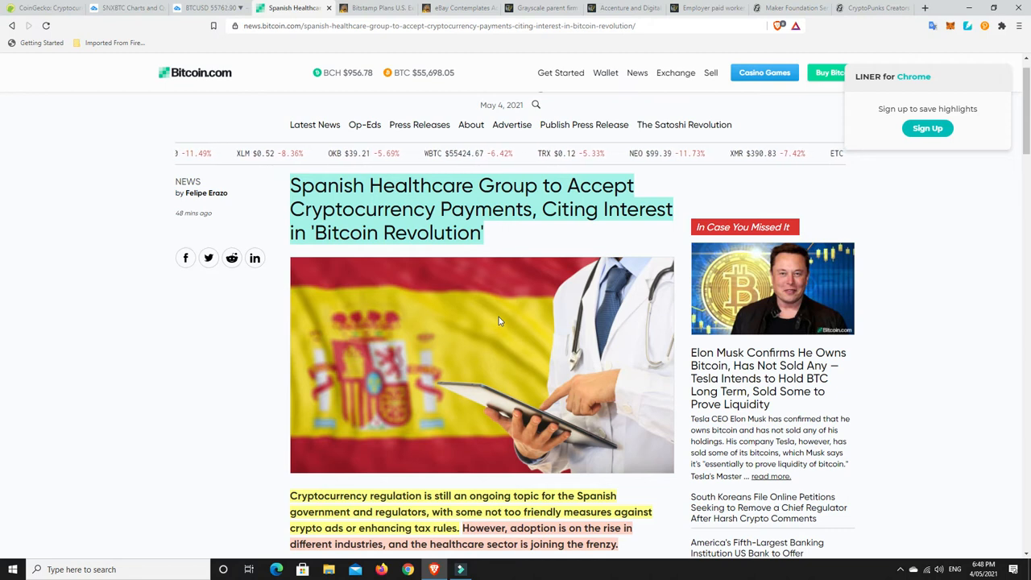
scroll("down", 3)
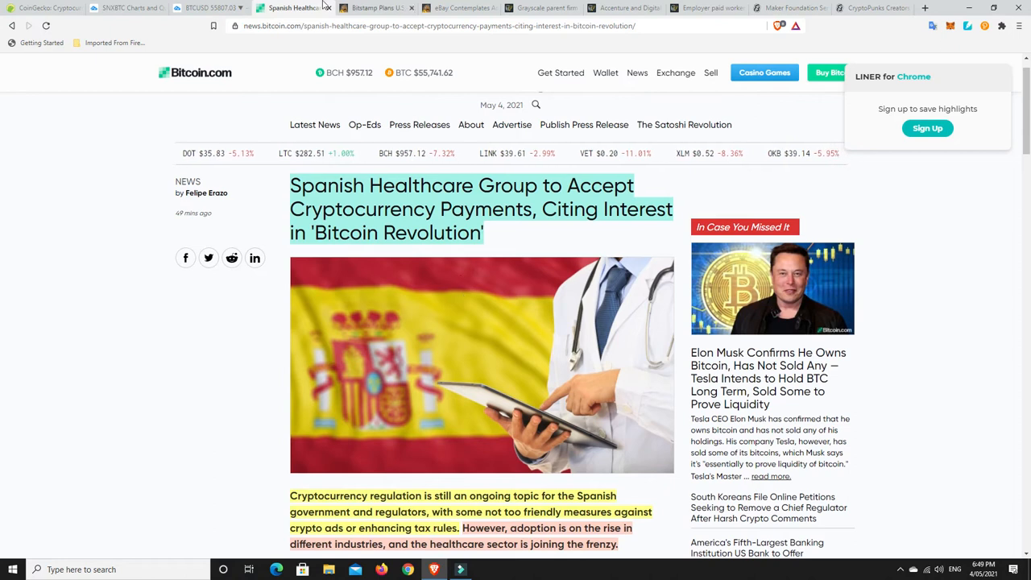
- Read the opening of the Bitstamp expansion article, then switch to the eBay crypto payments article
left_click(379, 7)
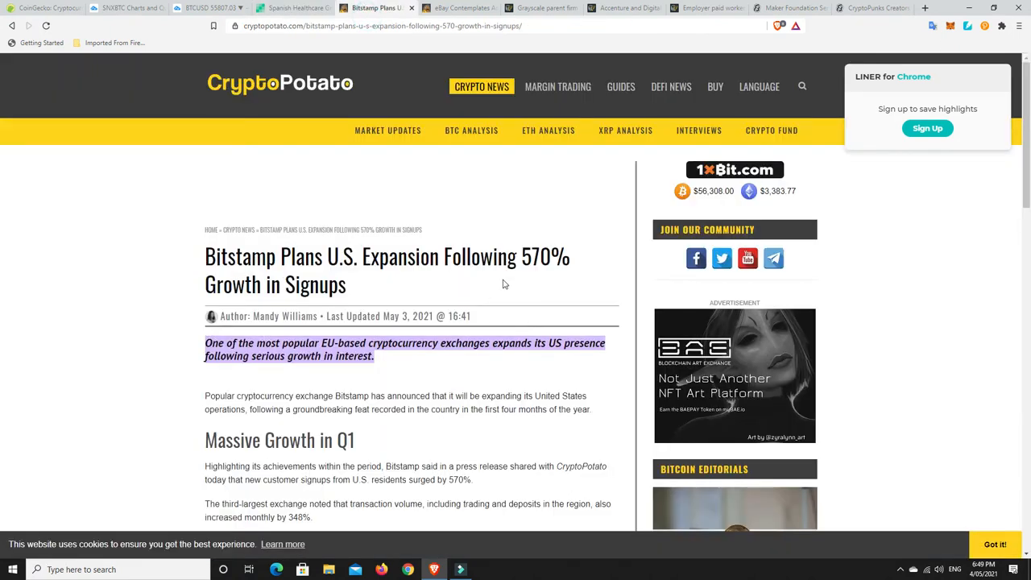
scroll("down", 3)
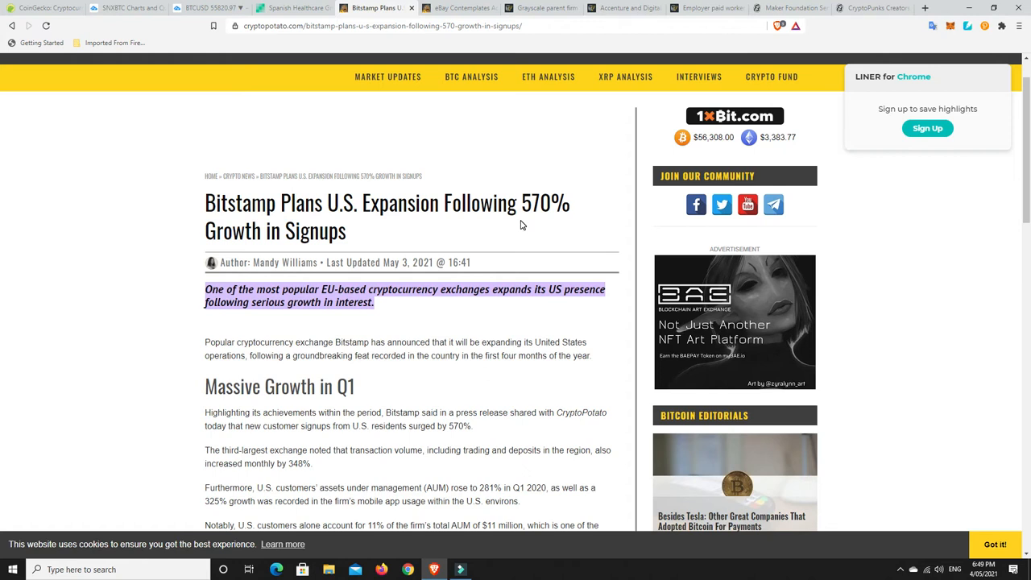
mouse_move(249, 308)
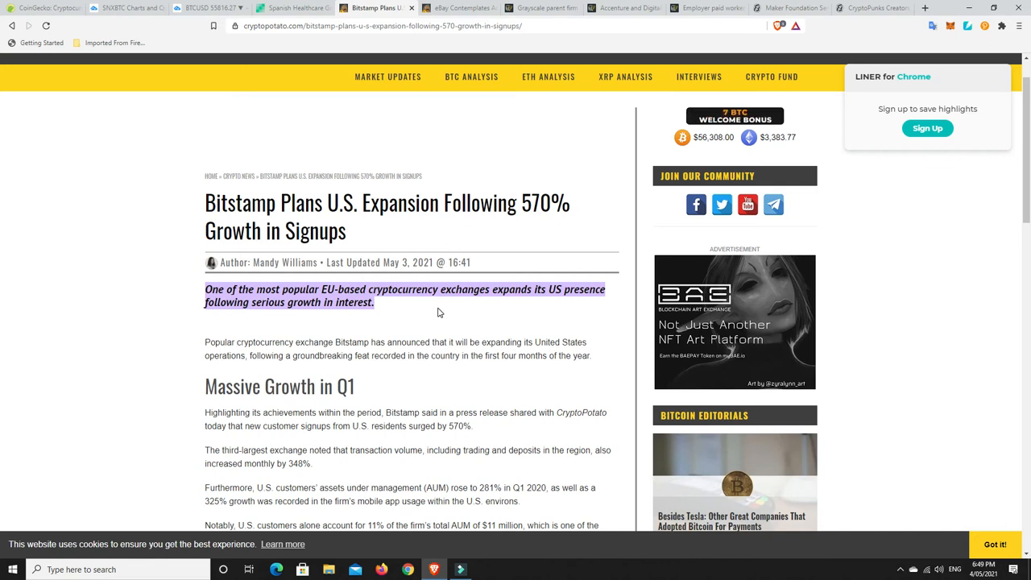
mouse_move(445, 312)
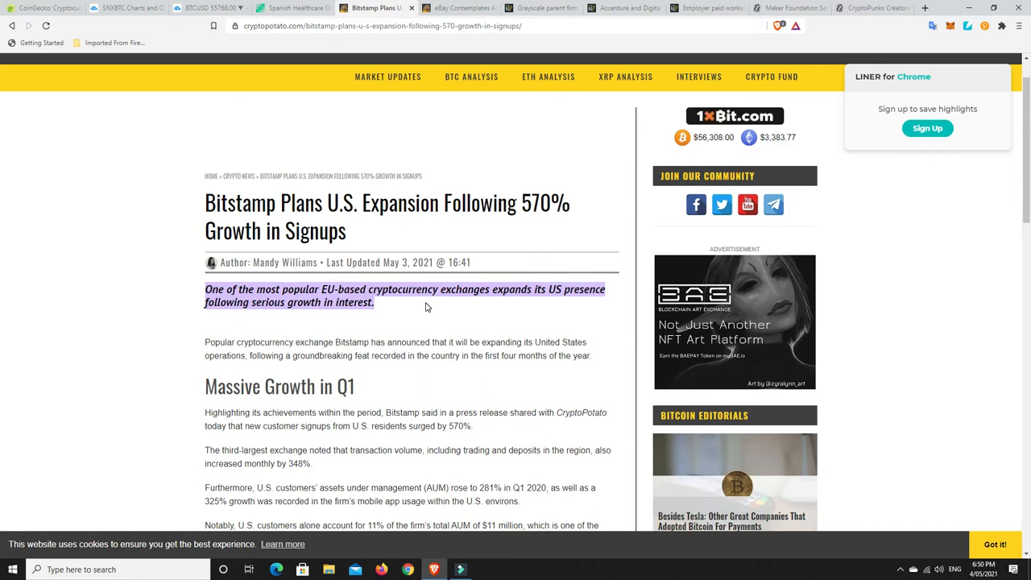
mouse_move(311, 73)
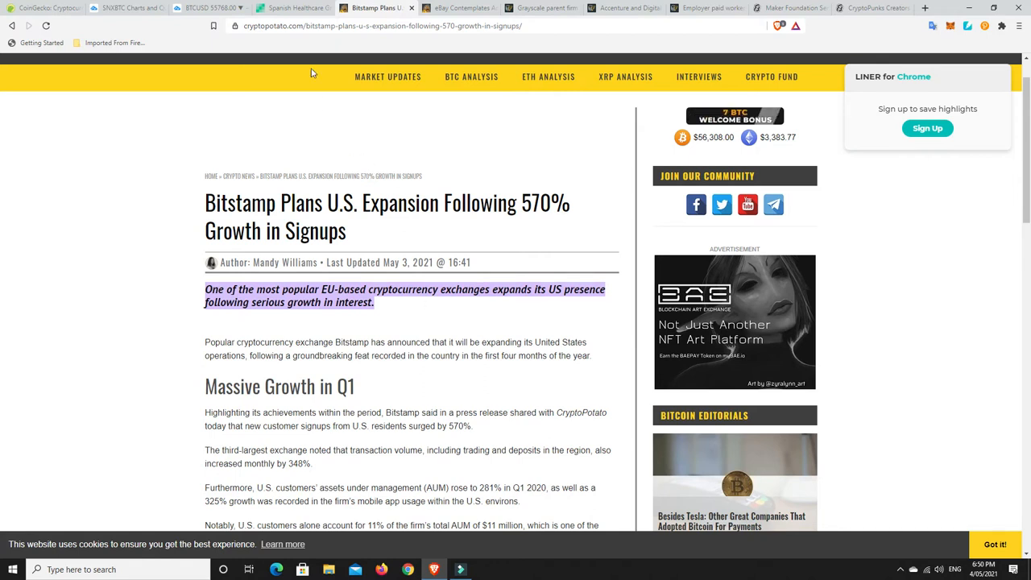
left_click(289, 8)
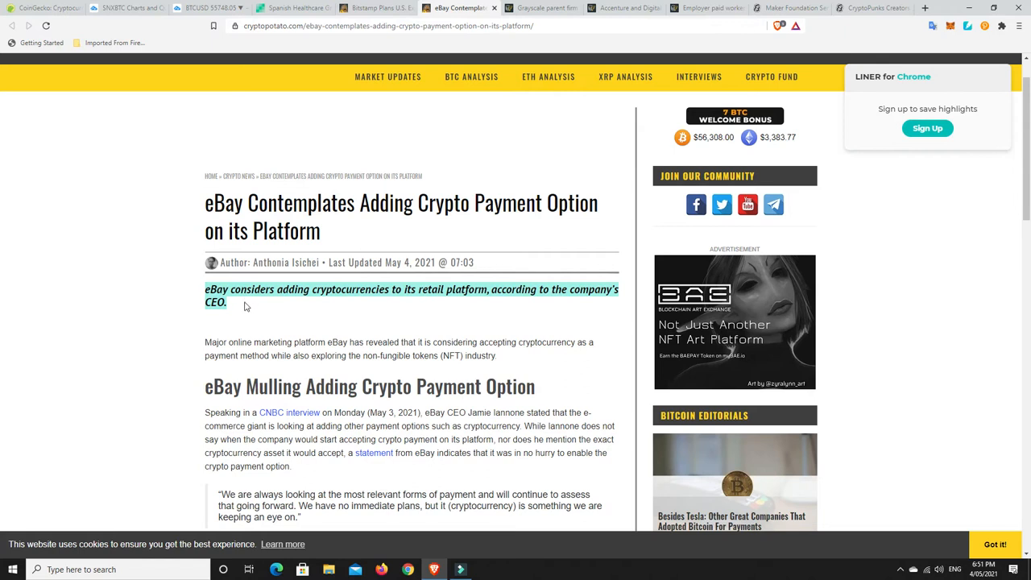
mouse_move(315, 324)
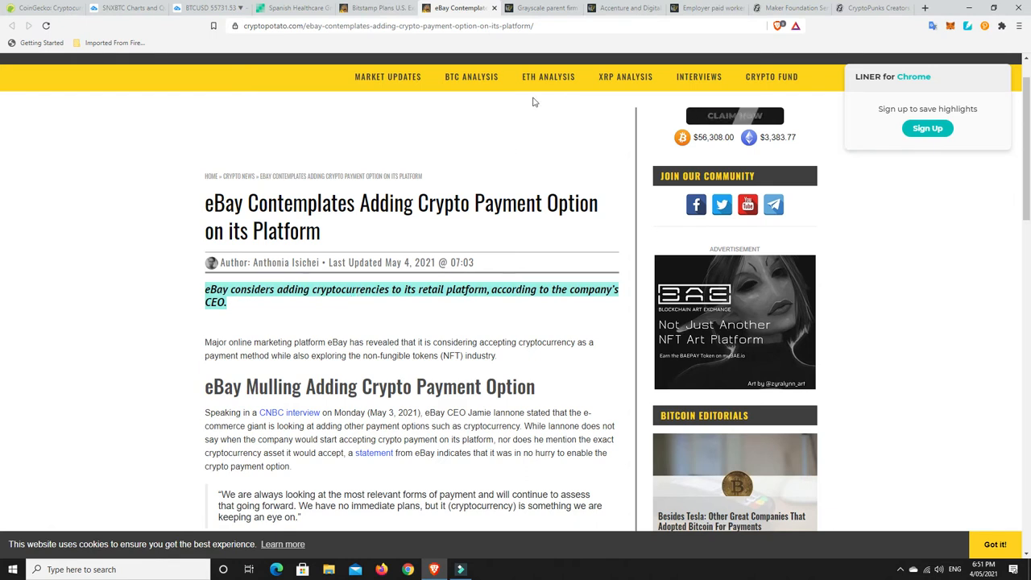
- Switch to the Cointelegraph article on DCG raising its GBTC buy limit by $500M
left_click(541, 7)
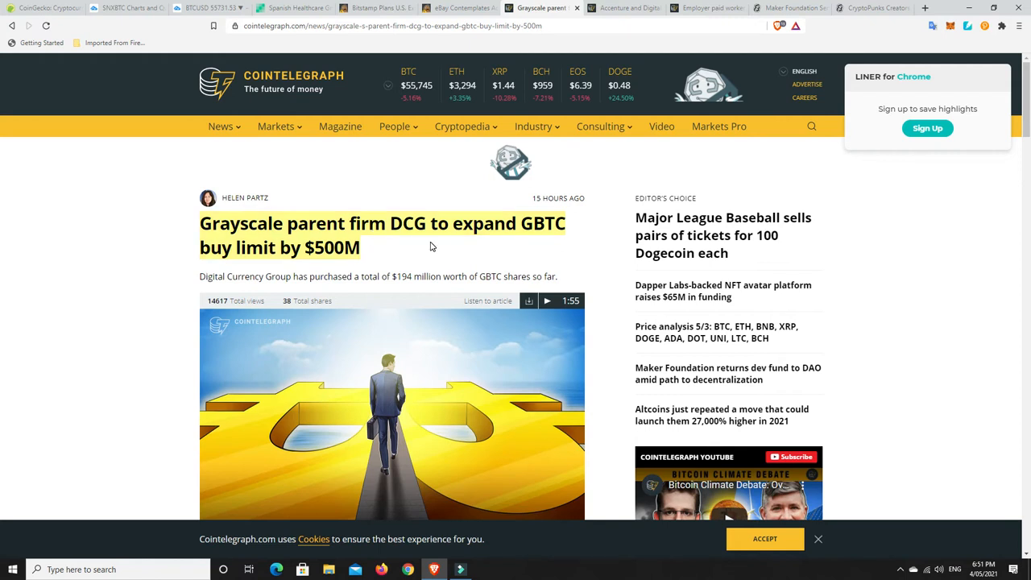
mouse_move(413, 234)
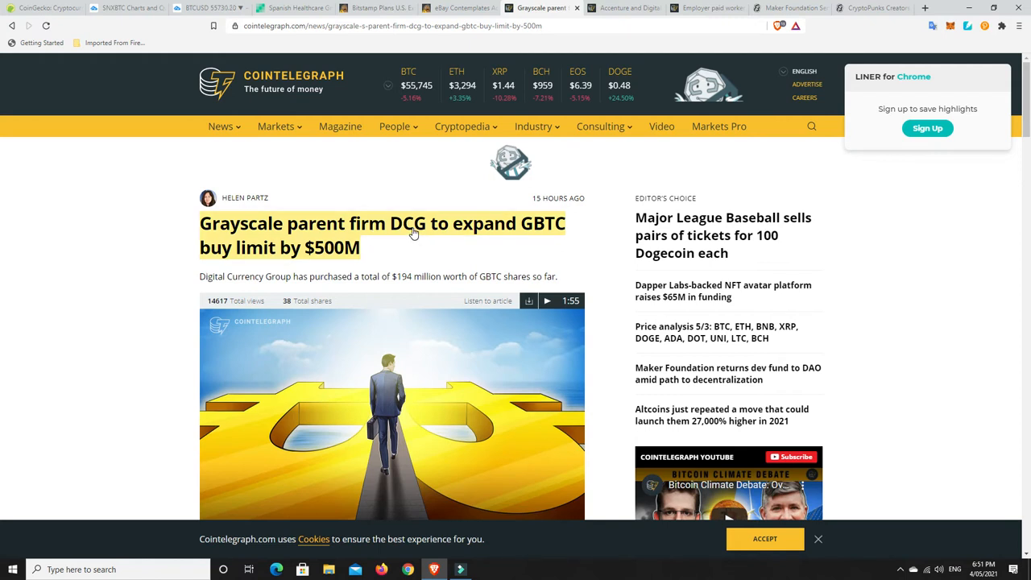
mouse_move(528, 236)
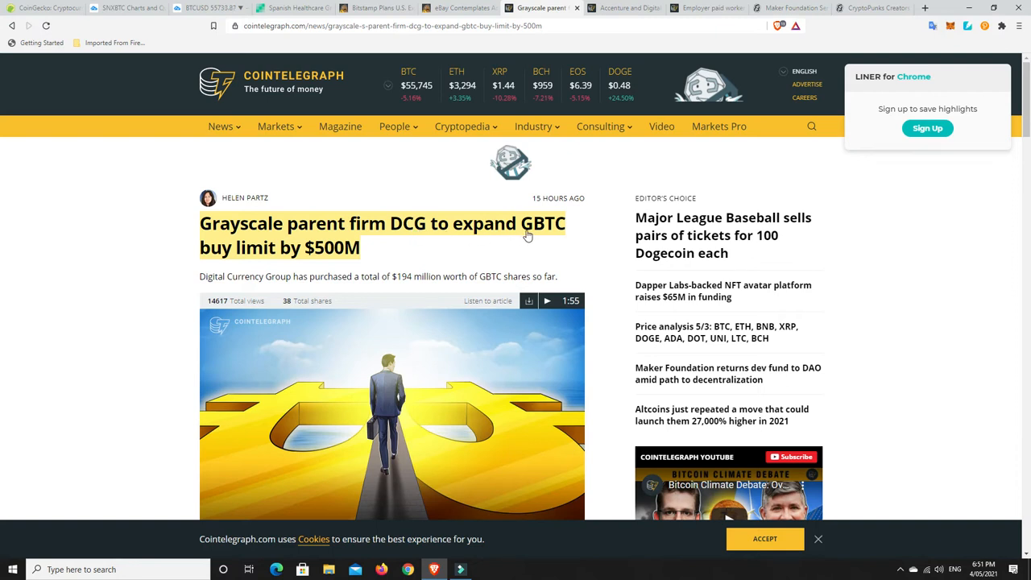
mouse_move(548, 229)
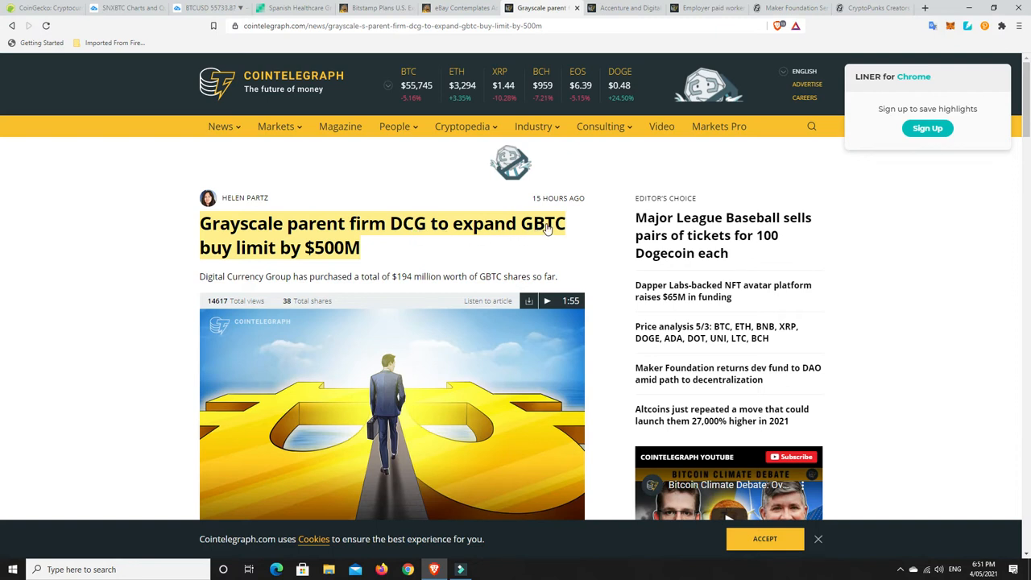
mouse_move(326, 254)
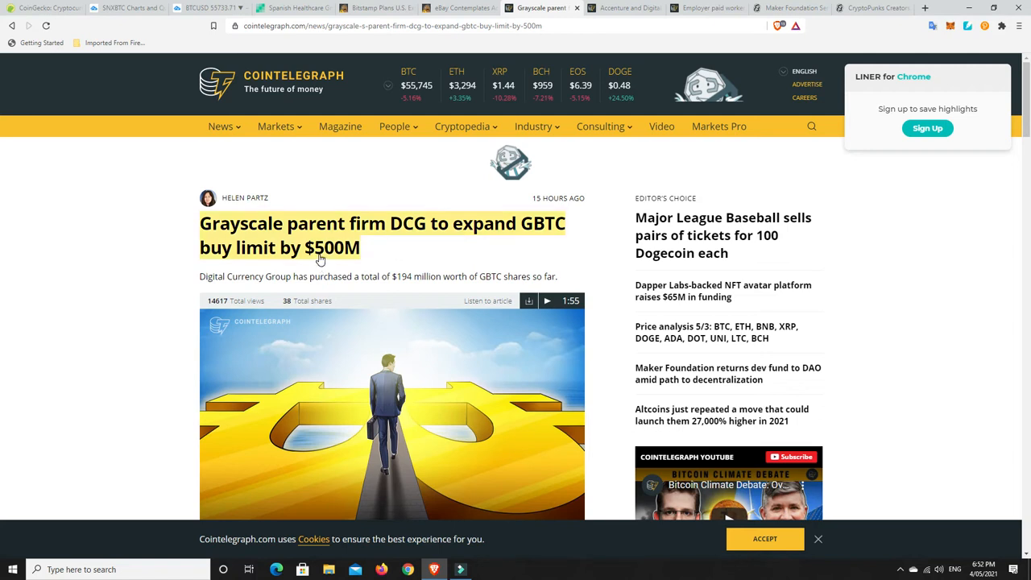
scroll("down", 3)
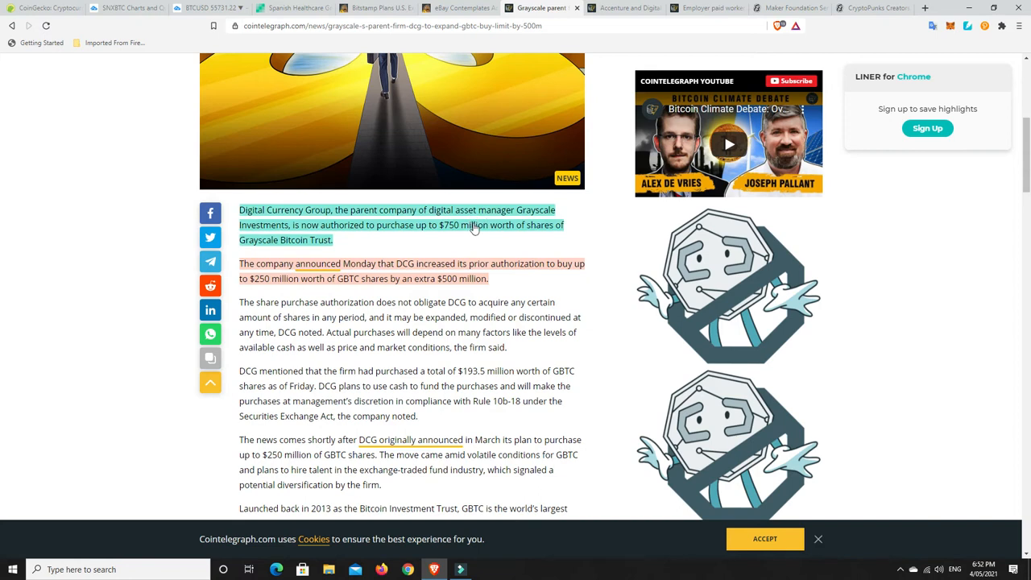
mouse_move(523, 228)
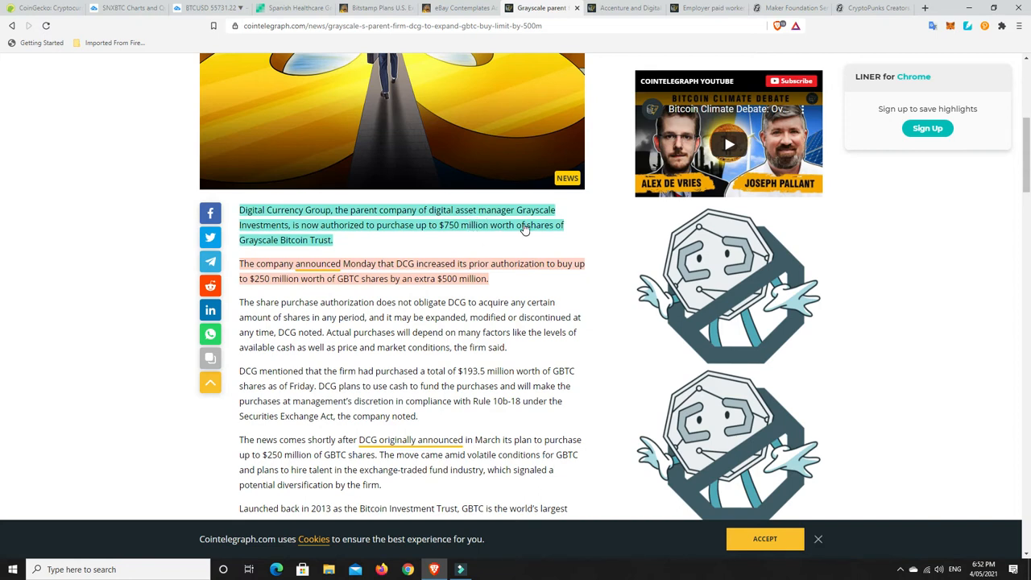
mouse_move(295, 243)
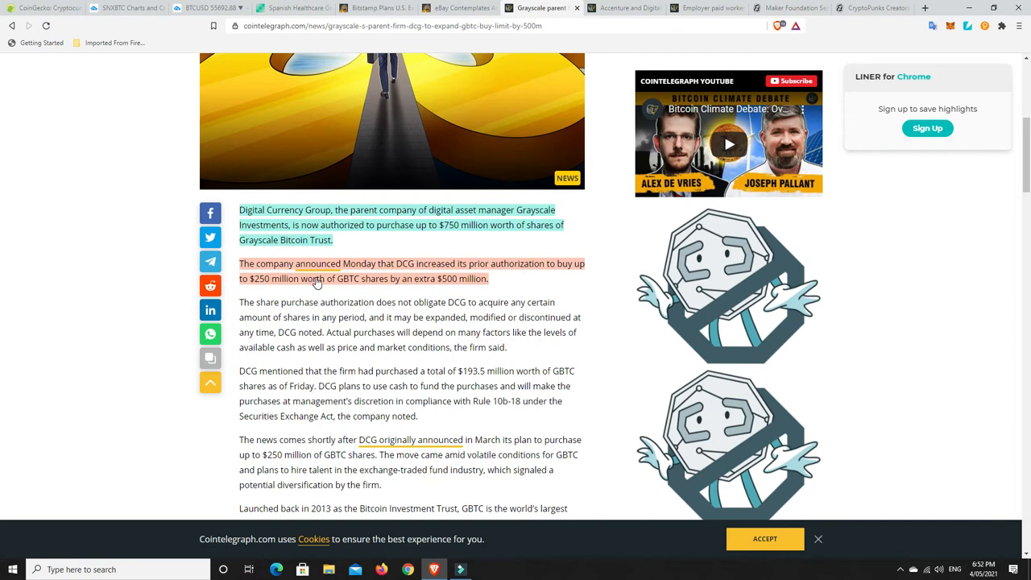
mouse_move(462, 288)
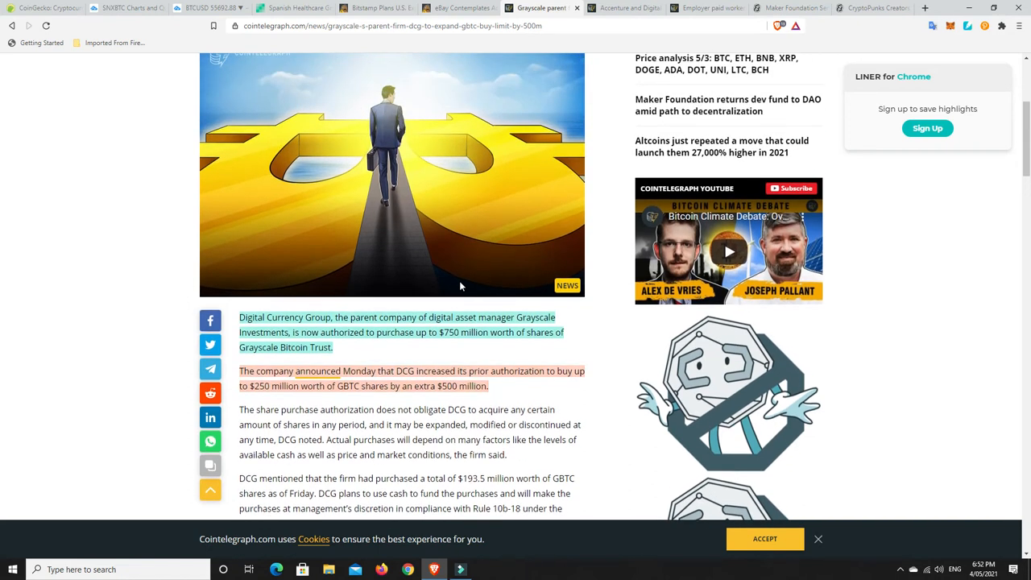
scroll("up", 3)
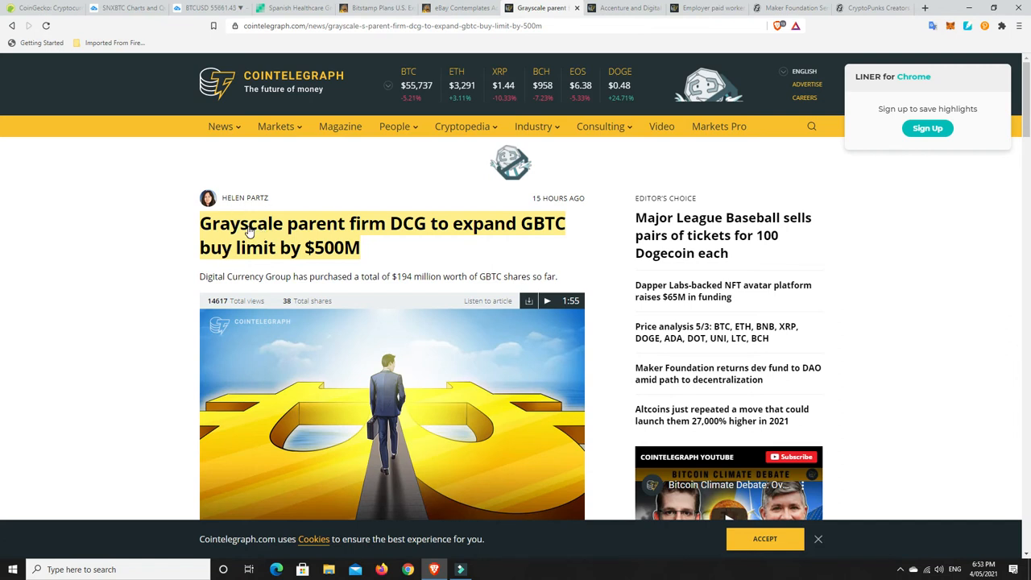
mouse_move(280, 241)
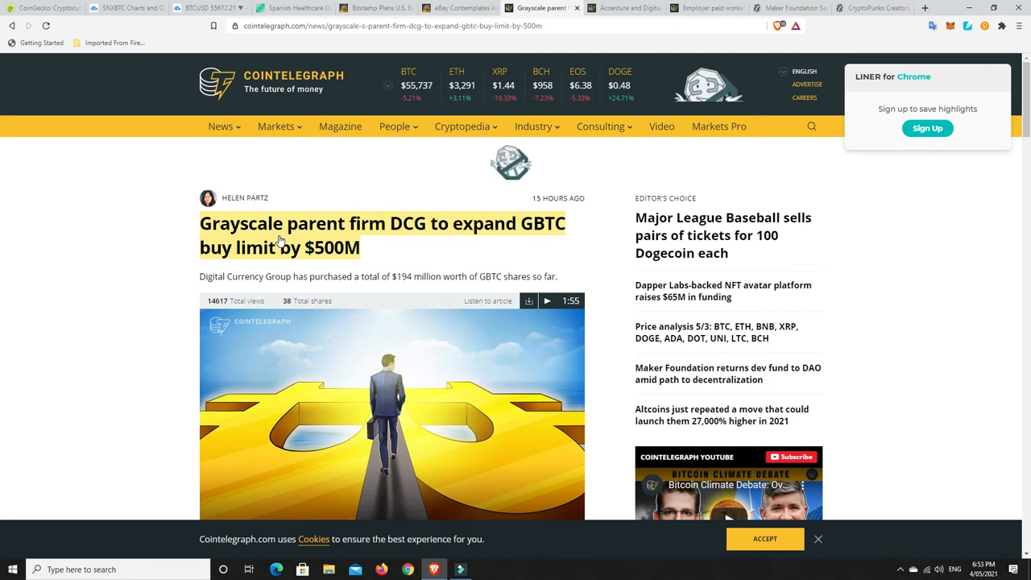
mouse_move(325, 238)
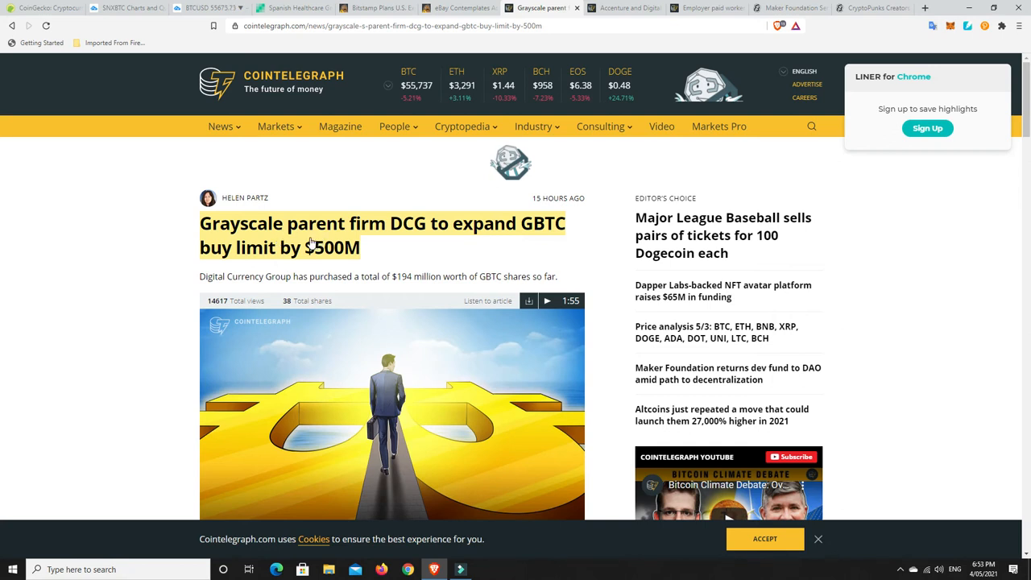
mouse_move(310, 243)
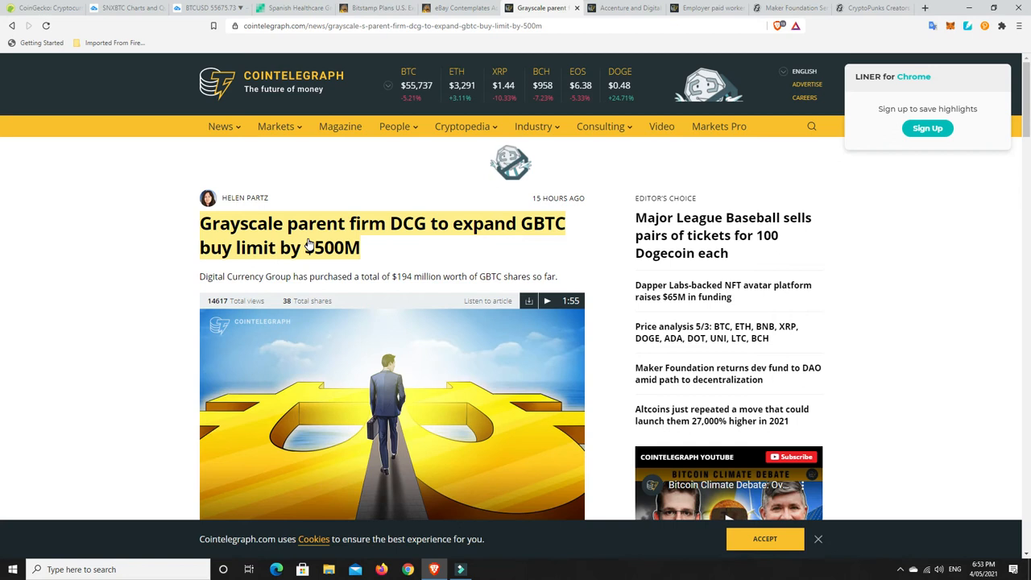
scroll("down", 3)
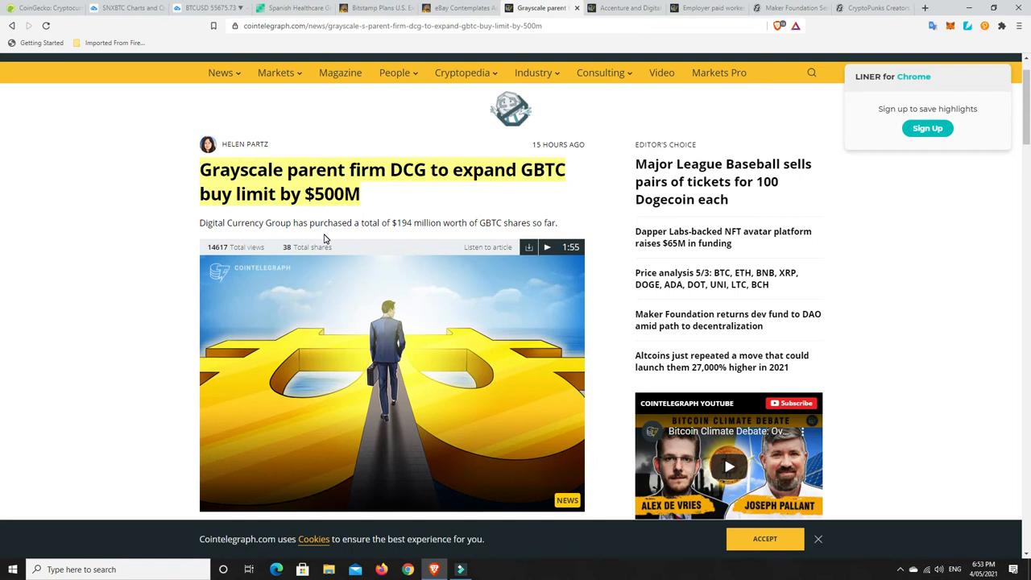
mouse_move(426, 207)
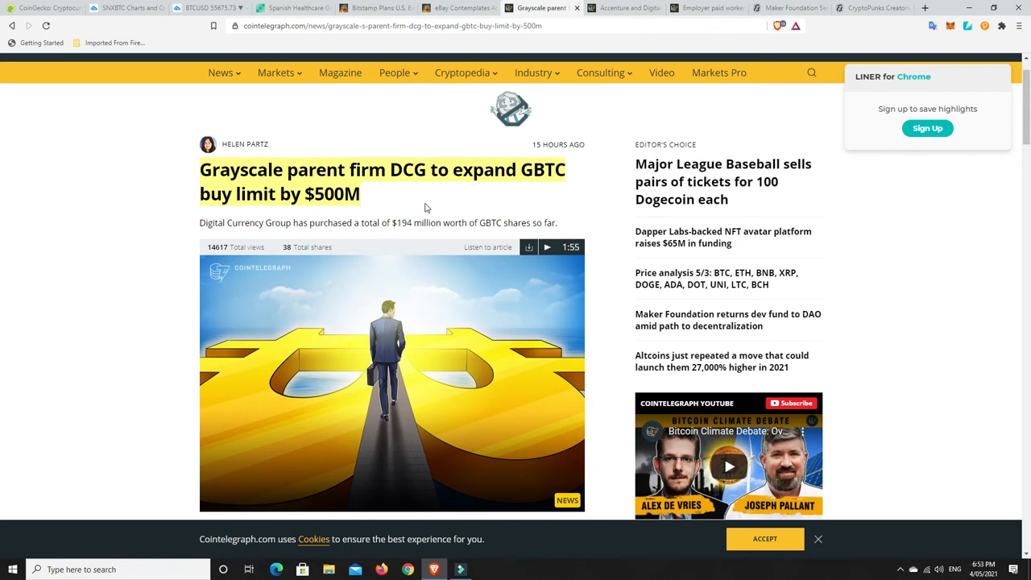
mouse_move(439, 202)
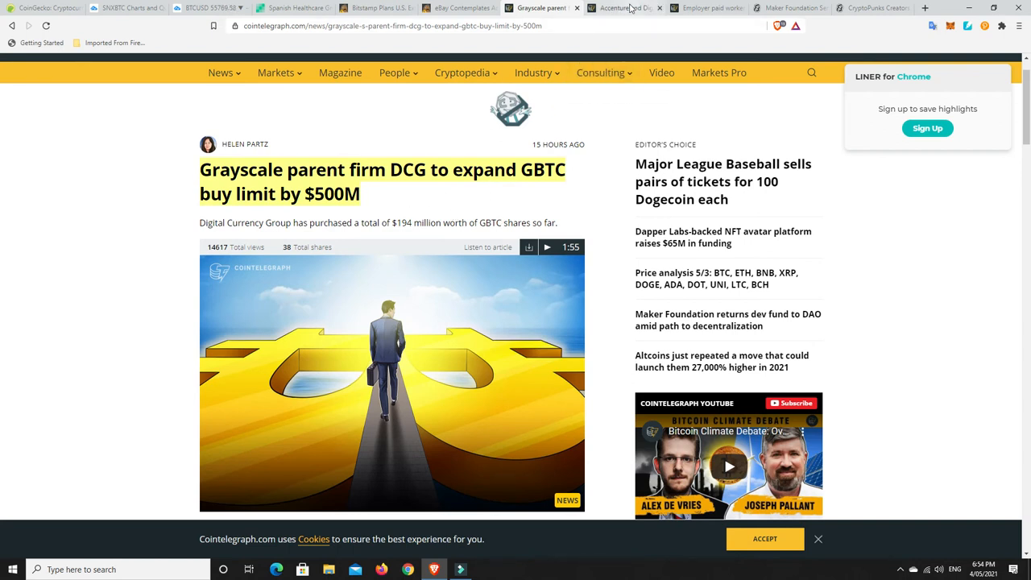
- Open the Accenture and Digital Dollar Foundation CBDC trial article and read its headline and summary
left_click(620, 7)
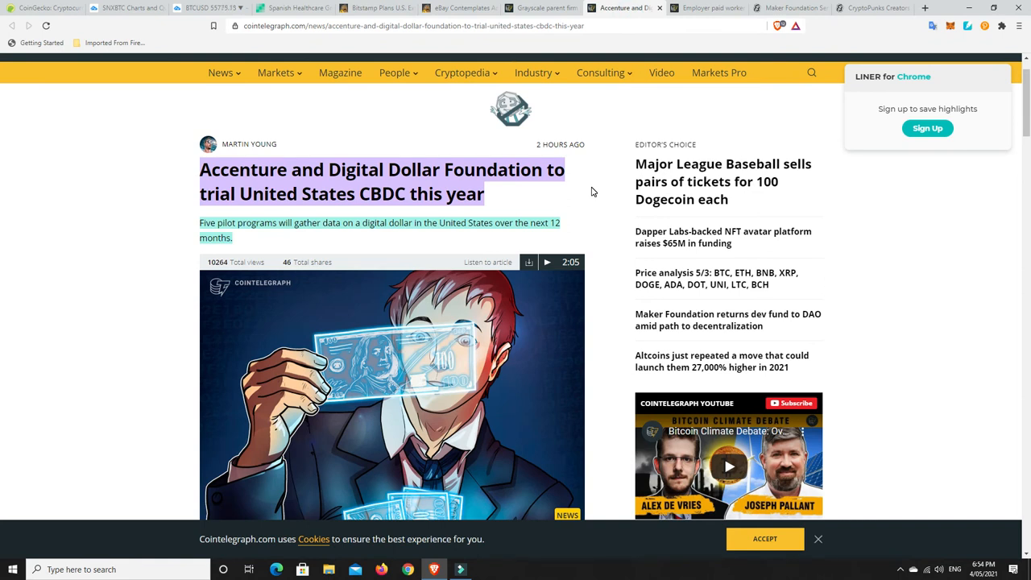
mouse_move(538, 211)
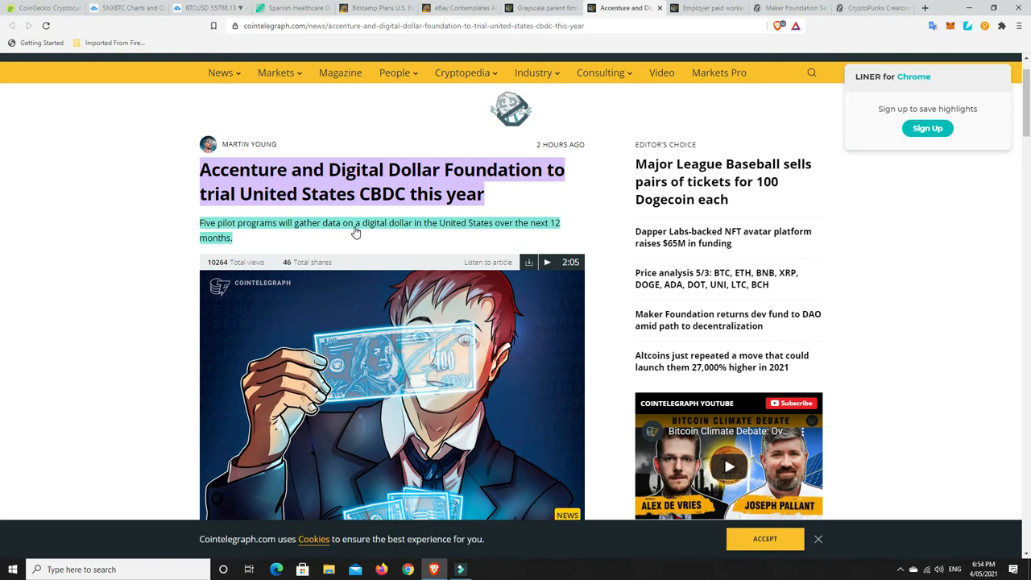
mouse_move(384, 223)
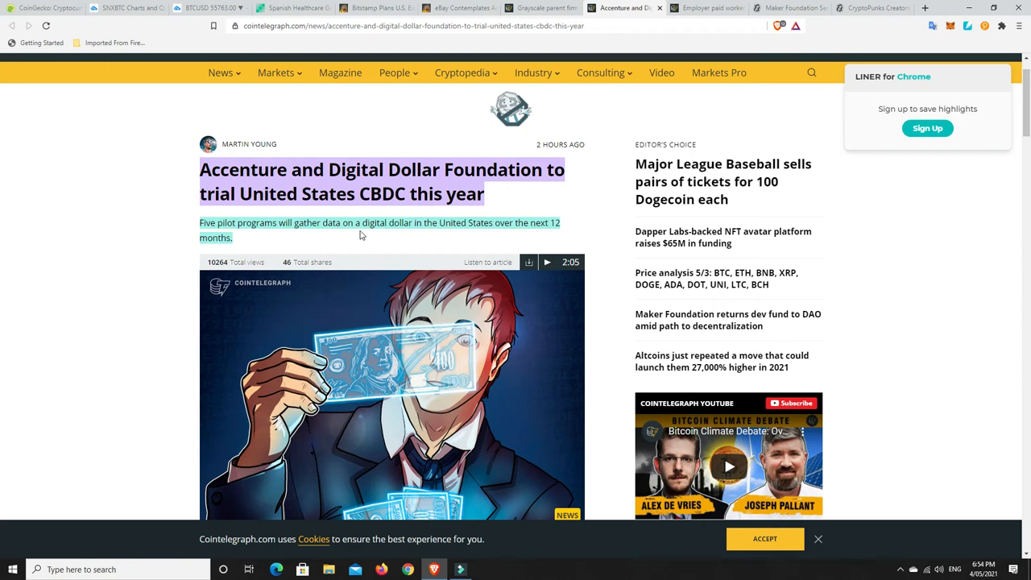
mouse_move(380, 234)
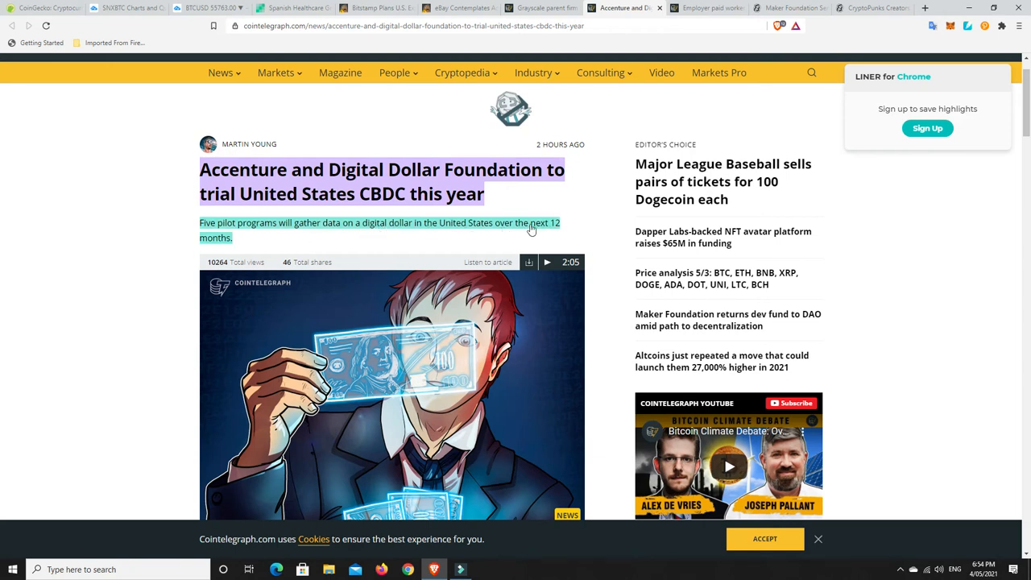
scroll("down", 3)
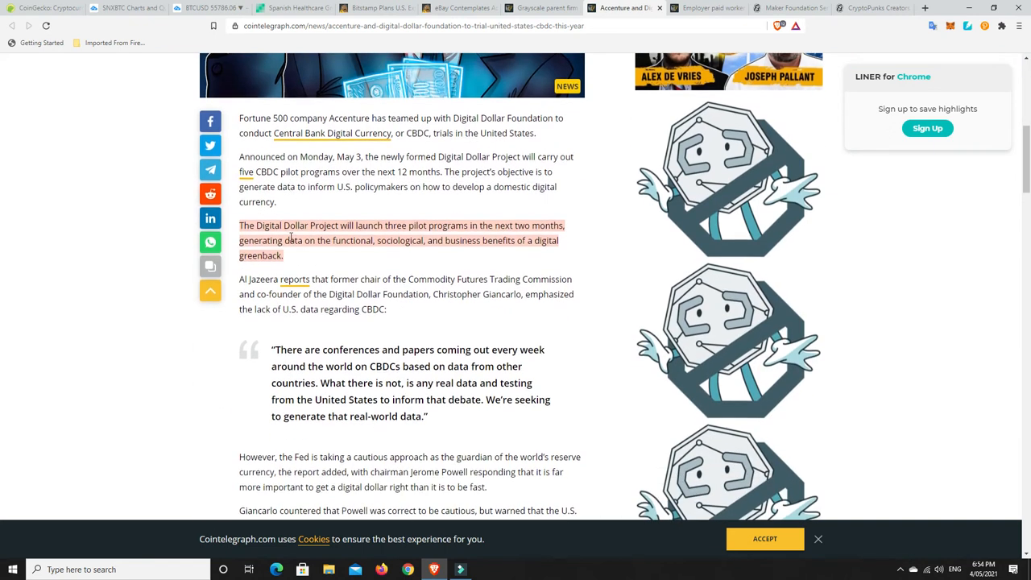
mouse_move(357, 254)
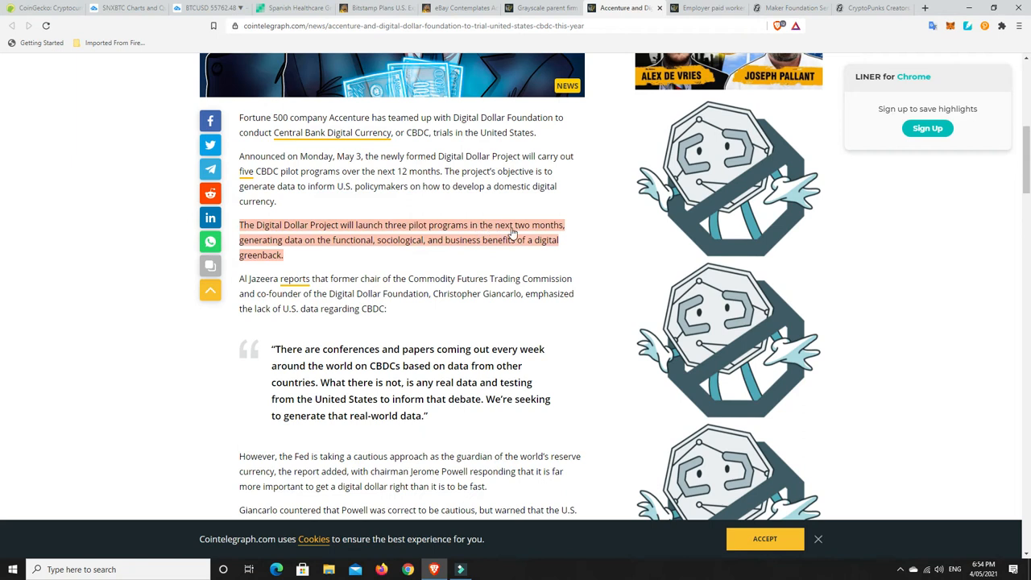
mouse_move(533, 234)
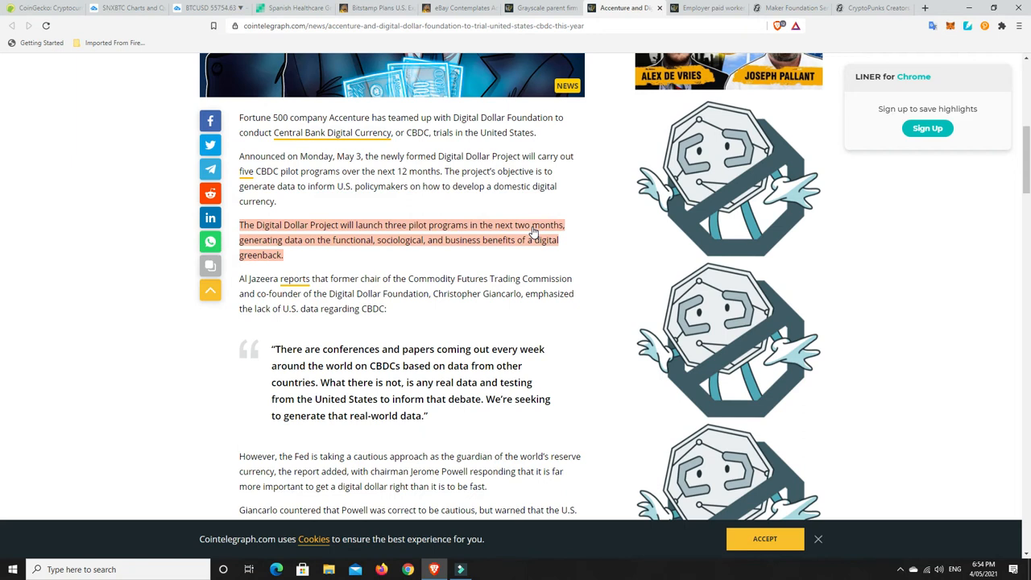
scroll("up", 3)
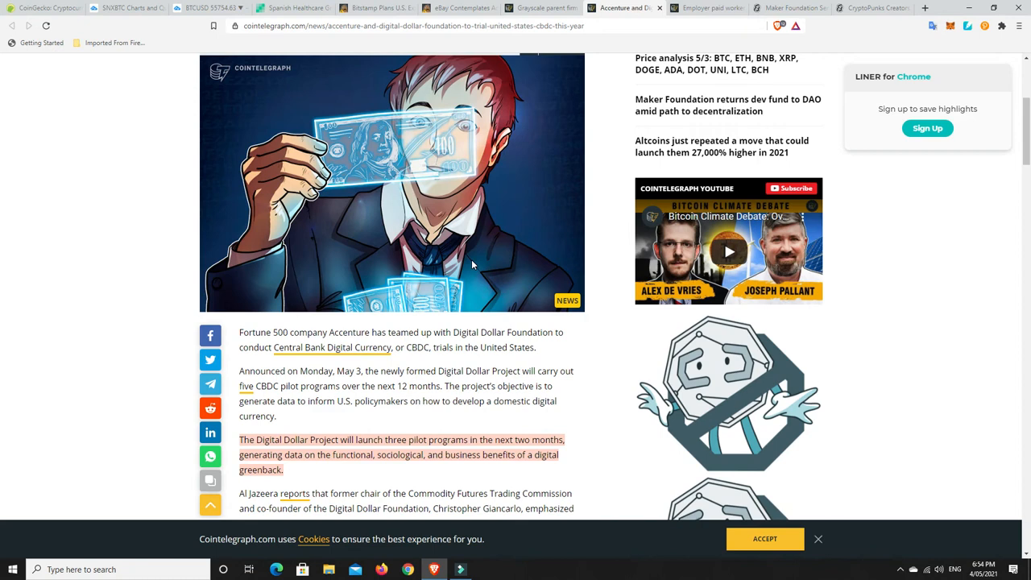
mouse_move(433, 281)
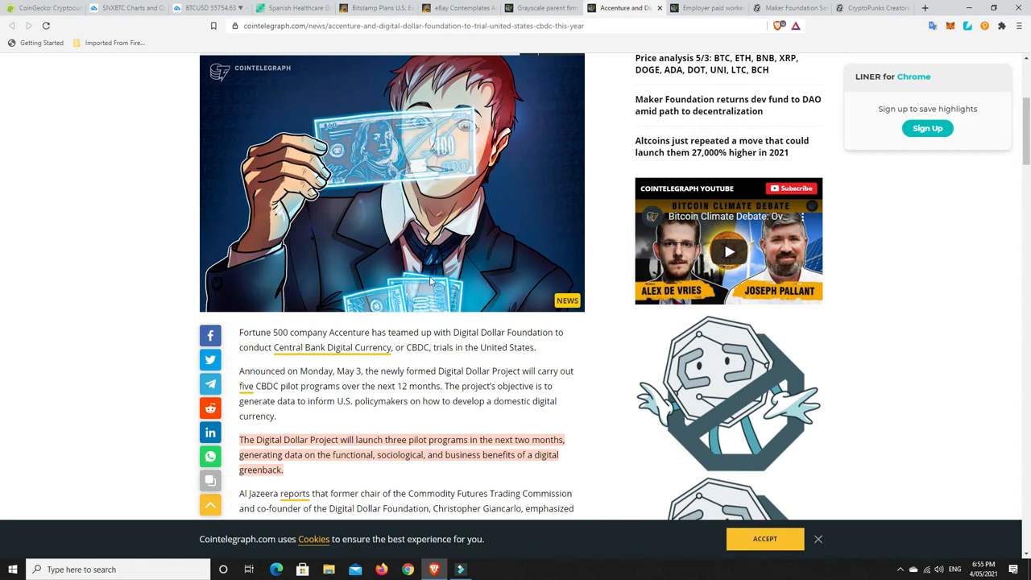
scroll("up", 3)
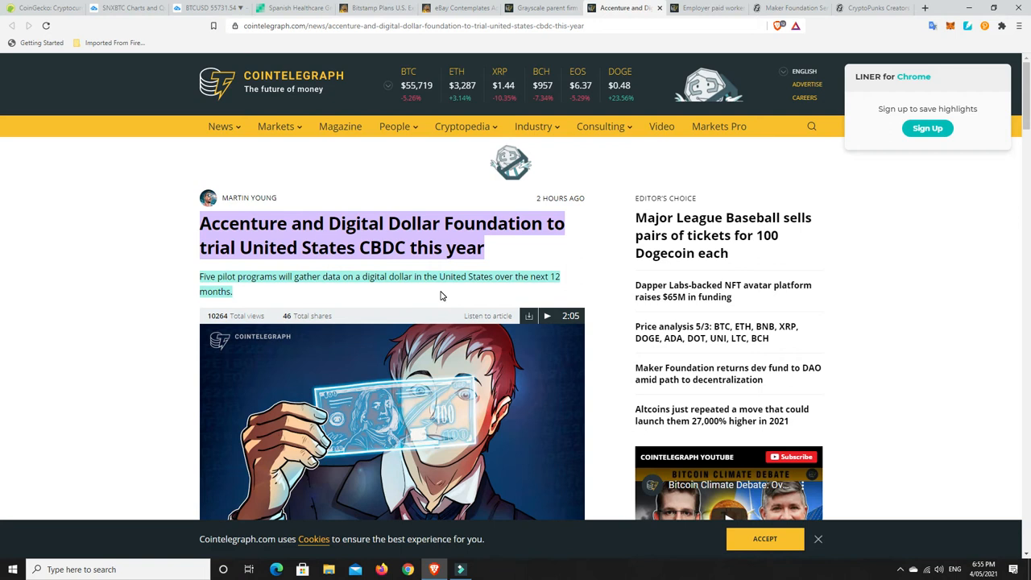
mouse_move(607, 216)
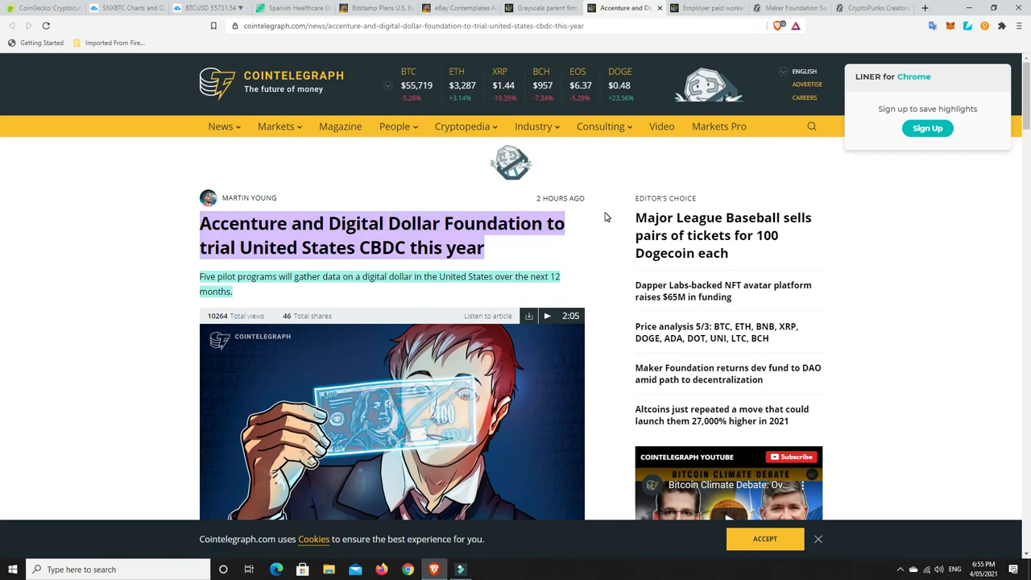
mouse_move(689, 53)
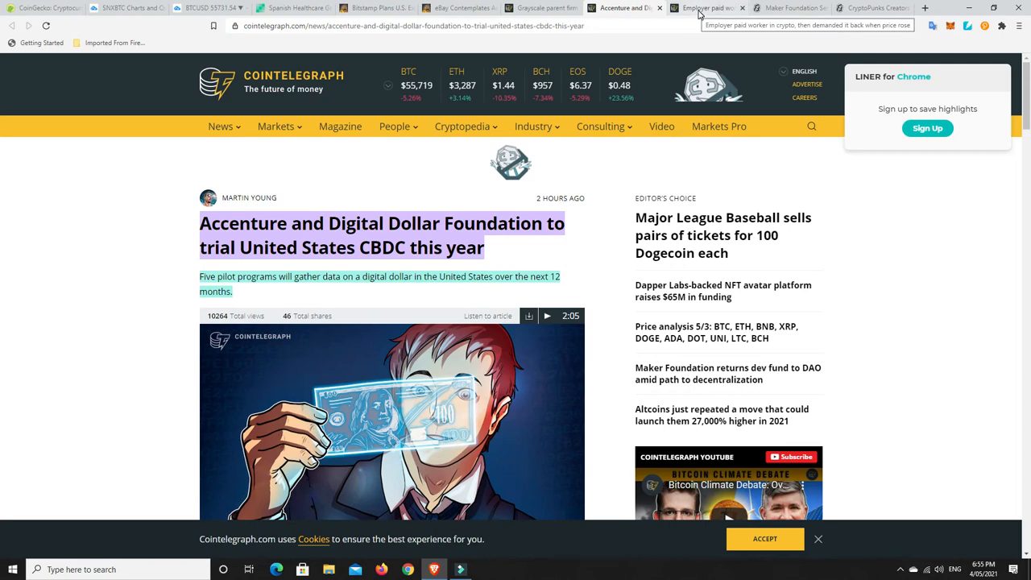
- Switch to the Cointelegraph tab about an employer demanding back crypto pay
left_click(704, 8)
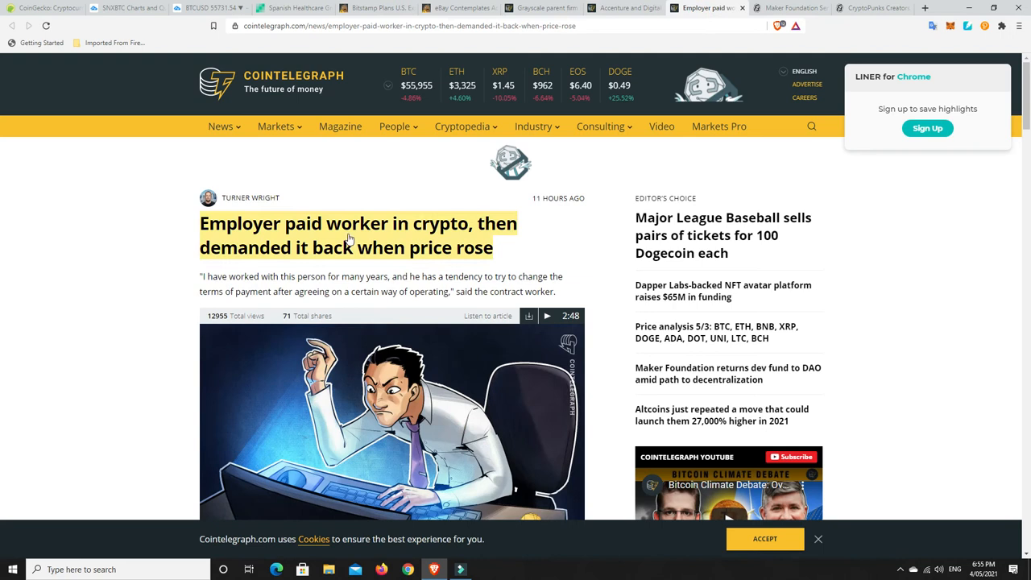
mouse_move(441, 235)
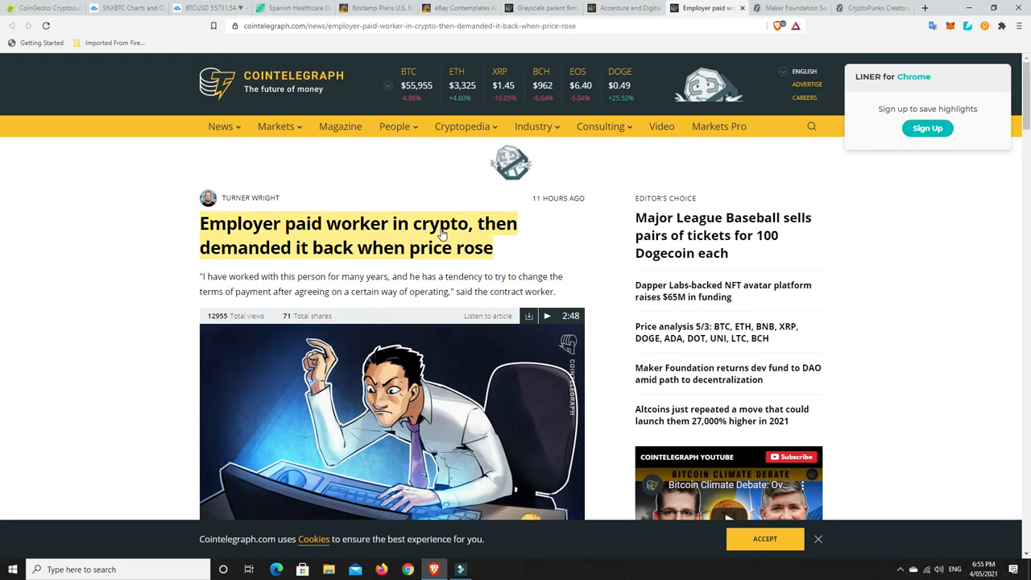
mouse_move(425, 256)
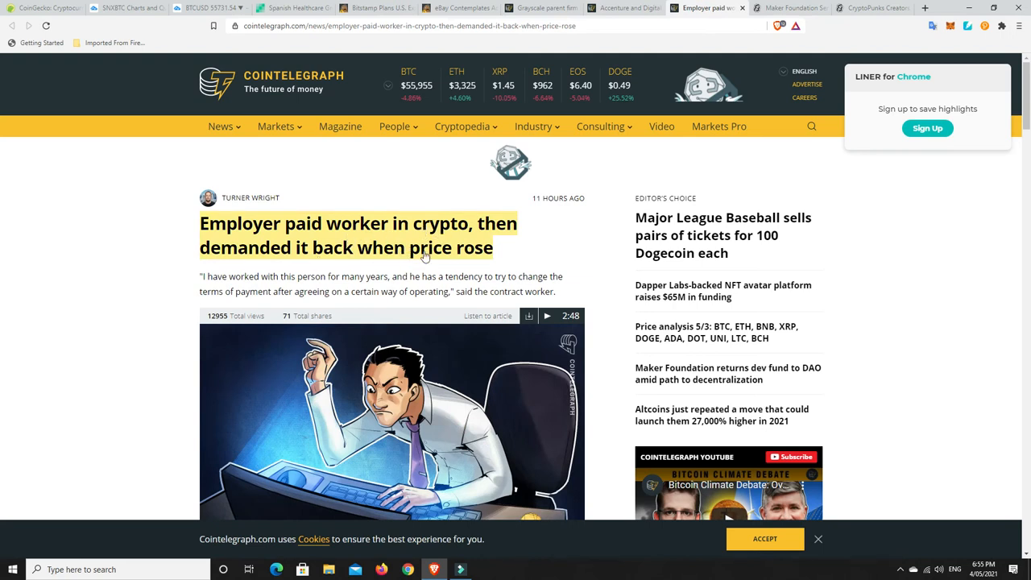
mouse_move(558, 248)
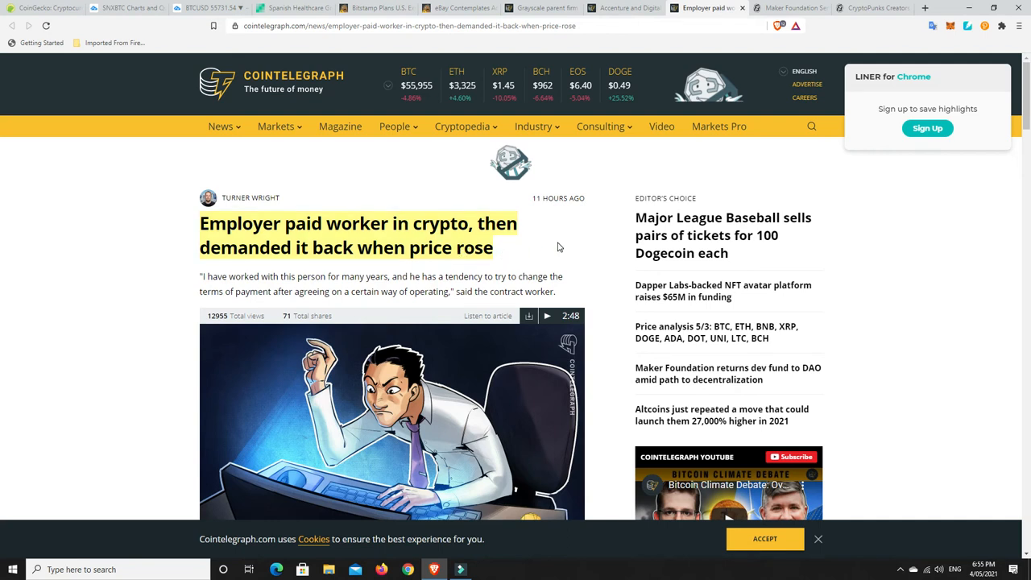
mouse_move(584, 249)
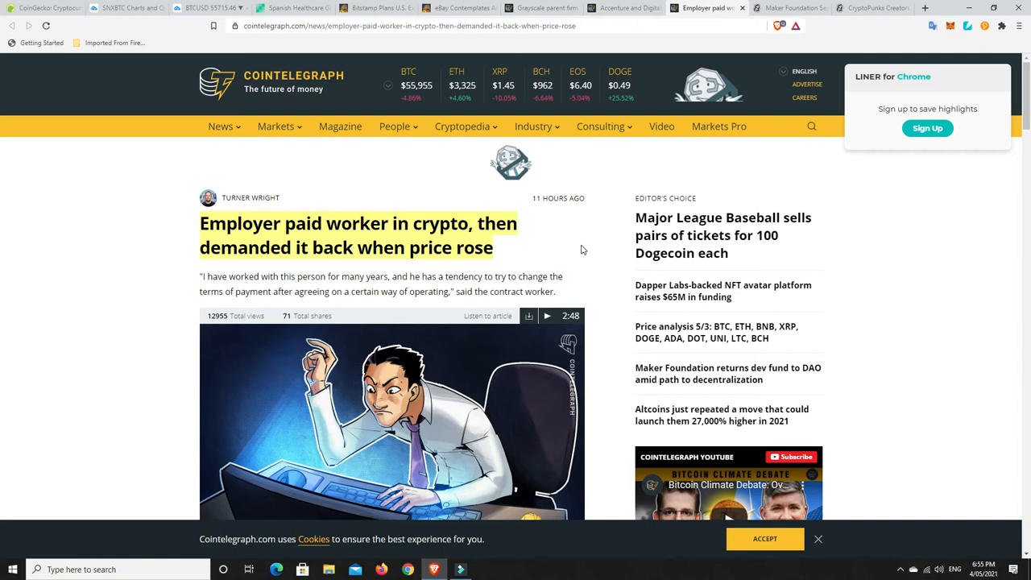
mouse_move(588, 246)
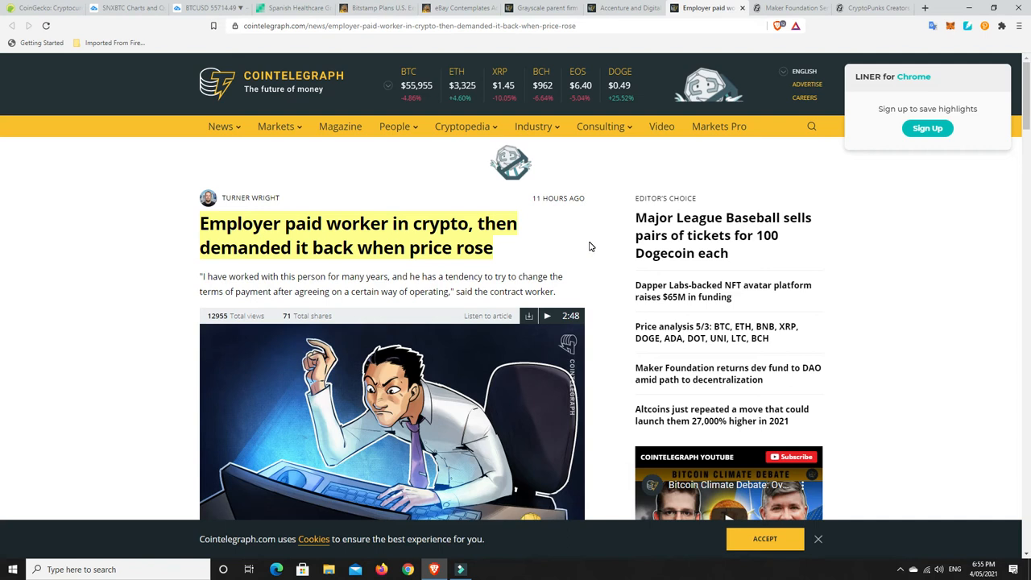
mouse_move(602, 242)
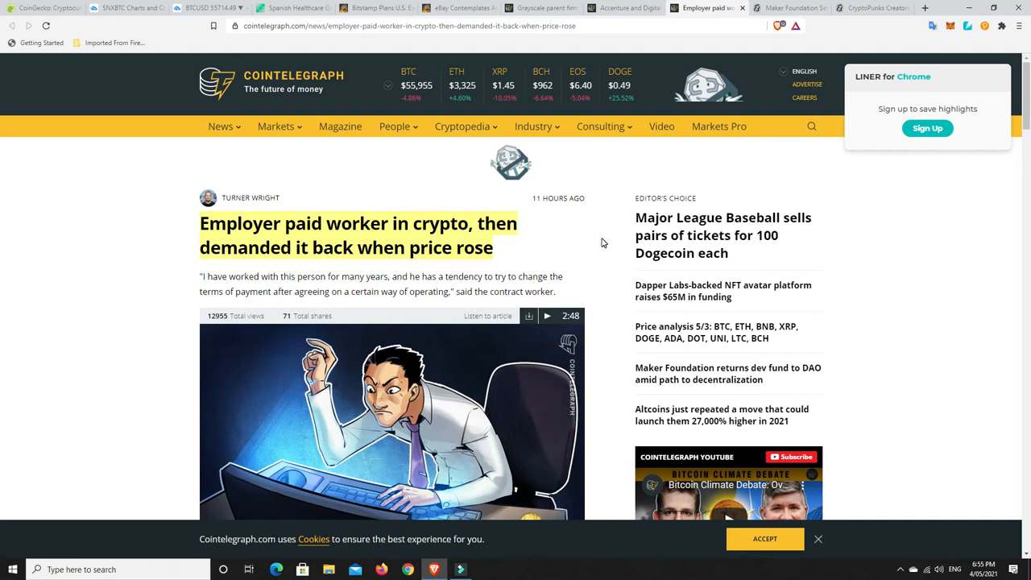
mouse_move(555, 245)
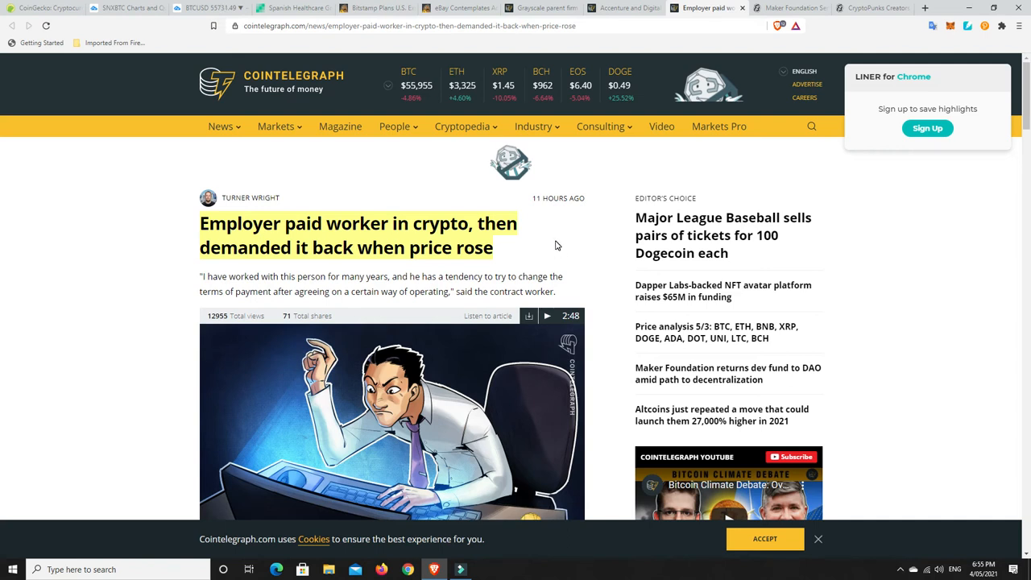
- Scroll into the article body to the letter and CEO-demand paragraphs
scroll("down", 3)
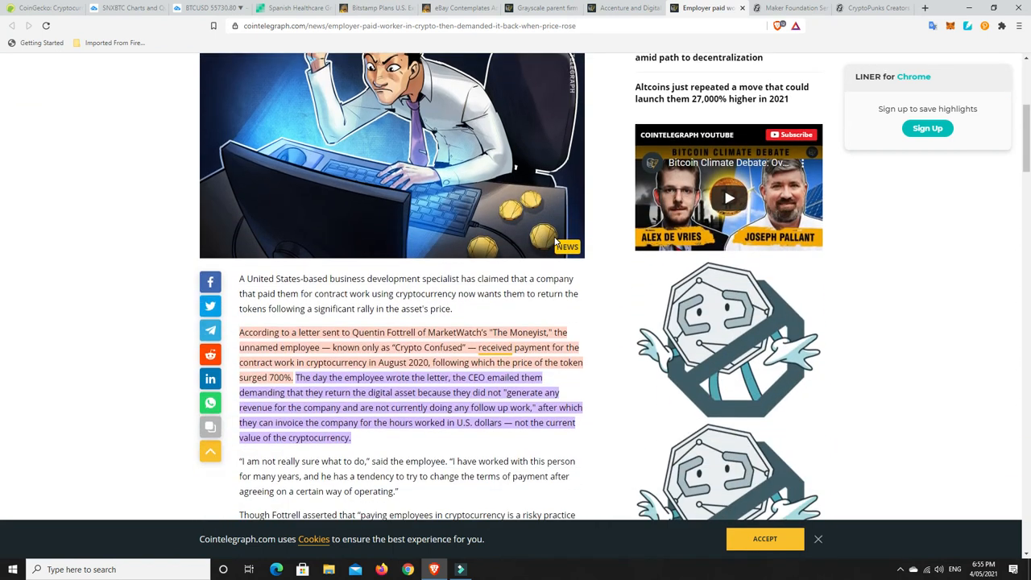
scroll("down", 3)
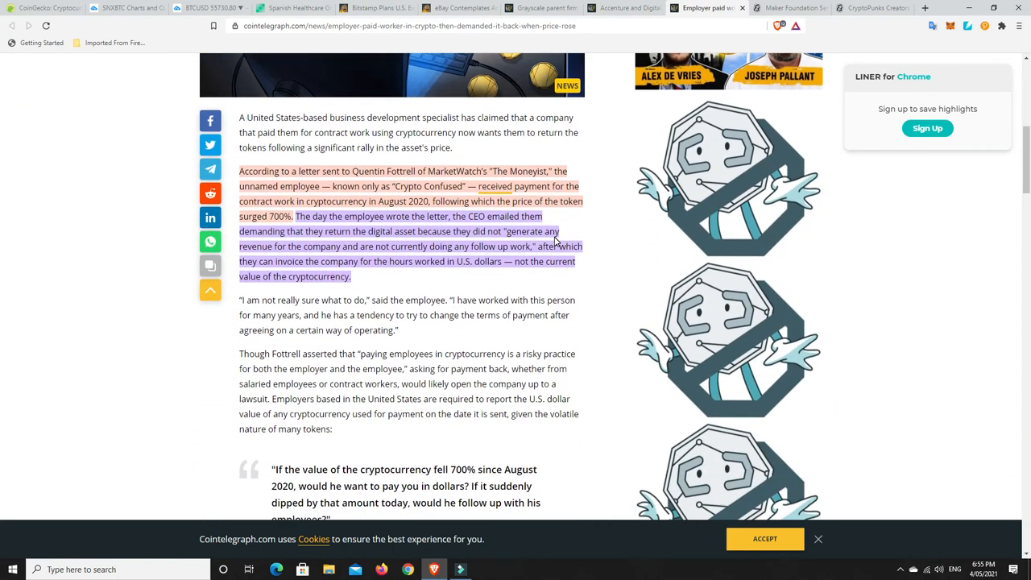
mouse_move(602, 233)
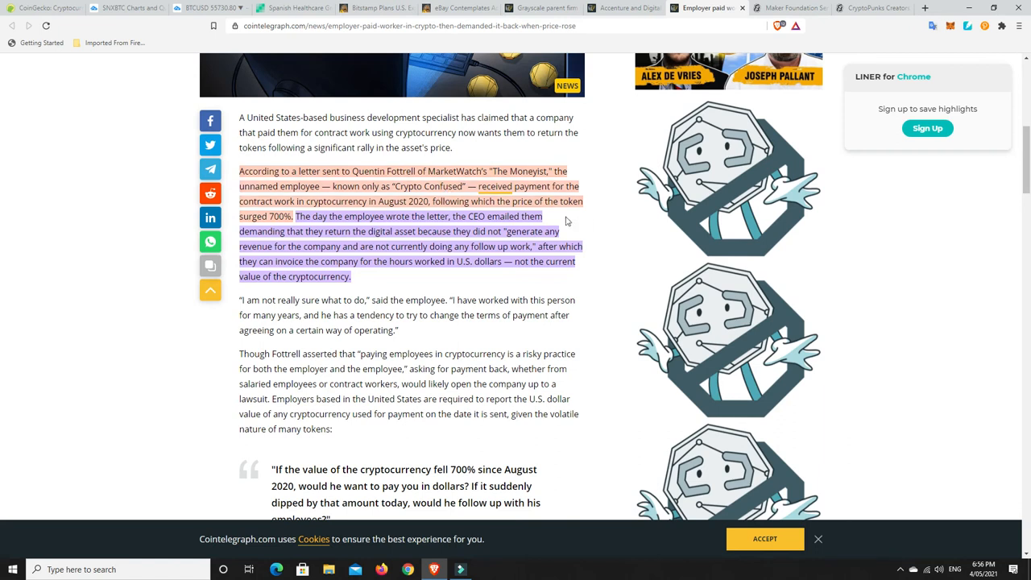
mouse_move(592, 218)
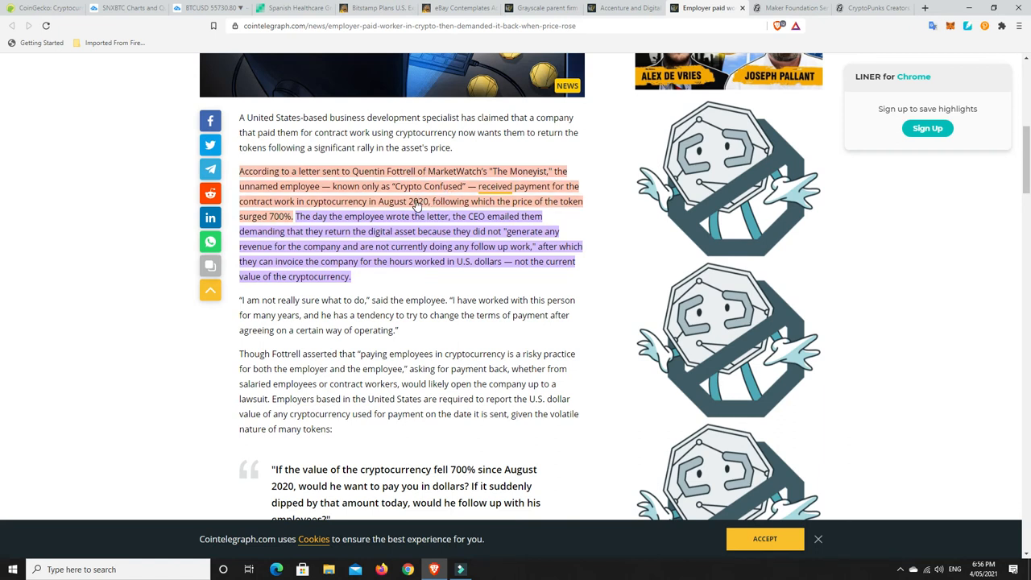
mouse_move(407, 208)
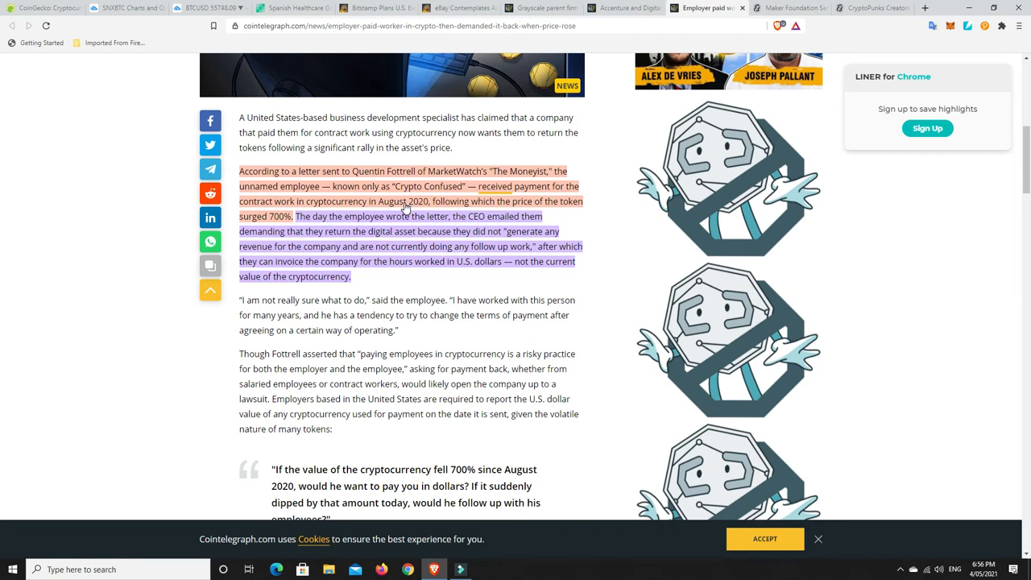
mouse_move(477, 209)
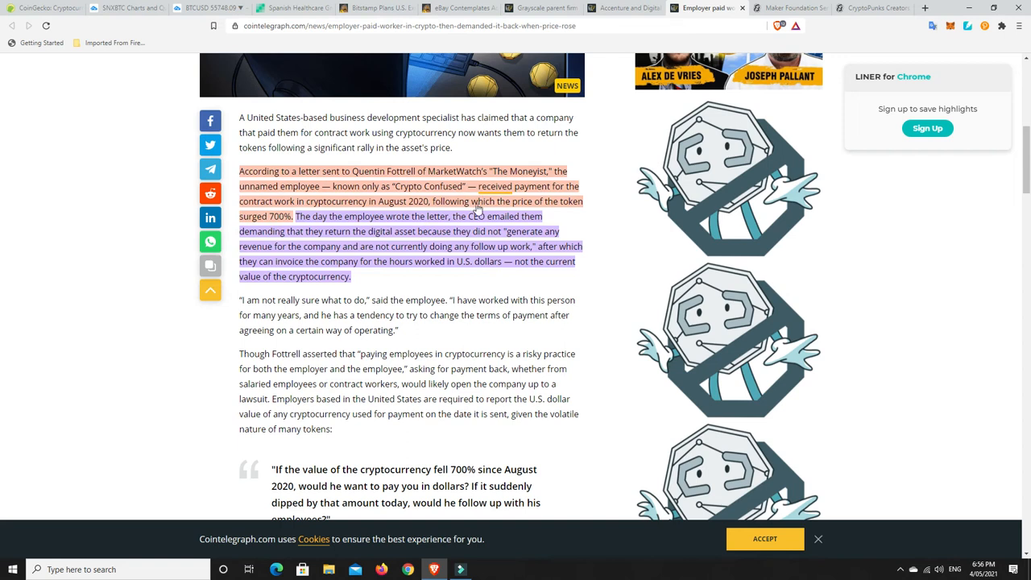
mouse_move(317, 226)
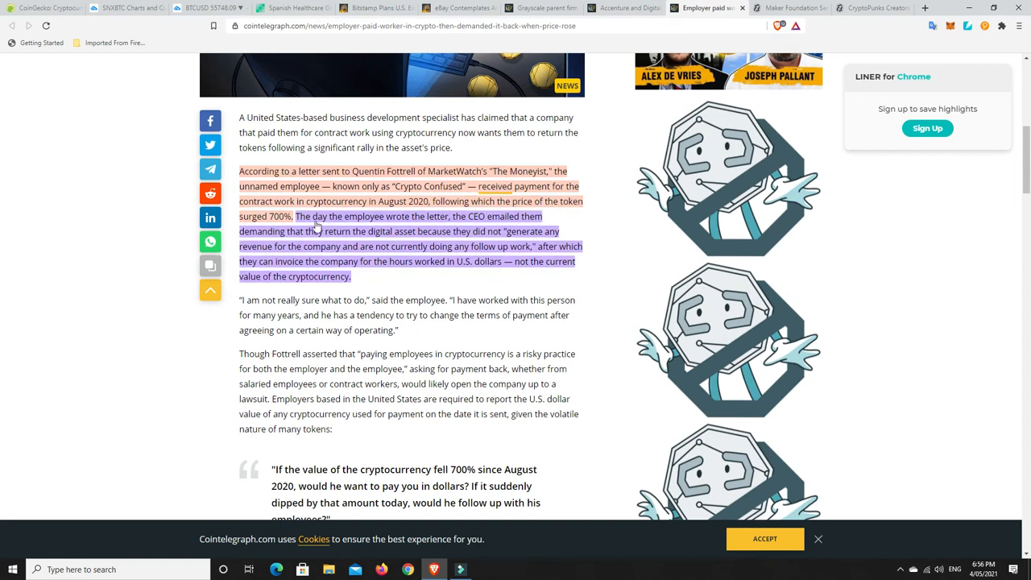
mouse_move(282, 226)
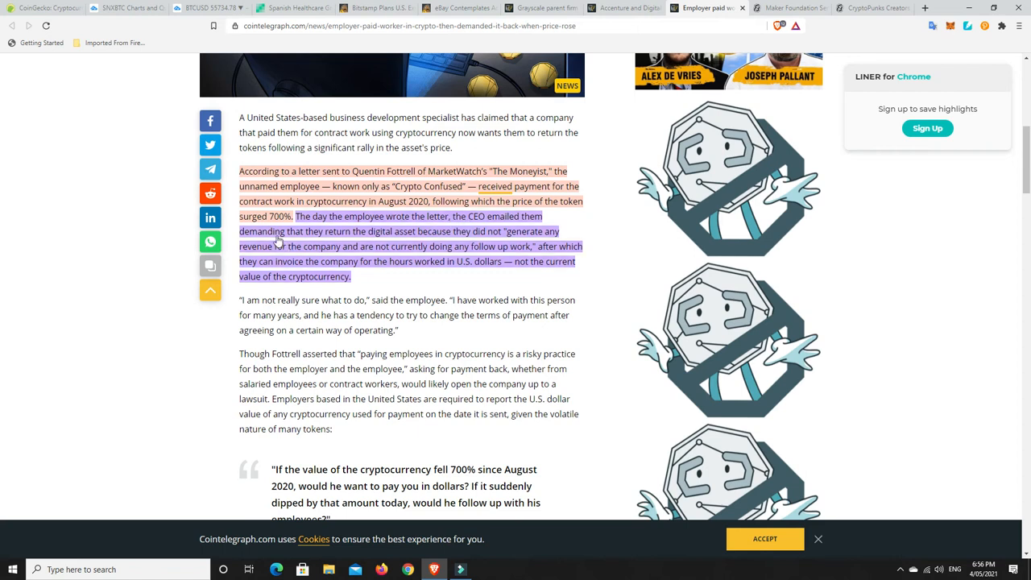
mouse_move(440, 241)
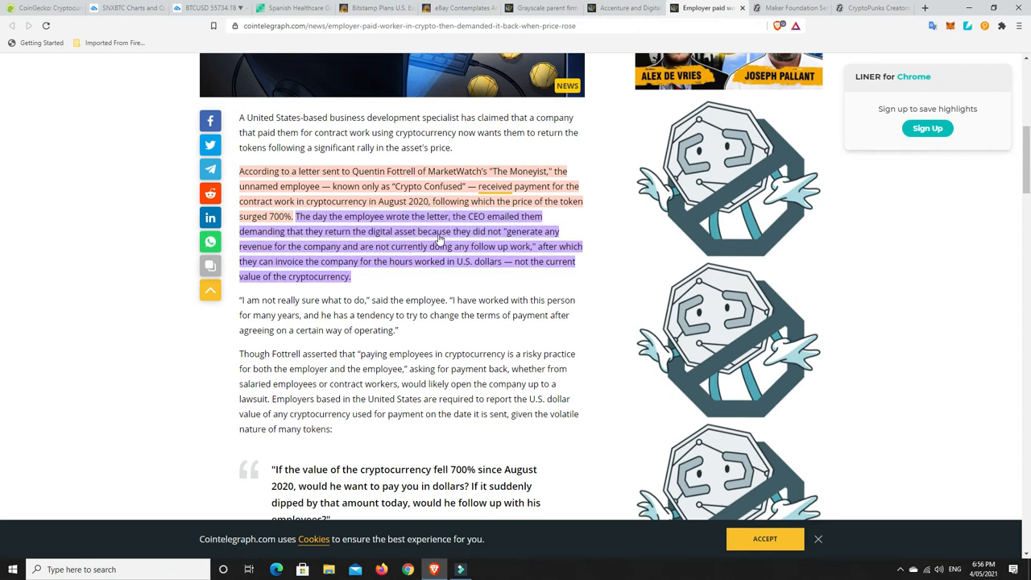
mouse_move(559, 240)
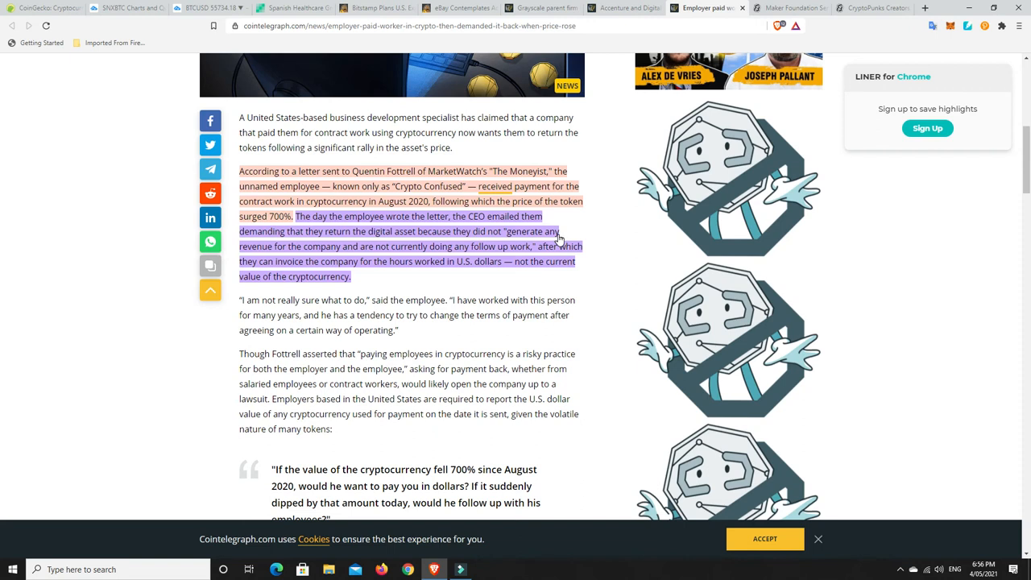
mouse_move(406, 253)
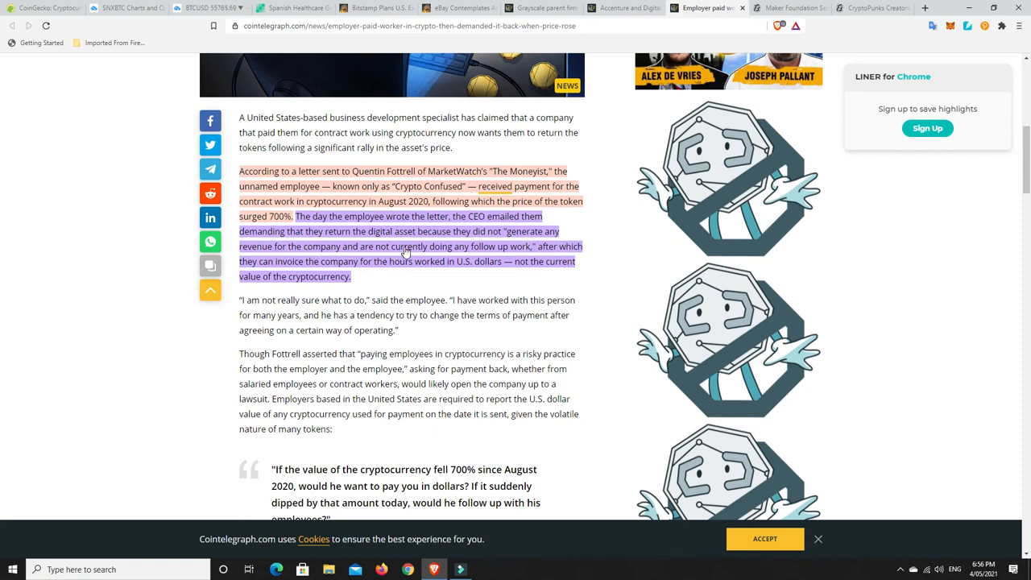
mouse_move(522, 253)
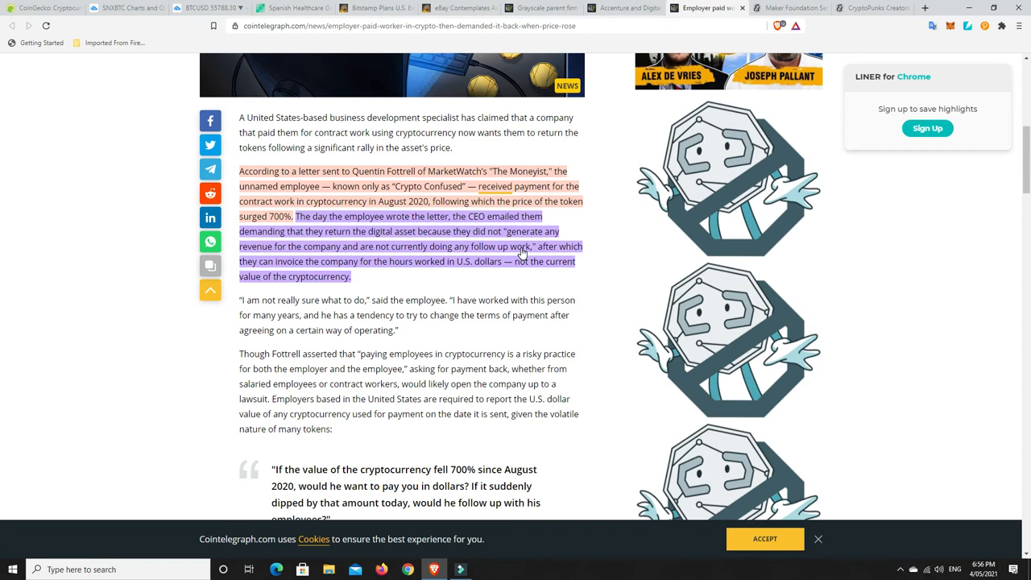
mouse_move(520, 251)
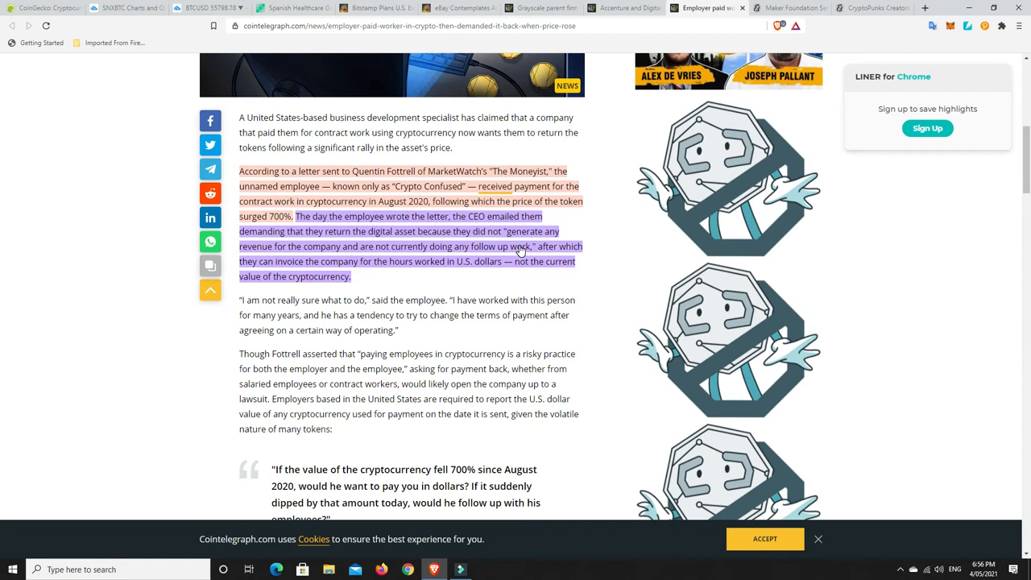
mouse_move(317, 270)
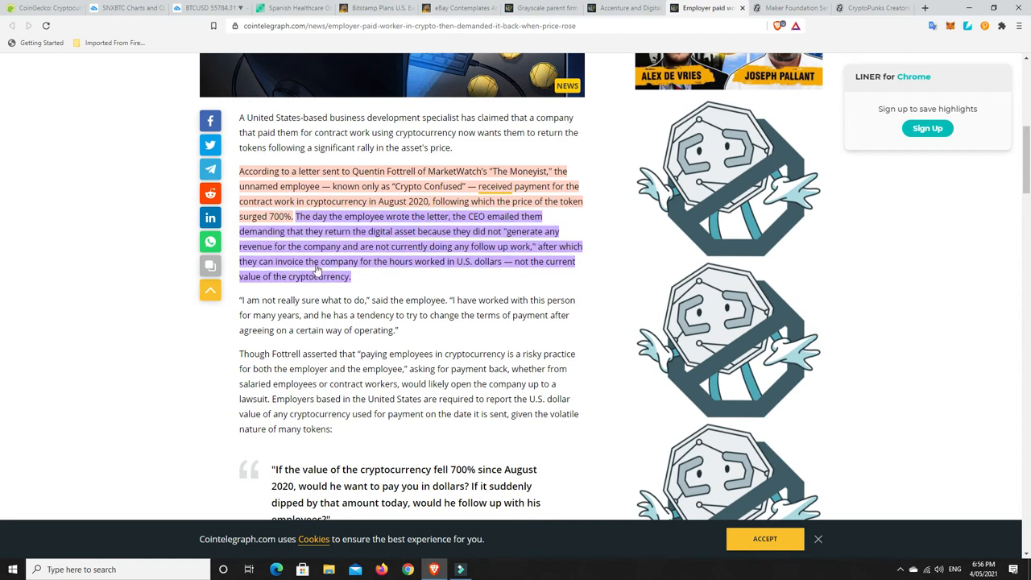
mouse_move(457, 269)
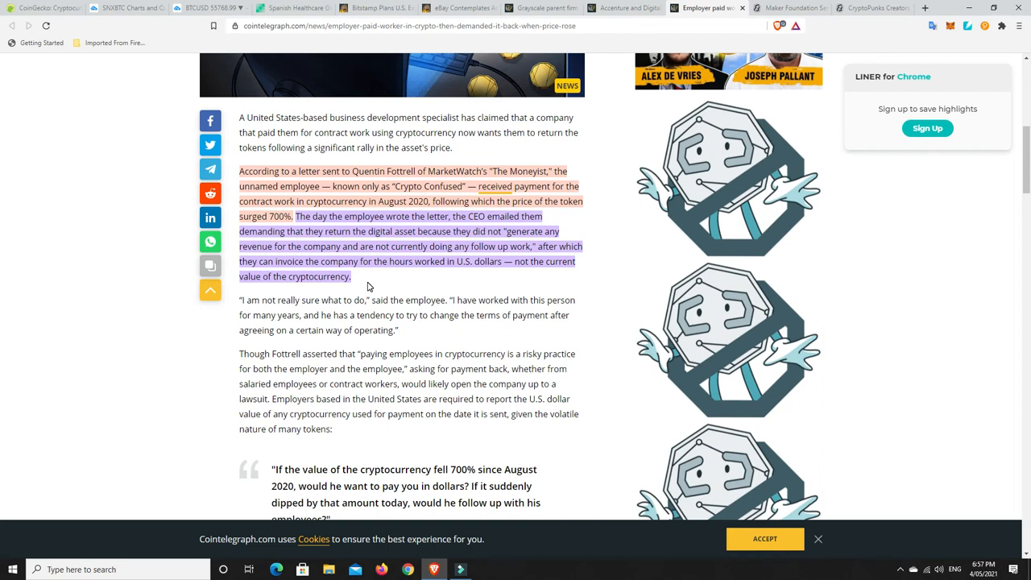
mouse_move(475, 282)
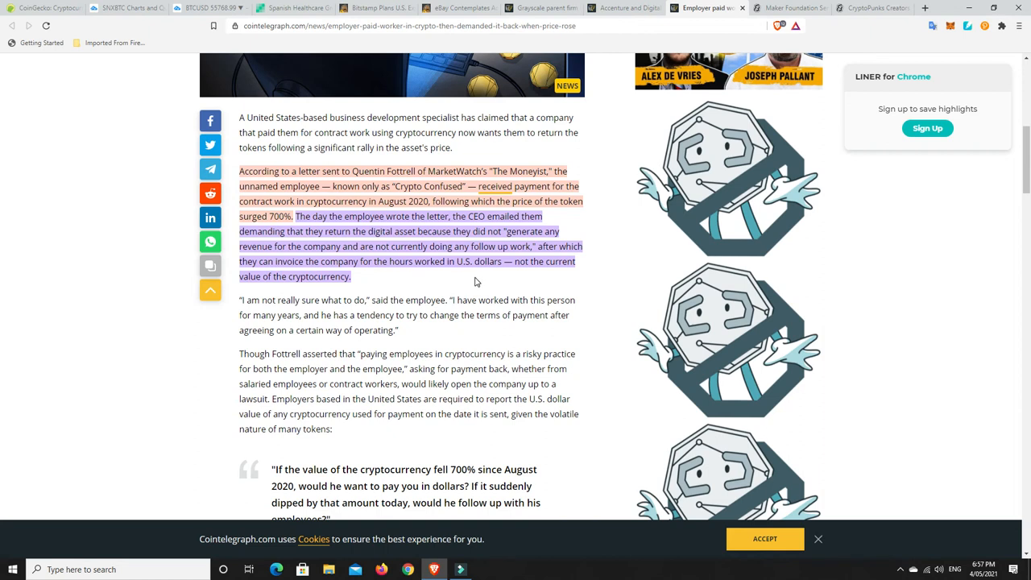
mouse_move(503, 267)
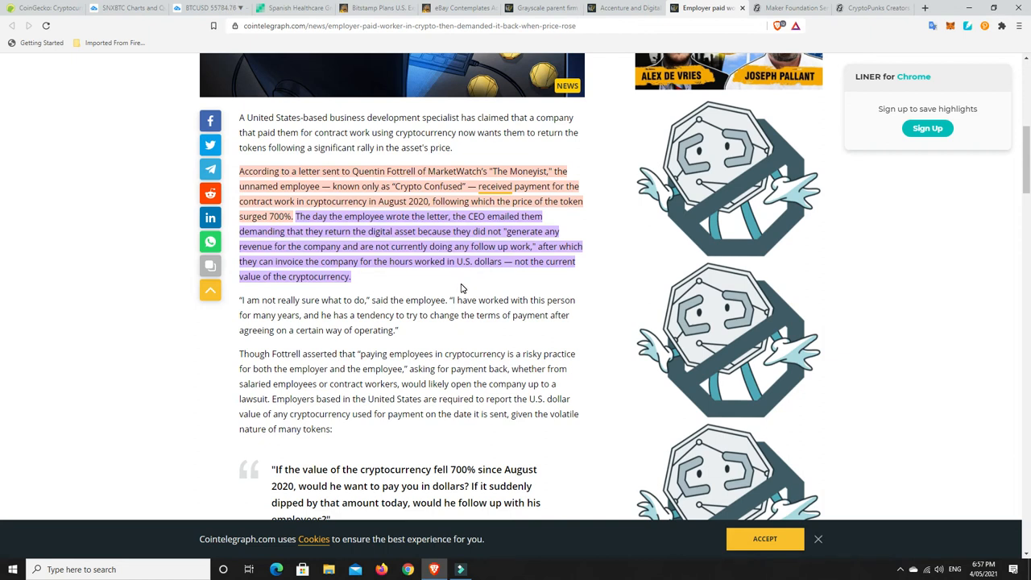
mouse_move(469, 279)
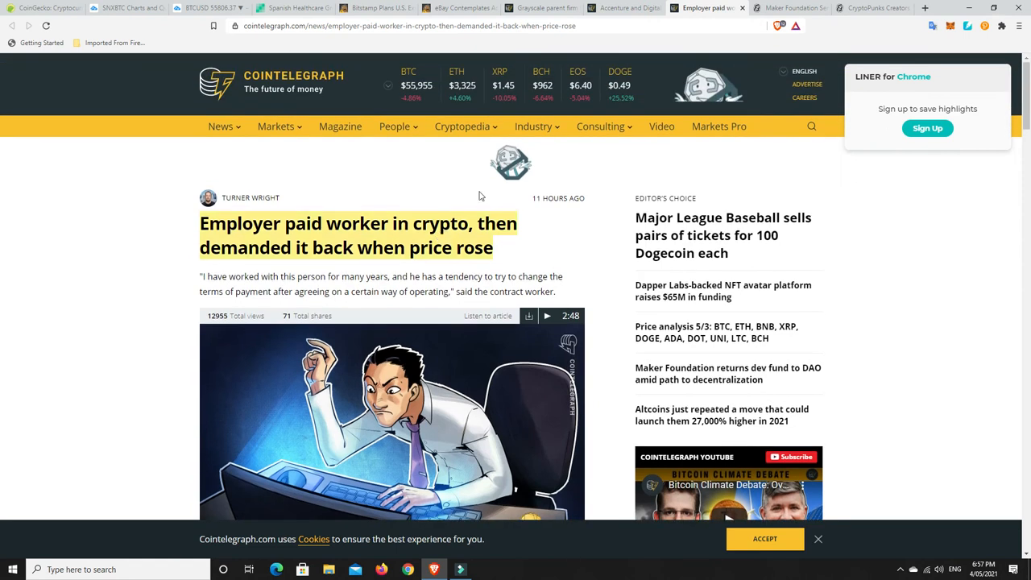
- Open Decrypt's Maker Foundation $480 million article and read its brief and opening paragraphs
left_click(789, 8)
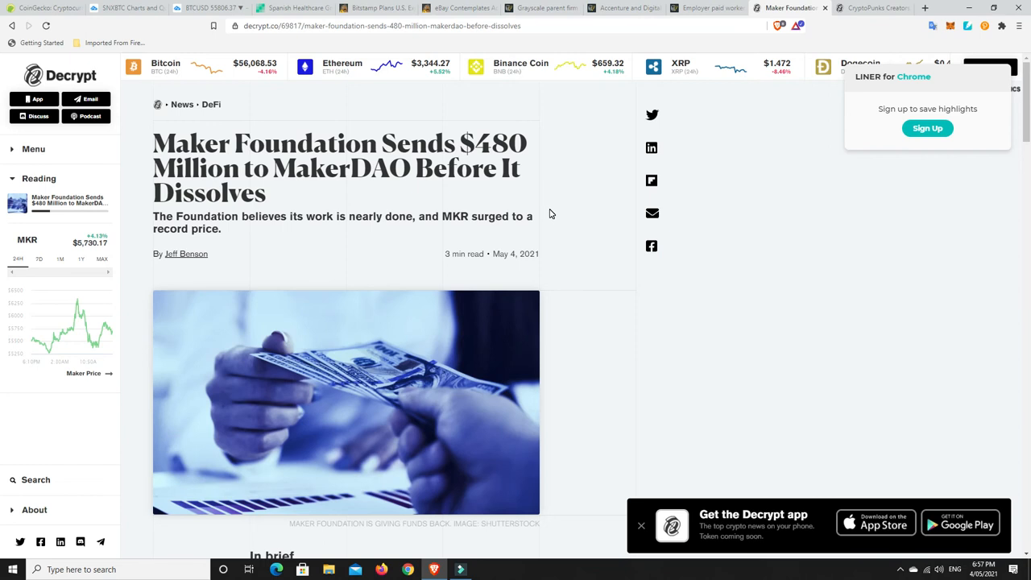
mouse_move(348, 131)
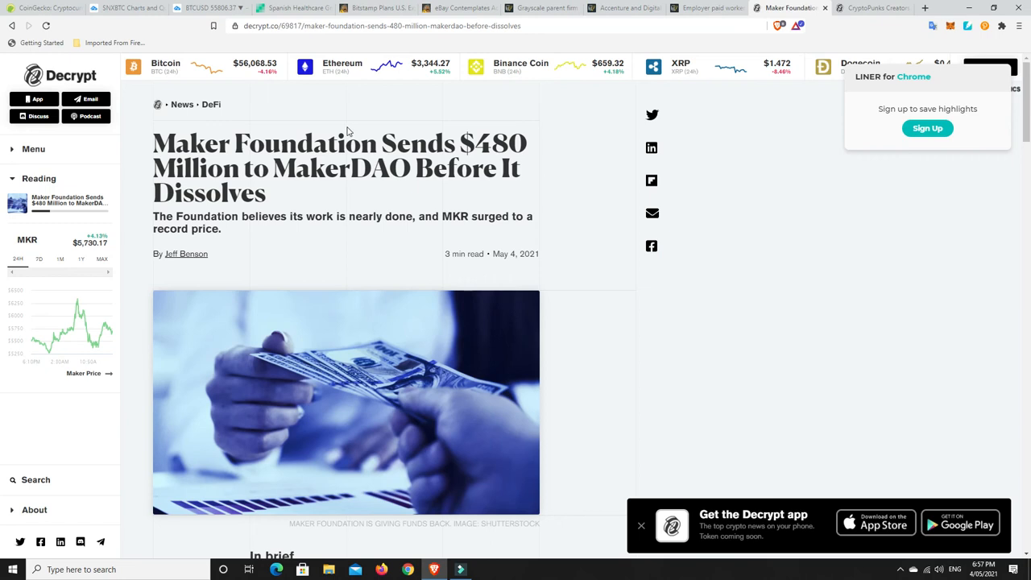
mouse_move(249, 179)
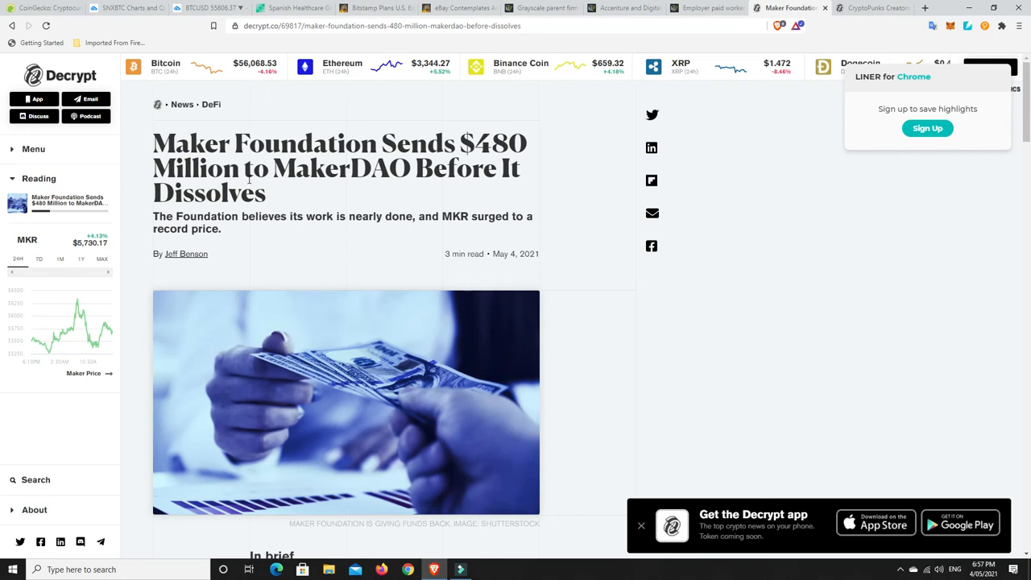
scroll("down", 3)
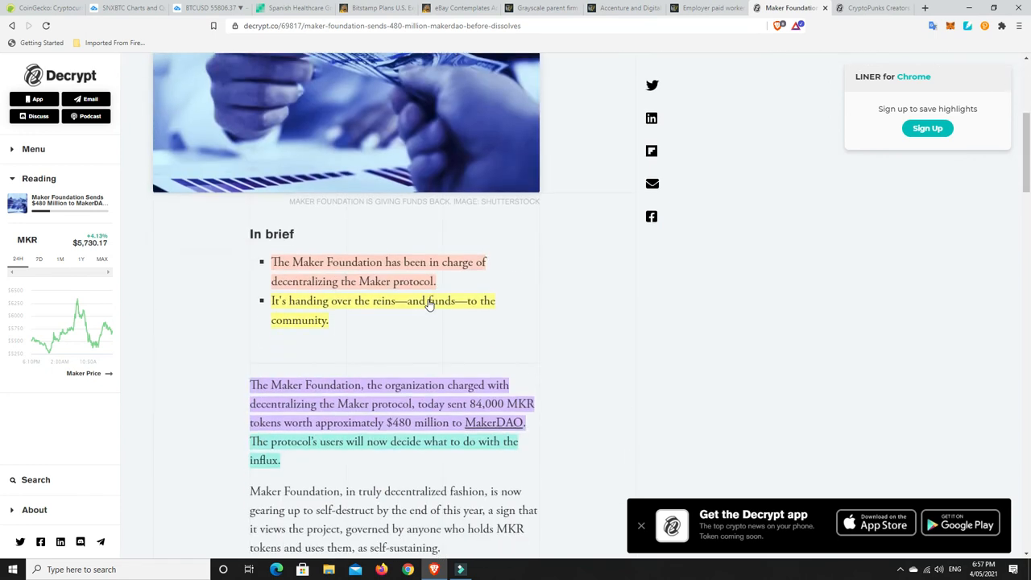
scroll("down", 3)
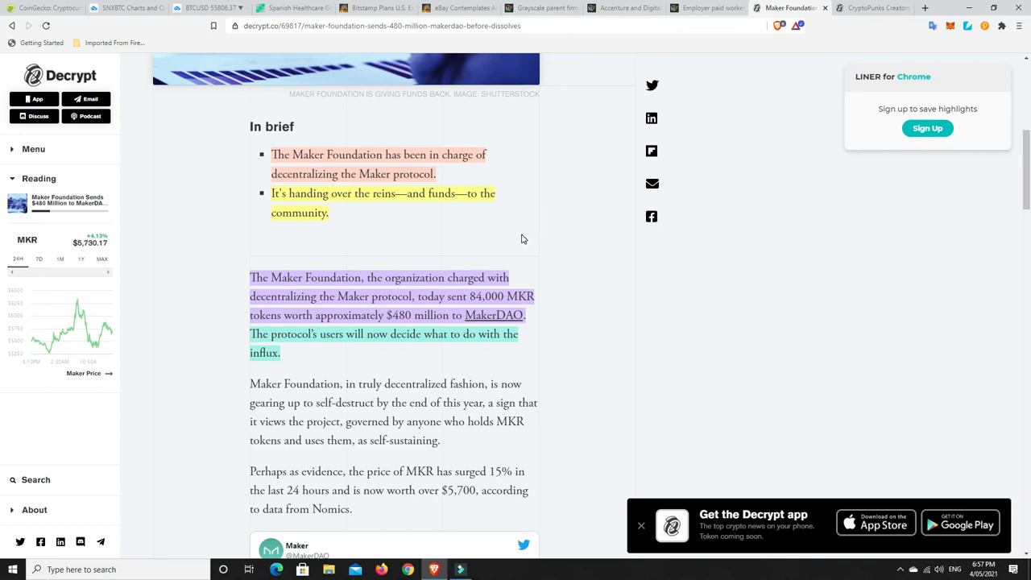
scroll("down", 3)
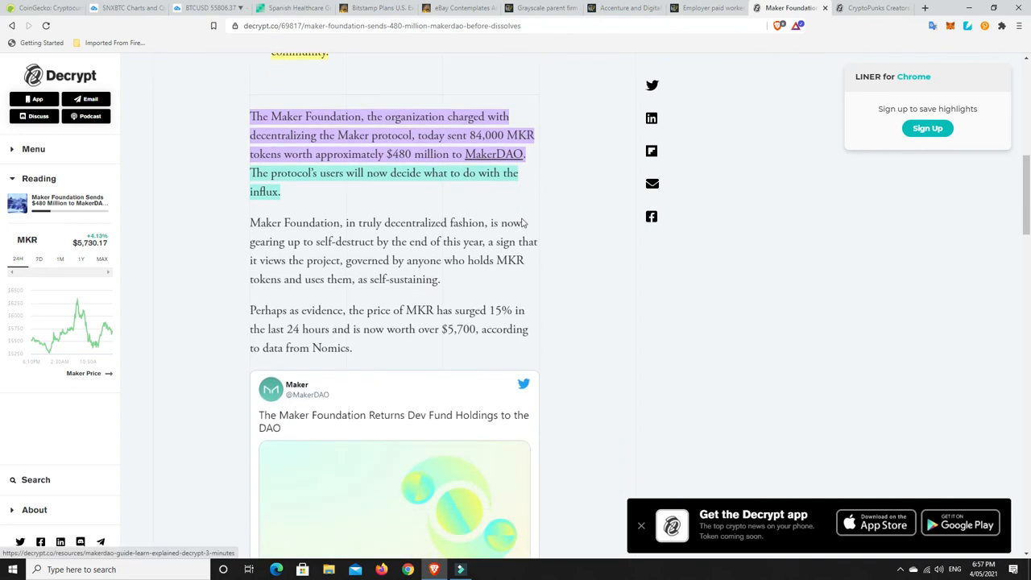
mouse_move(591, 192)
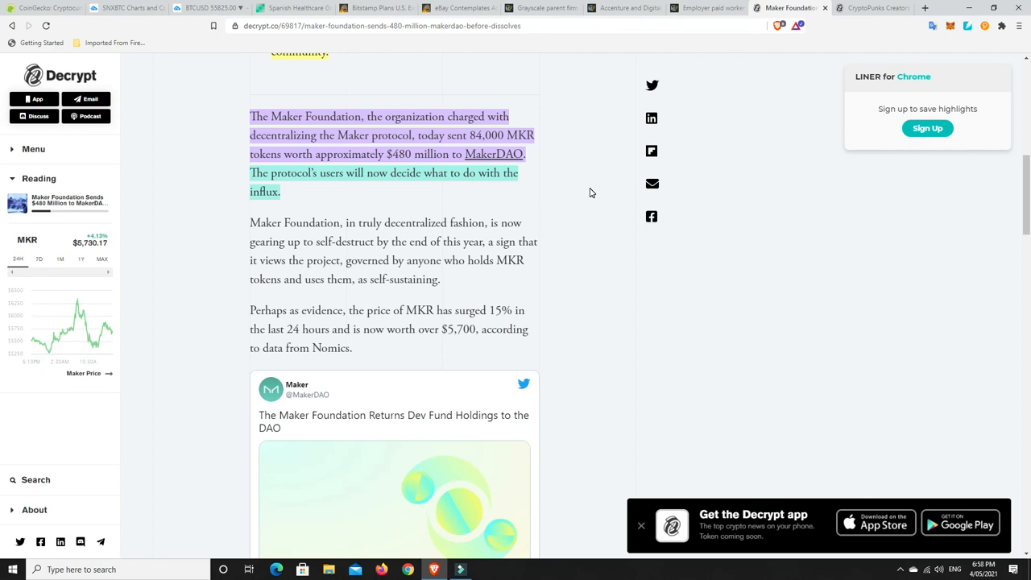
mouse_move(495, 165)
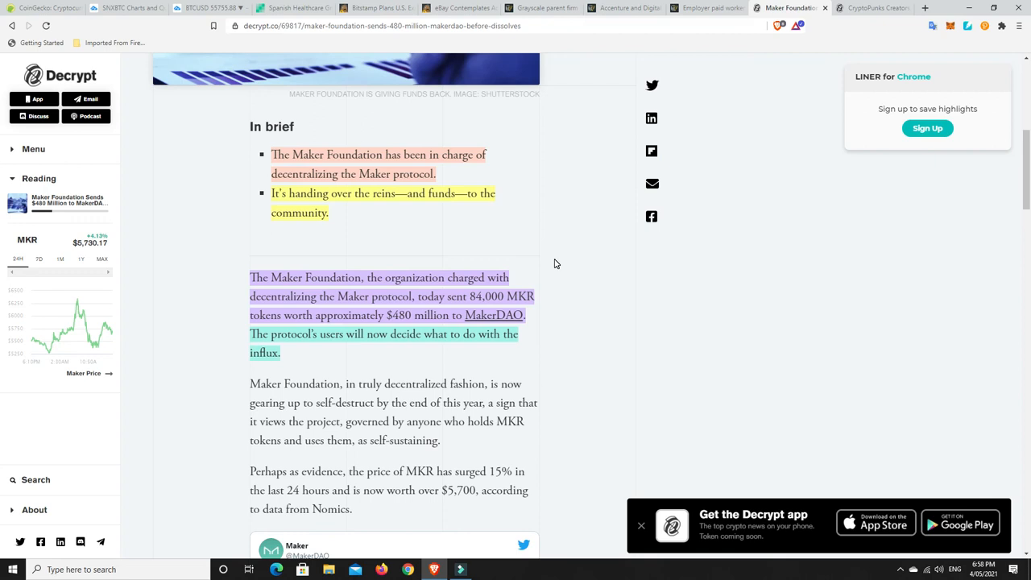
mouse_move(587, 255)
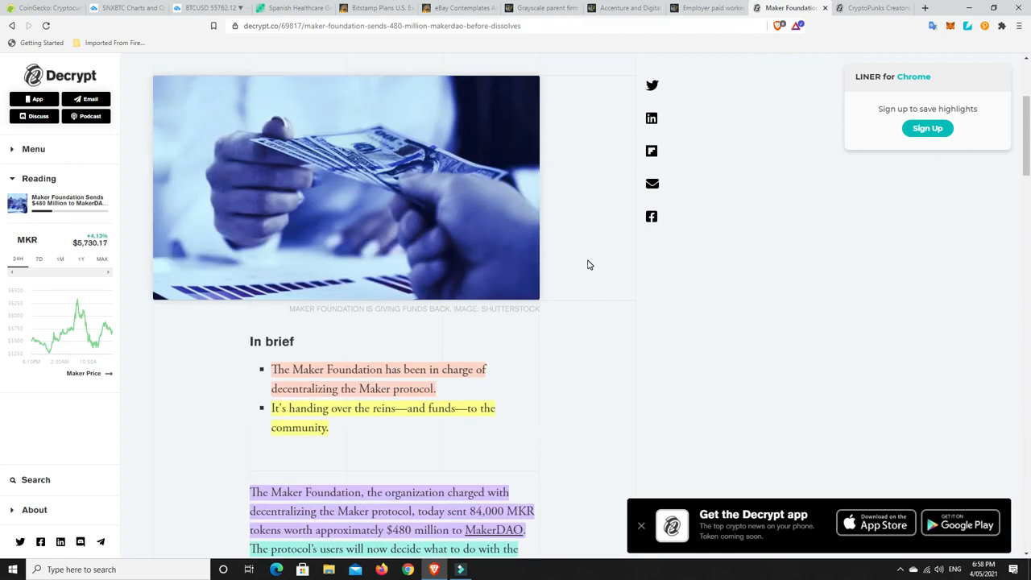
scroll("down", 3)
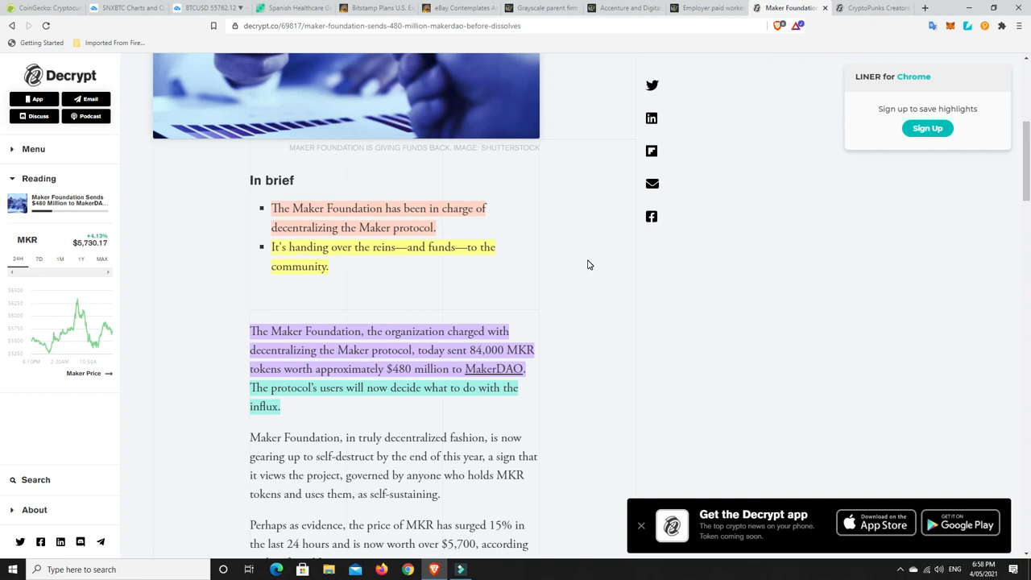
mouse_move(588, 280)
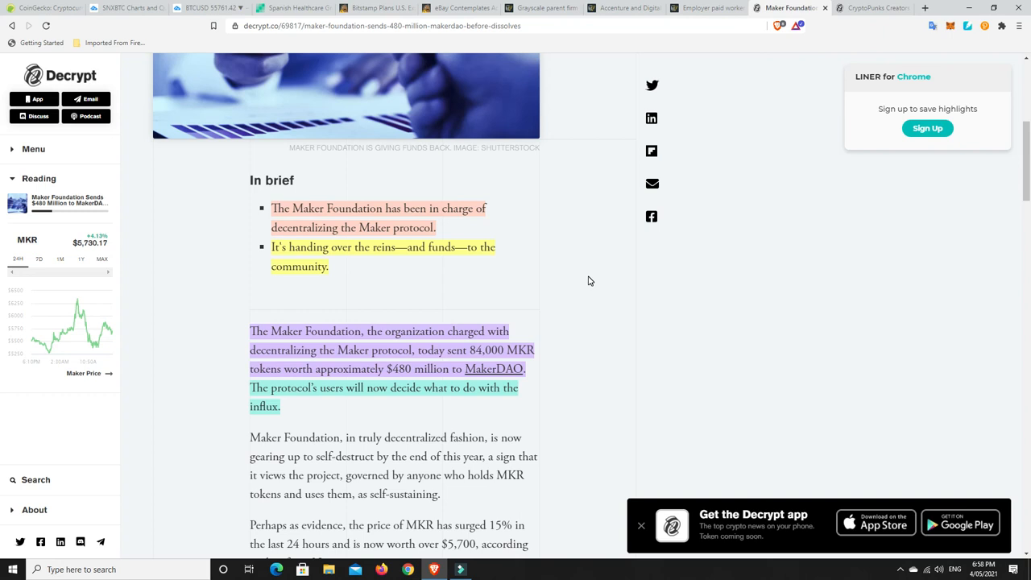
- Switch to the Decrypt Meebits NFT launch article and read through its In brief section
left_click(874, 7)
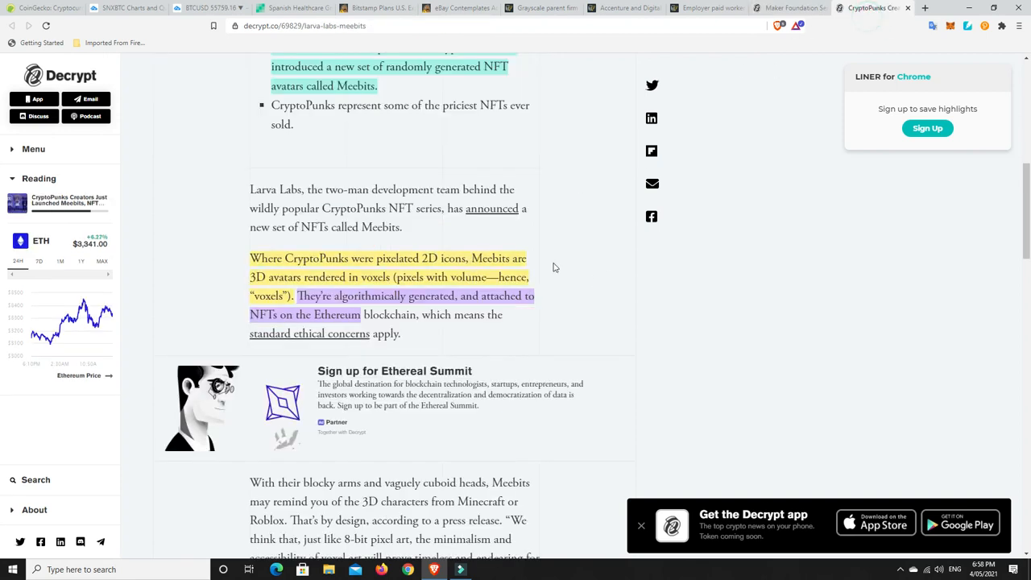
scroll("up", 3)
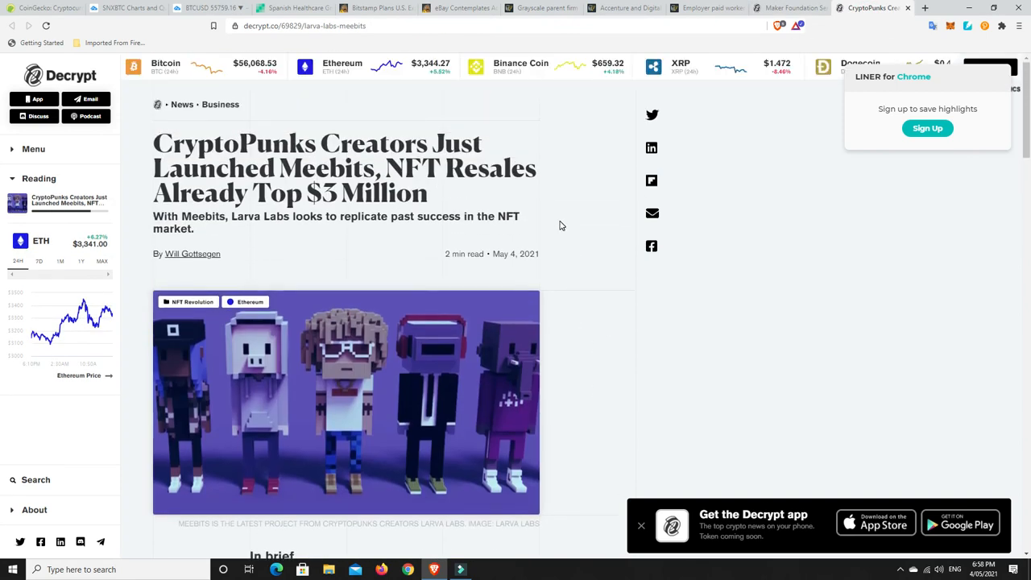
mouse_move(567, 215)
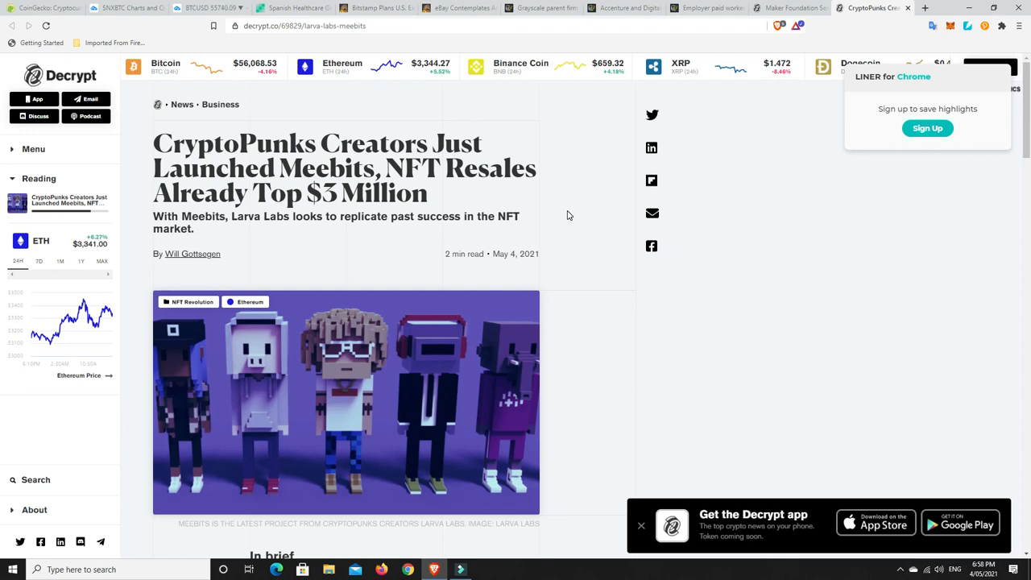
mouse_move(569, 215)
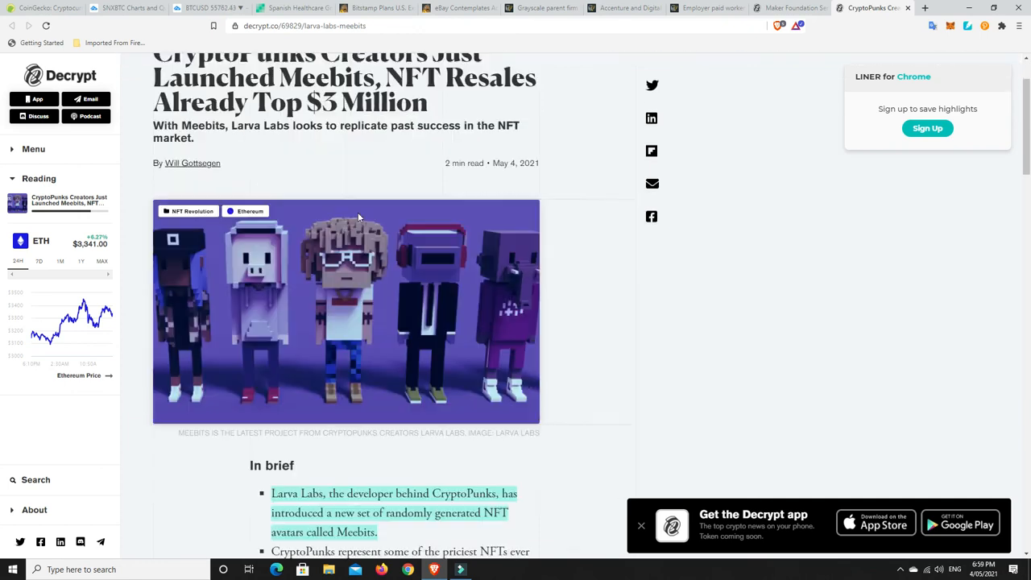
scroll("down", 3)
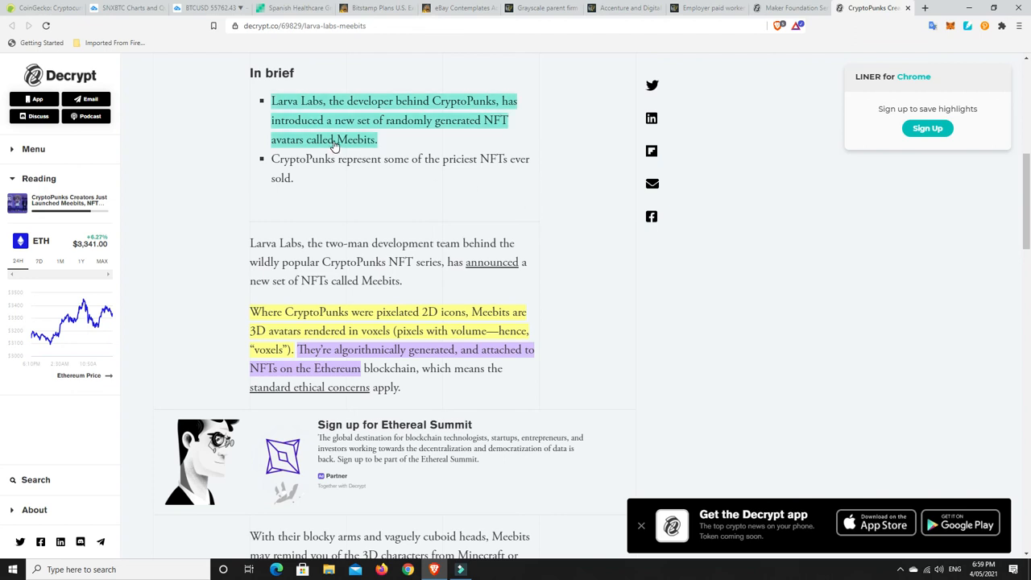
scroll("down", 3)
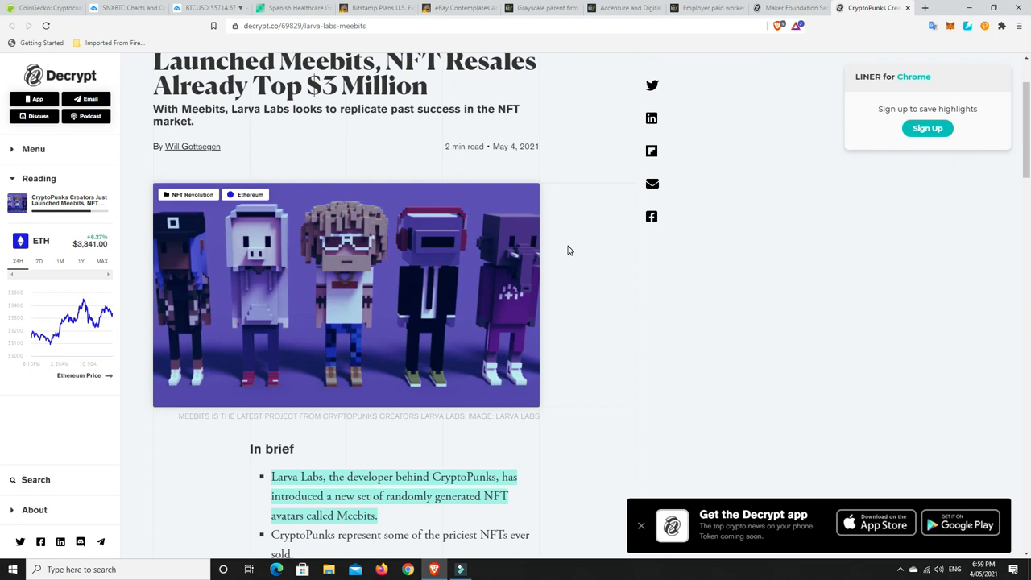
mouse_move(492, 282)
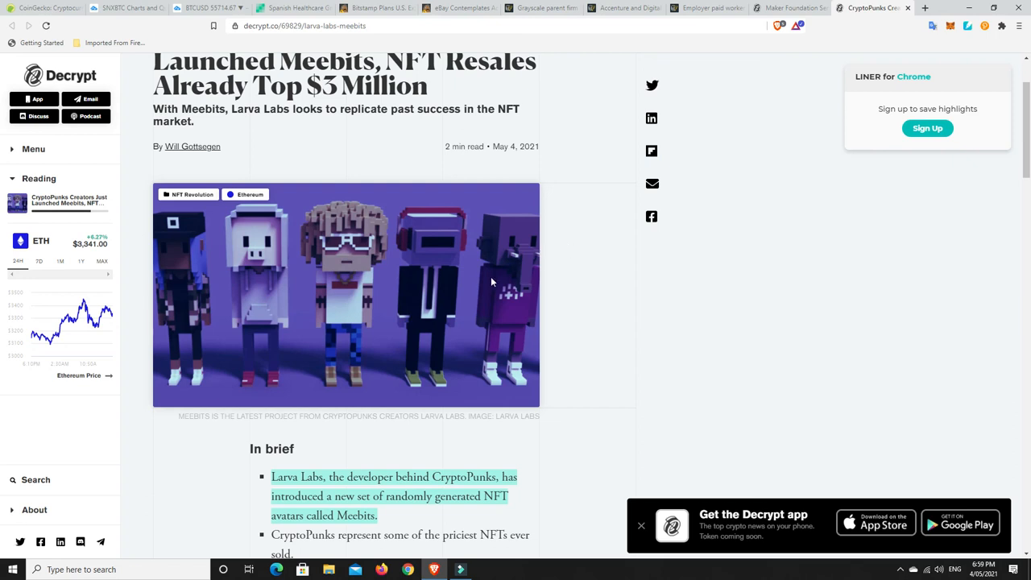
mouse_move(356, 352)
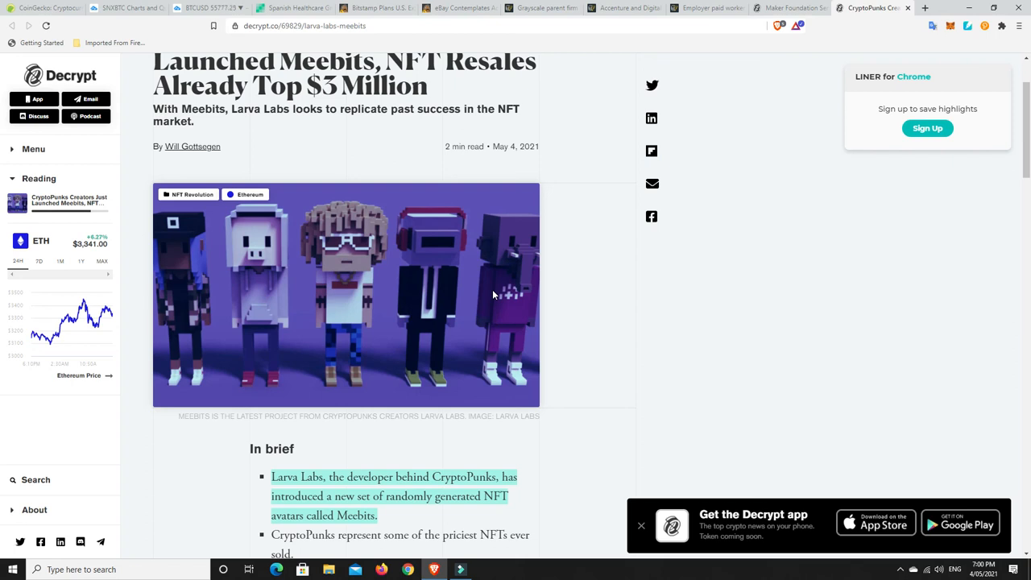
- Switch back to the BTCUSD TradingView tab with the green support zone and trendlines
left_click(205, 7)
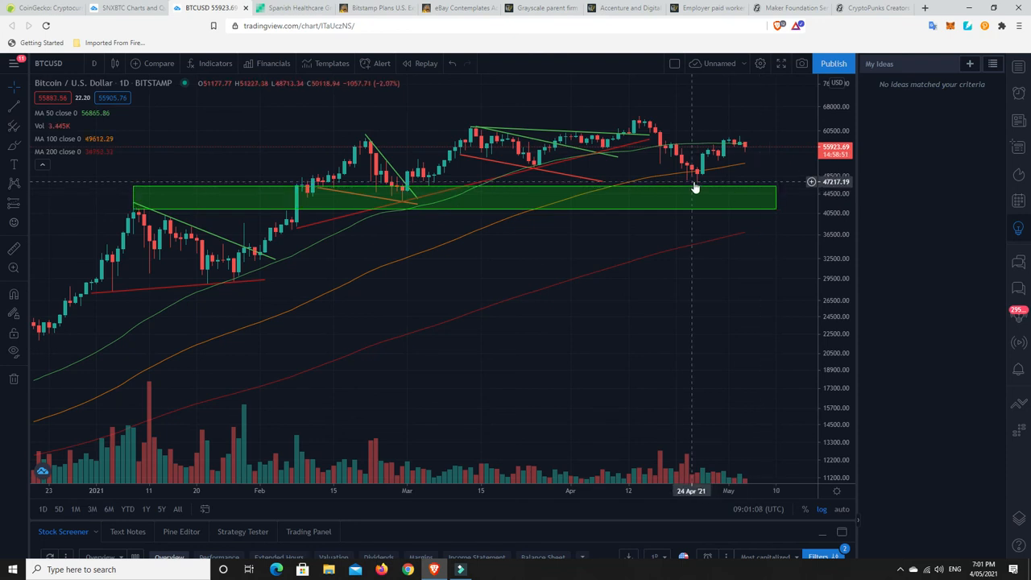
mouse_move(743, 178)
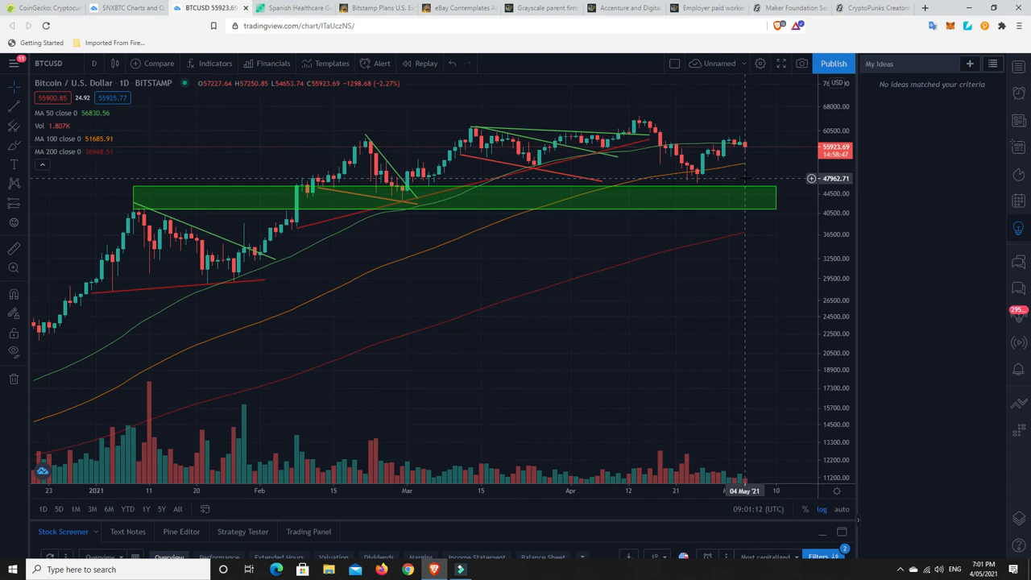
mouse_move(747, 202)
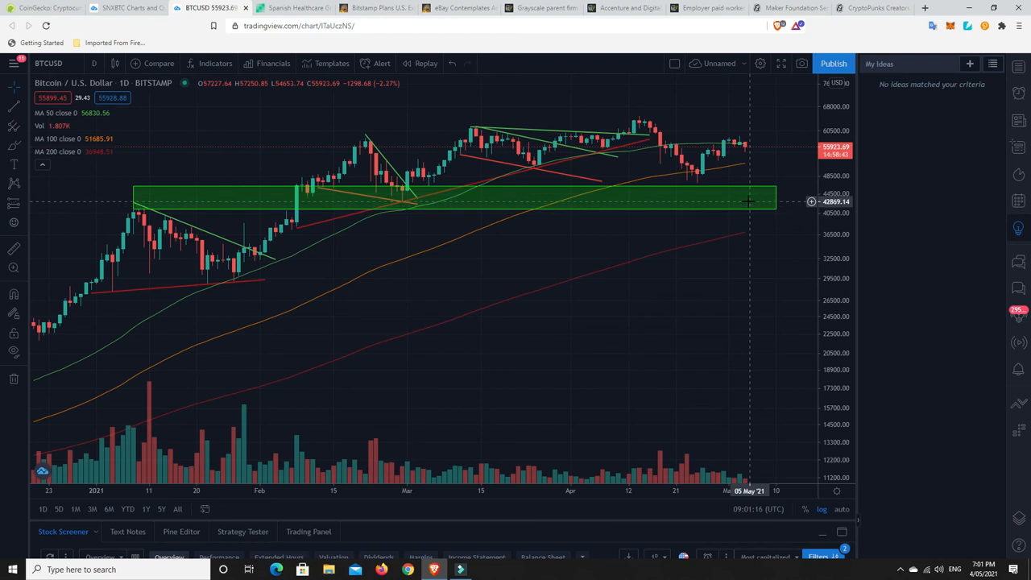